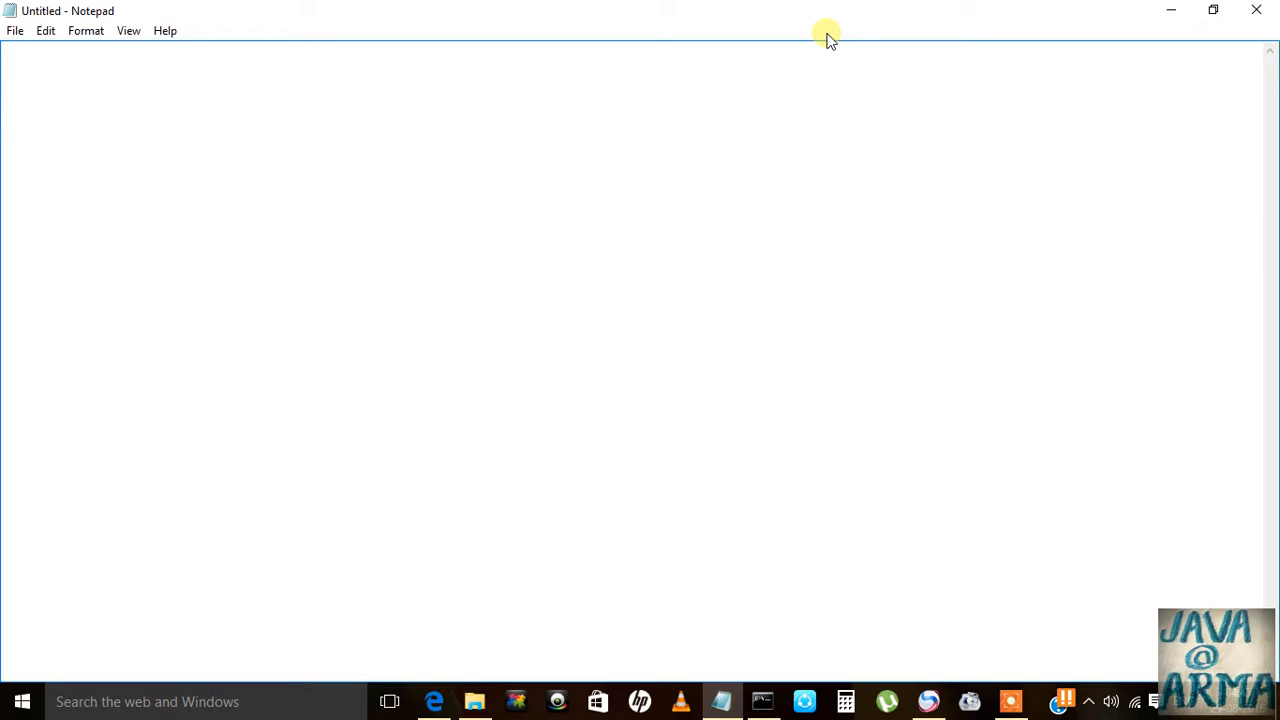
Step: Enter the digit 1 as the first character of the untitled document
{"action": "type", "text": "1"}
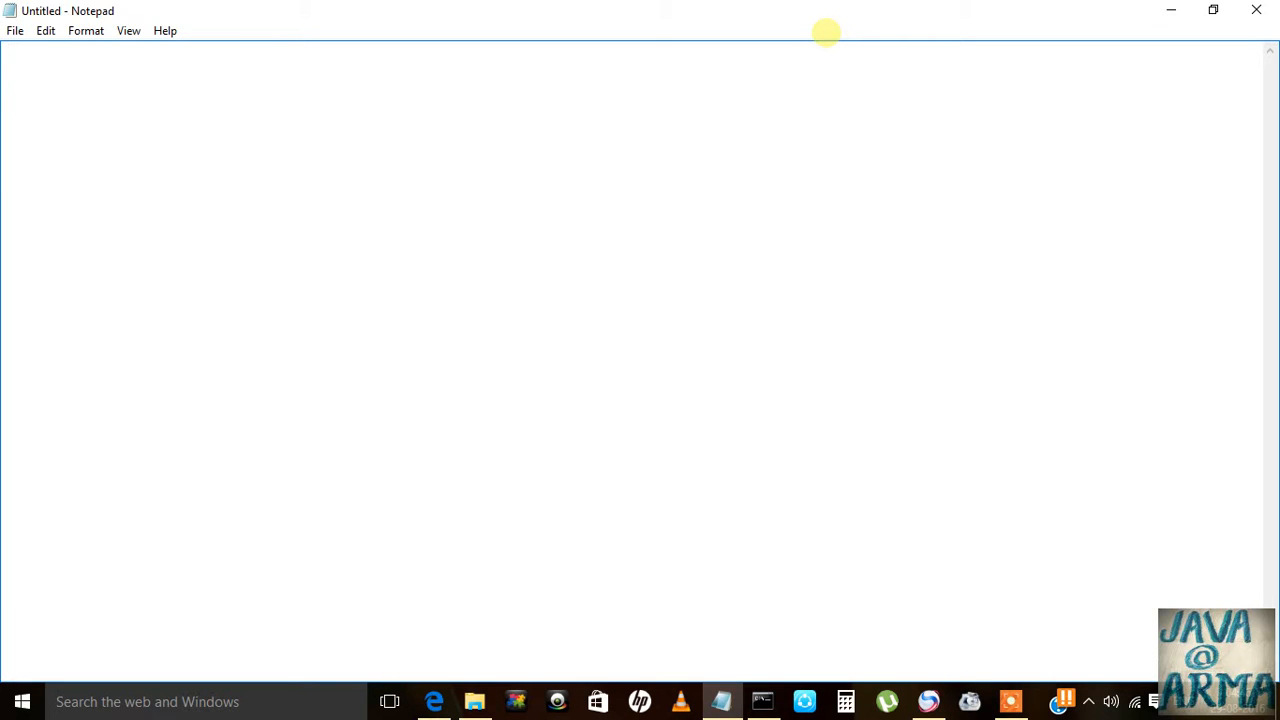
{"action": "type", "text": "1"}
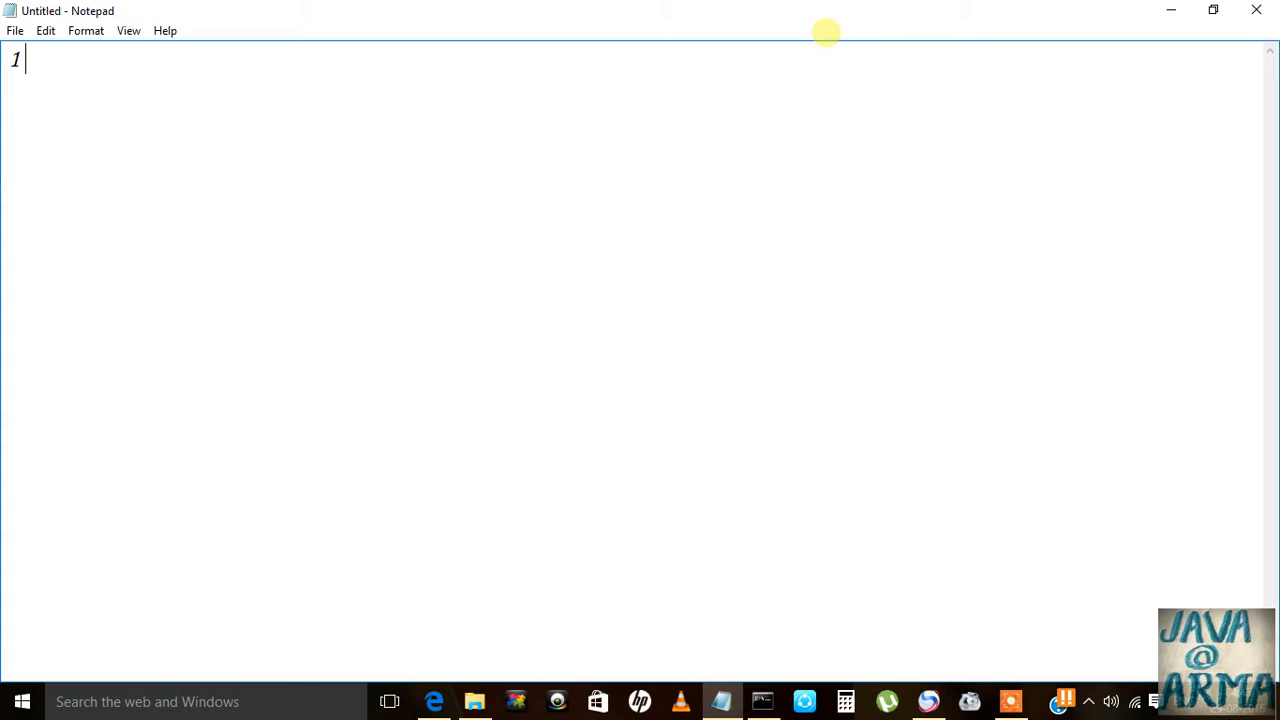
Step: Write the note 153=1+125+27=1, then replace everything with the starter Java program
{"action": "type", "text": "53"}
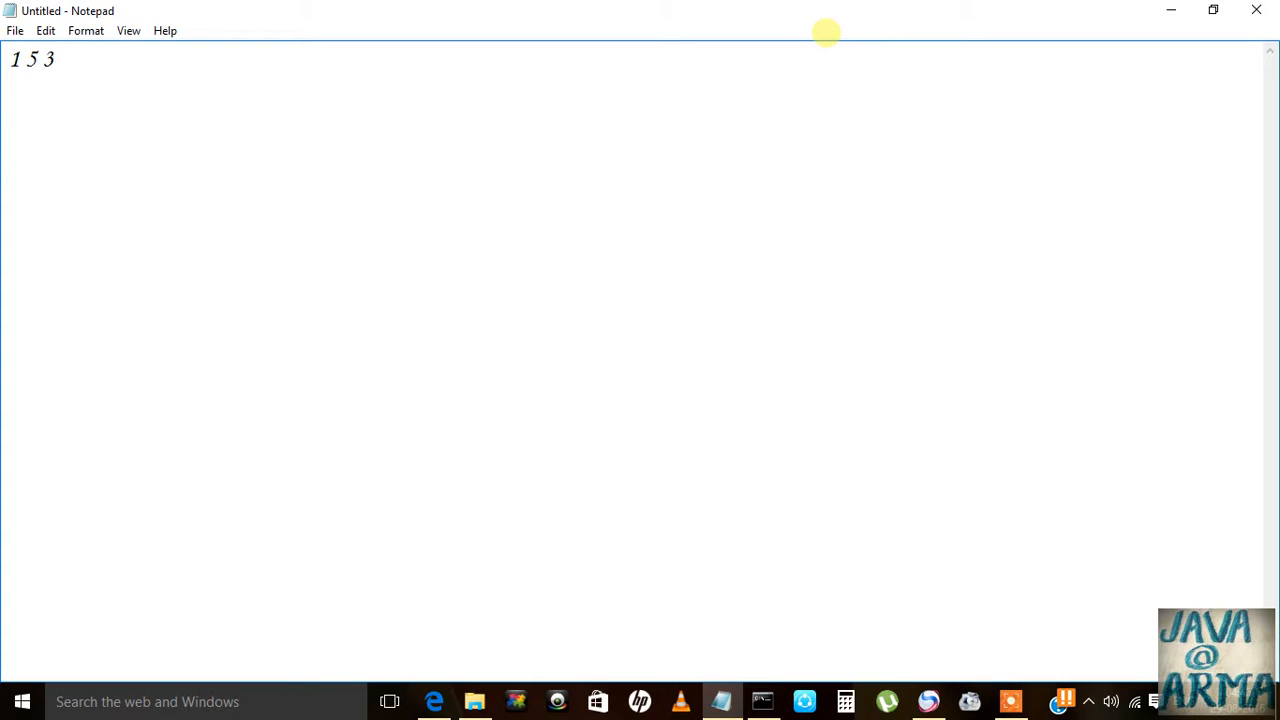
{"action": "type", "text": "="}
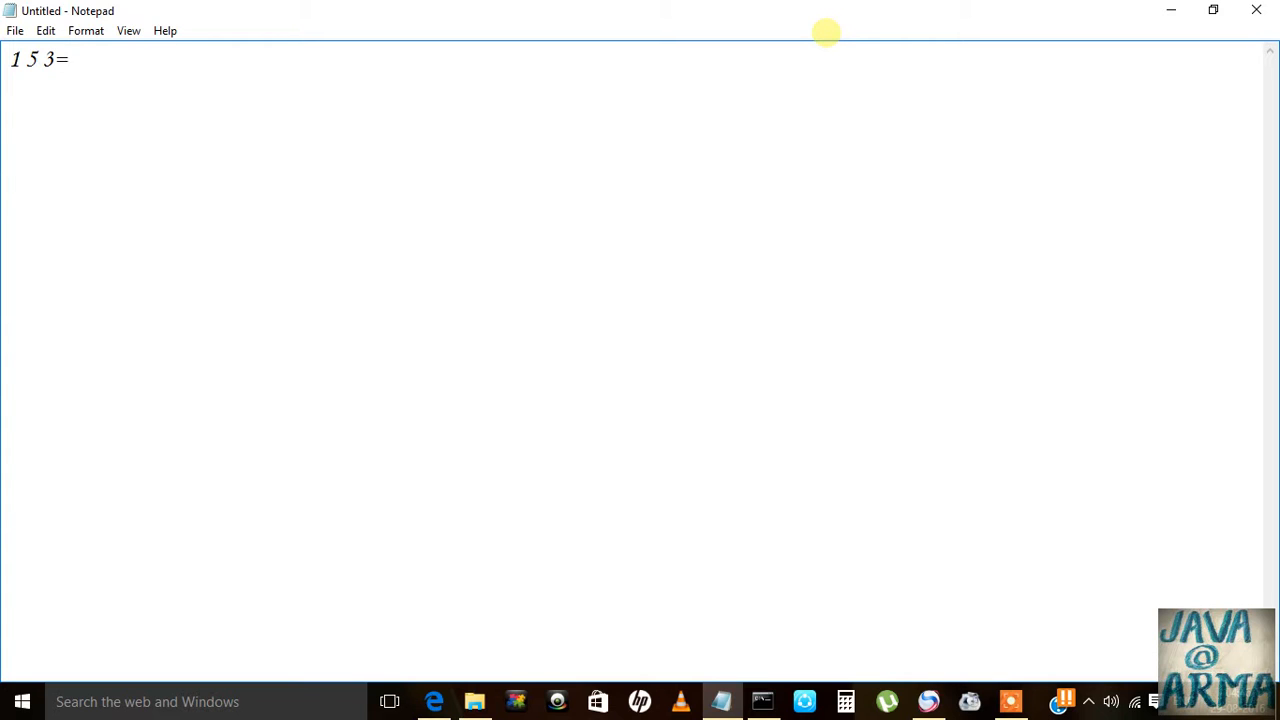
{"action": "type", "text": "1"}
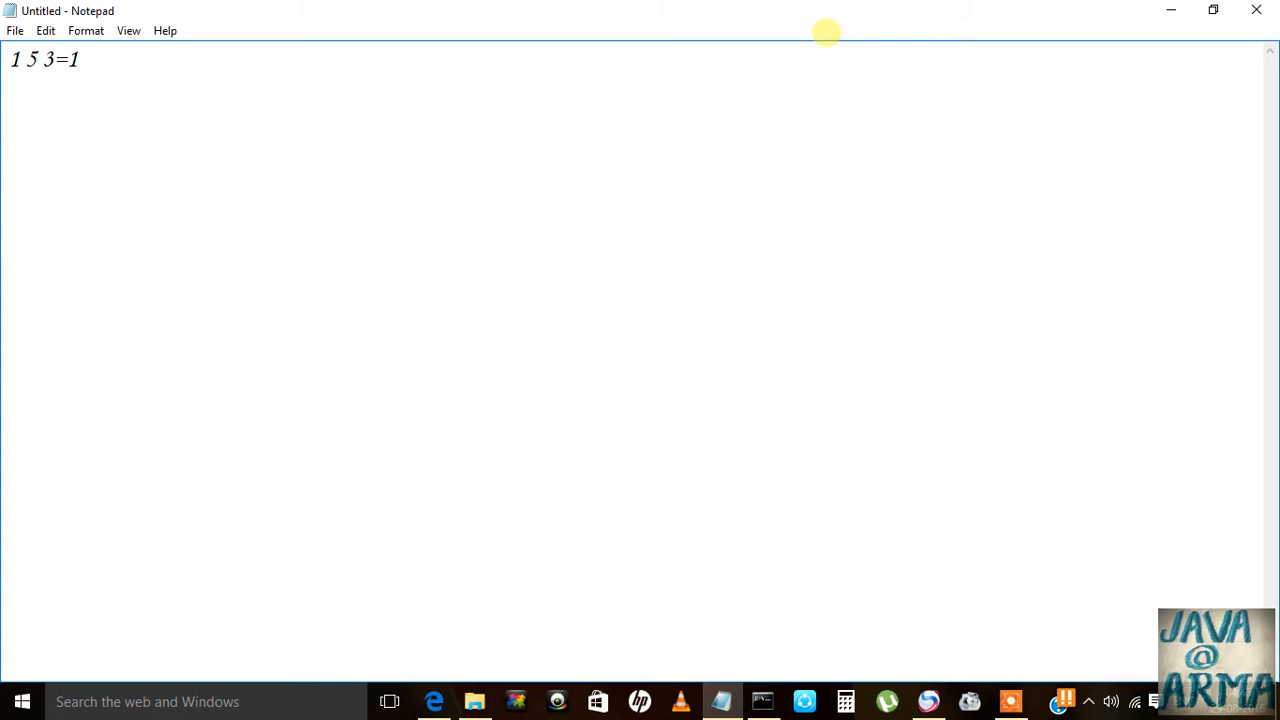
{"action": "key", "text": "Backspace"}
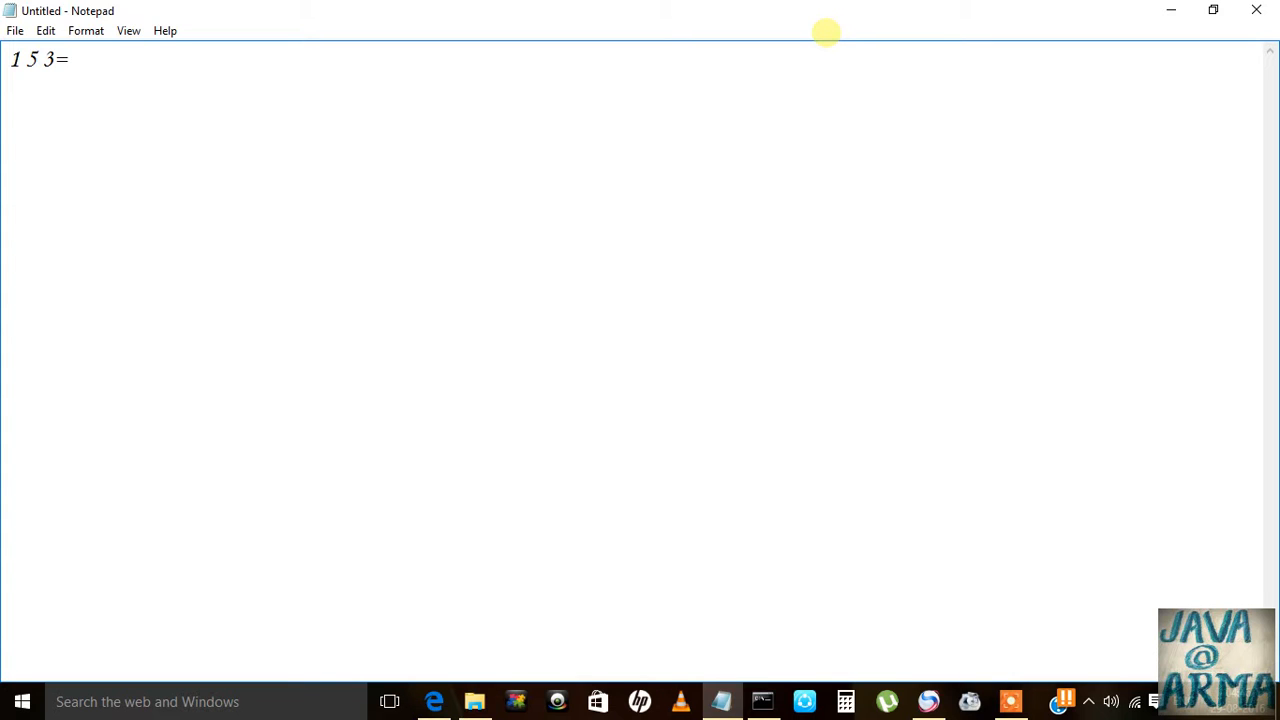
{"action": "type", "text": "1+1"}
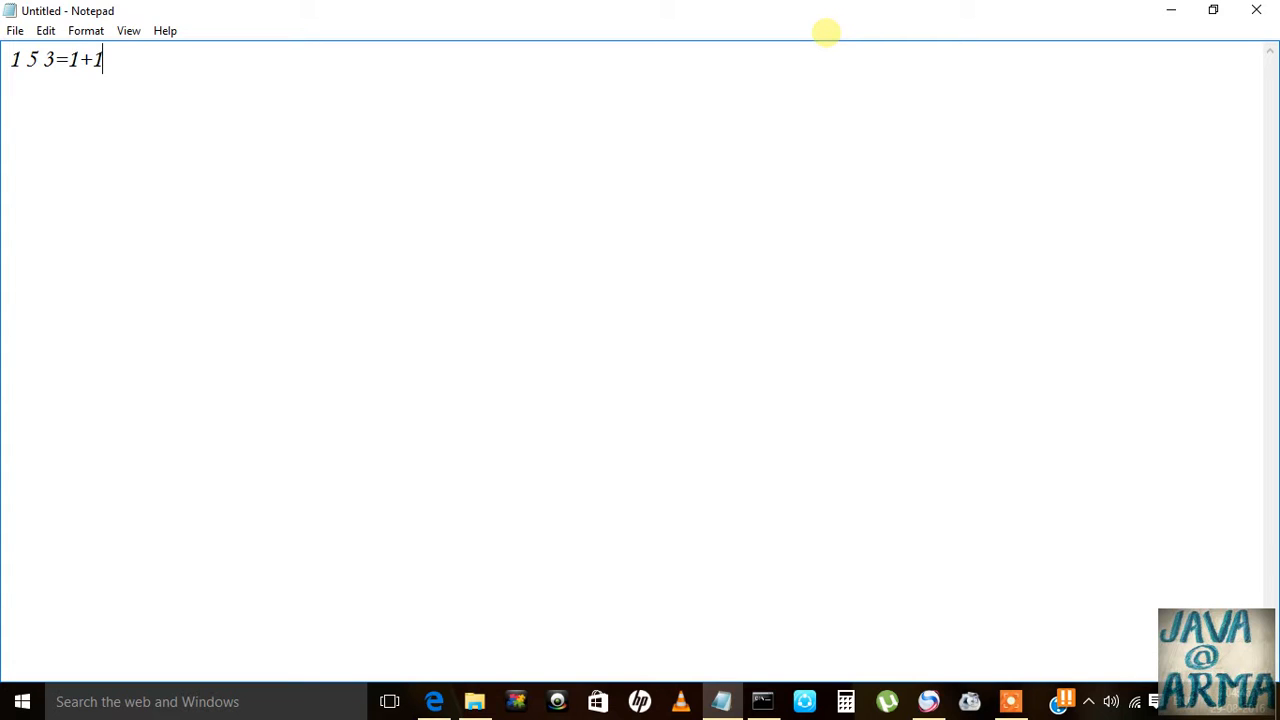
{"action": "type", "text": "25+"}
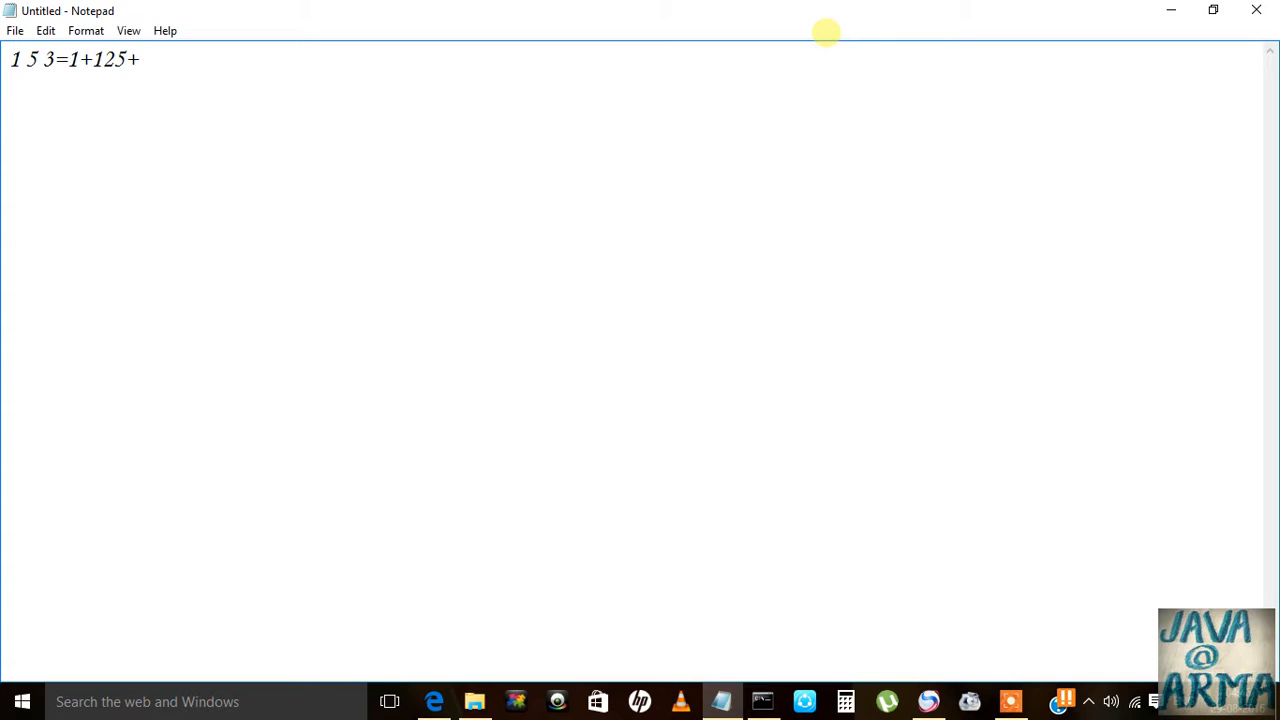
{"action": "type", "text": "27"}
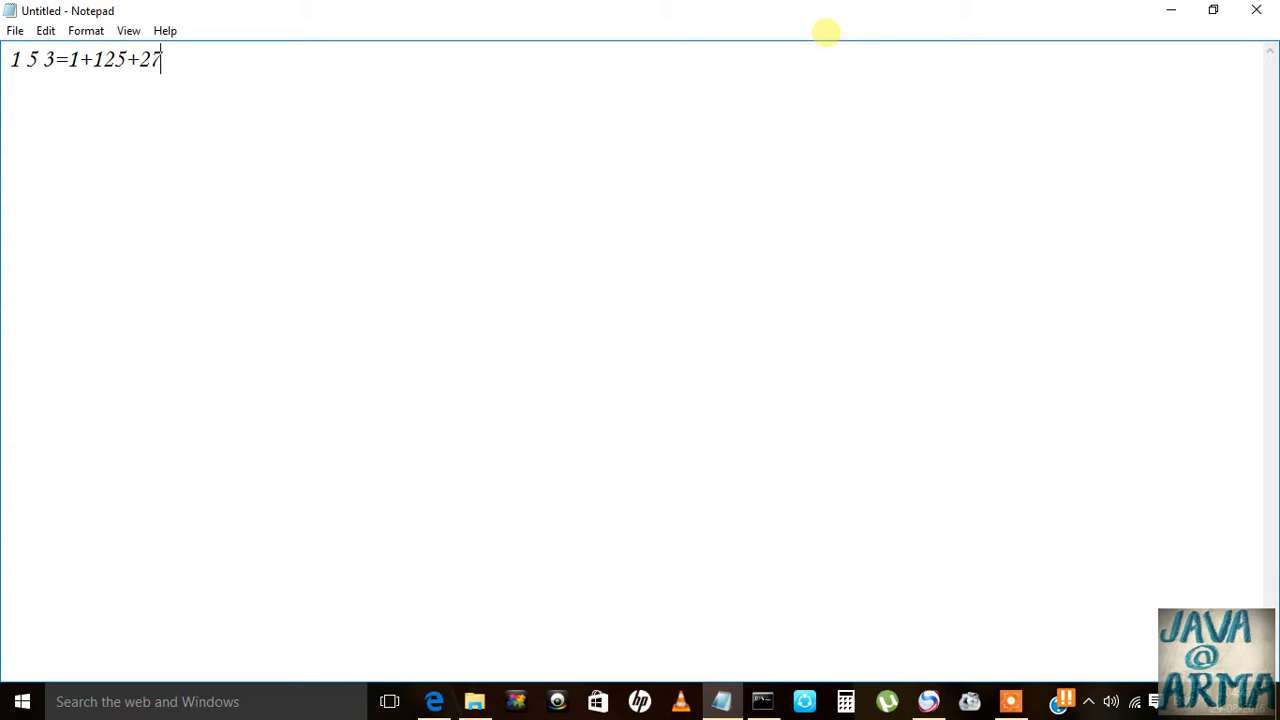
{"action": "type", "text": "=1"}
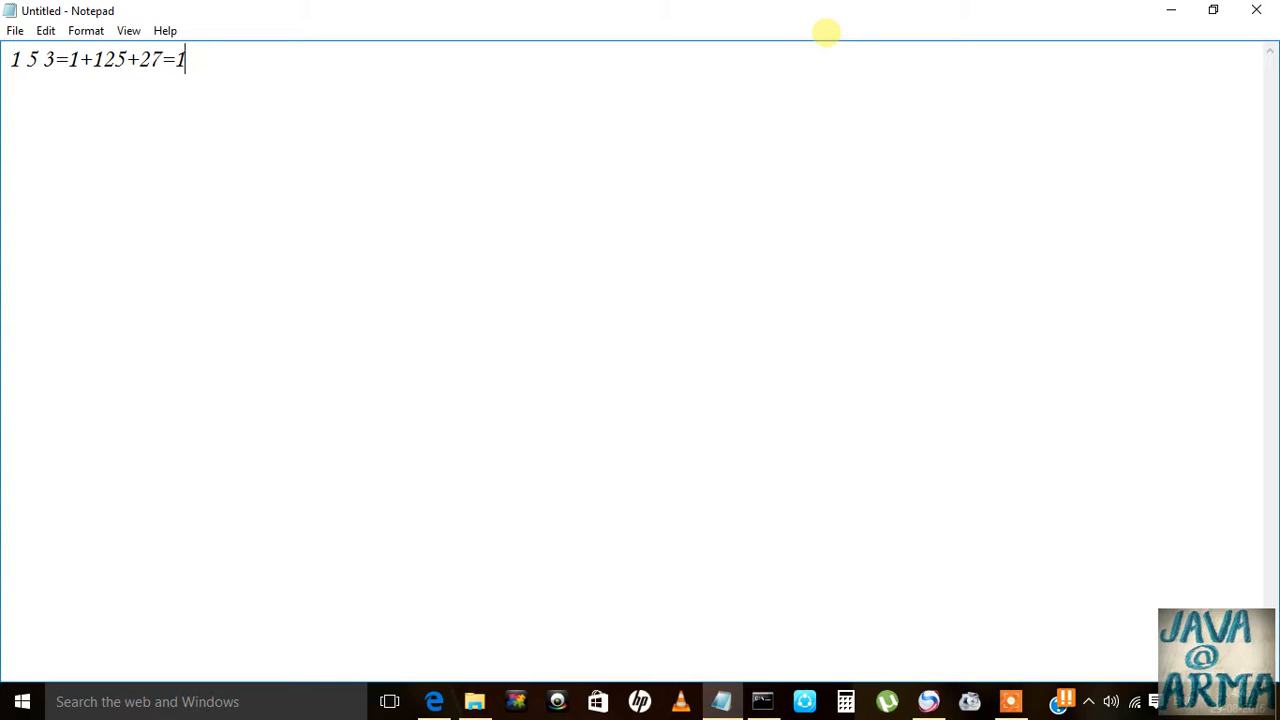
{"action": "key", "text": "ctrl+a"}
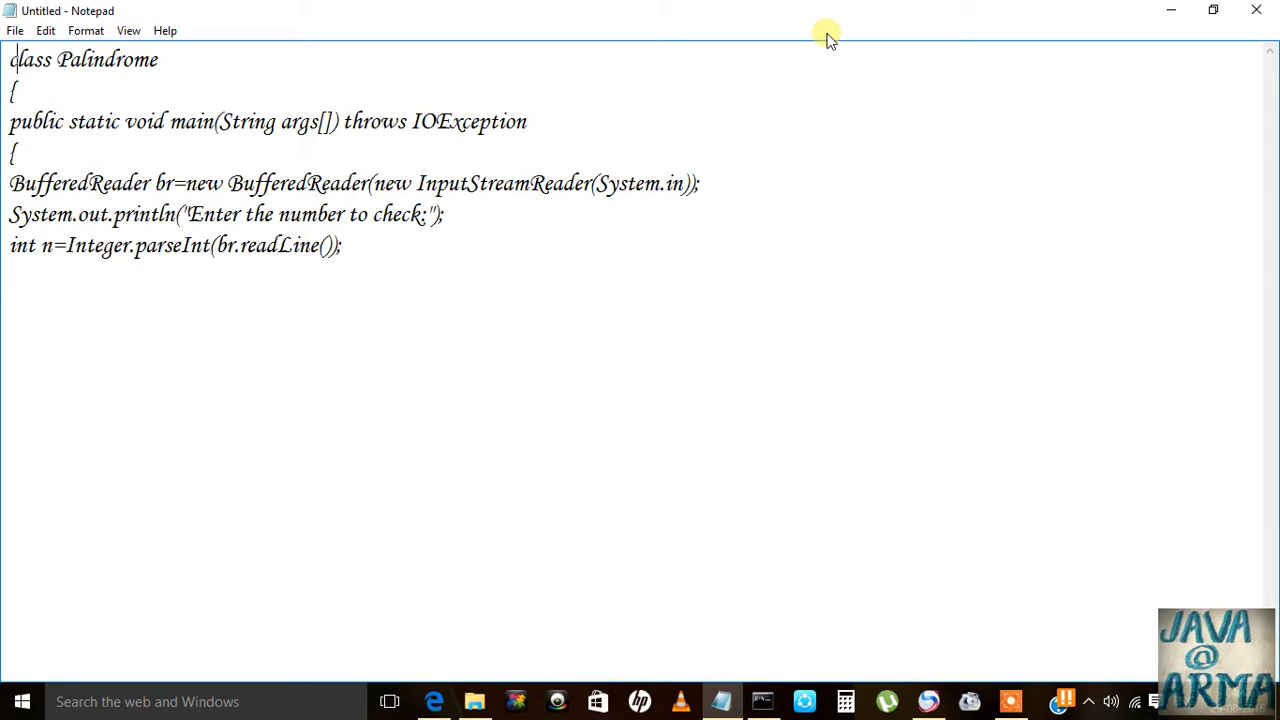
Step: Replace the class name Palindrome with Armstrong and begin an int declaration line
{"action": "left_click", "coordinate": [147, 60]}
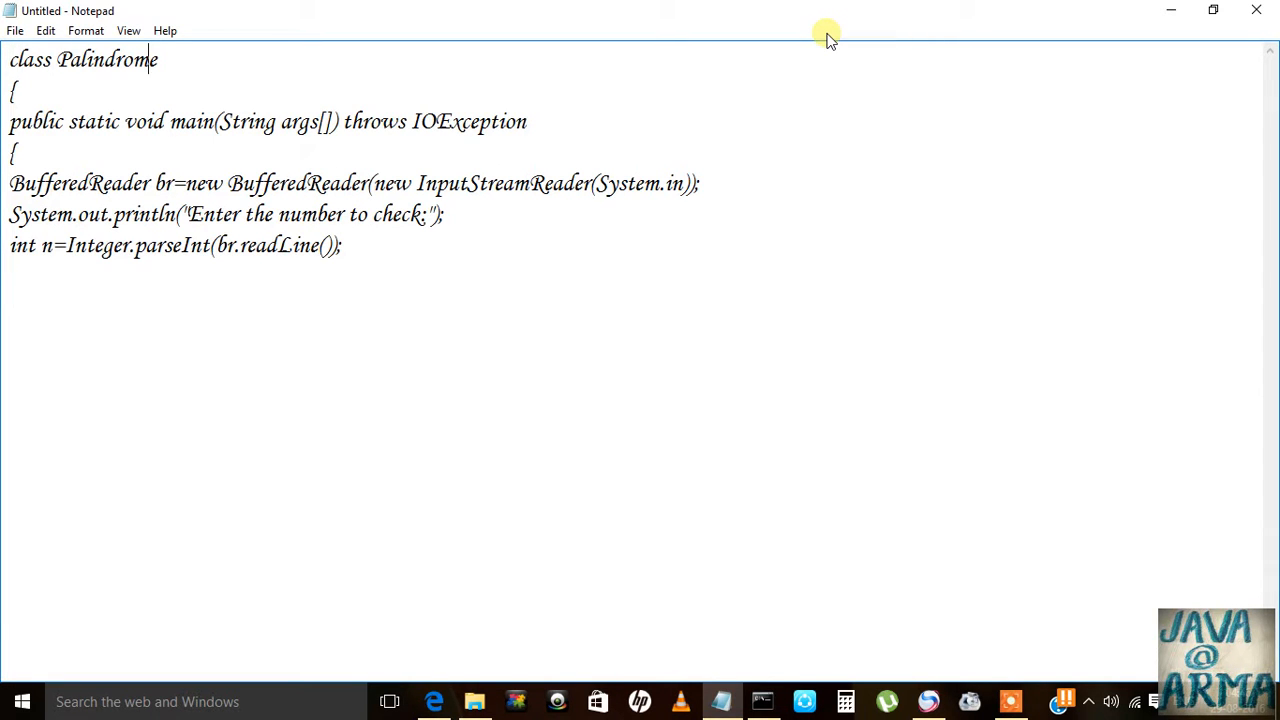
{"action": "key", "text": "BackSpace"}
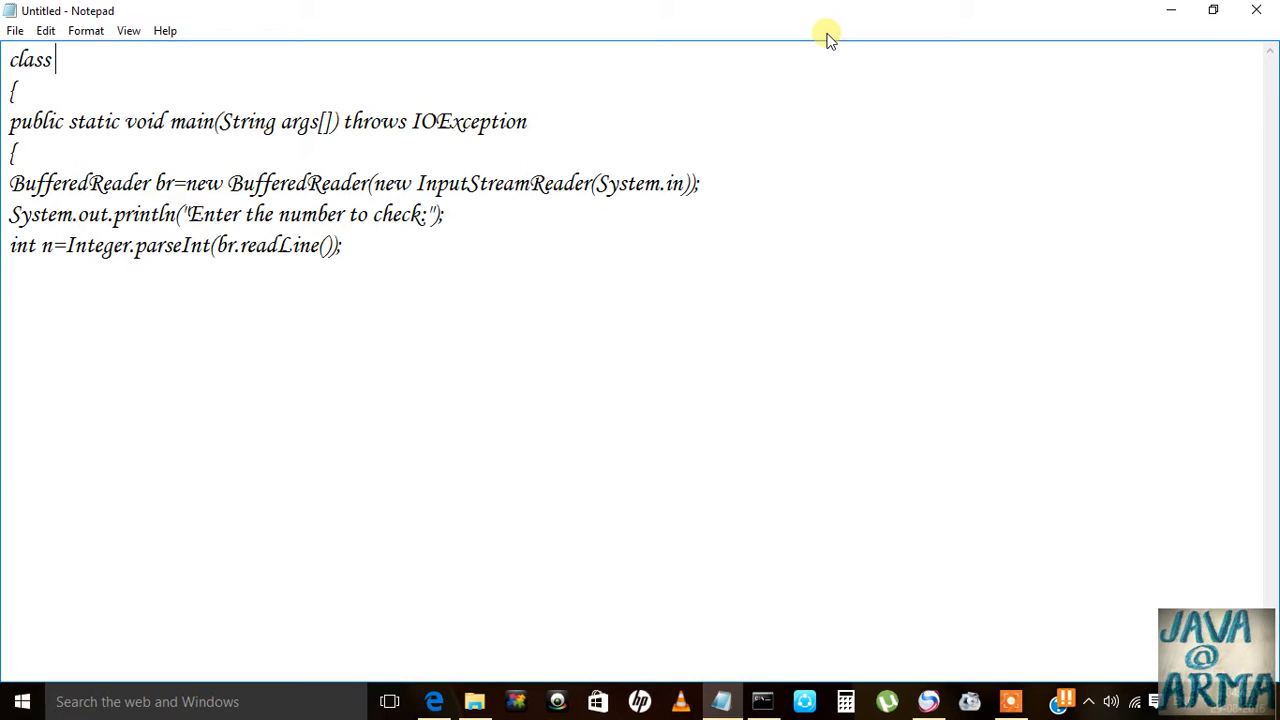
{"action": "type", "text": "Arms"}
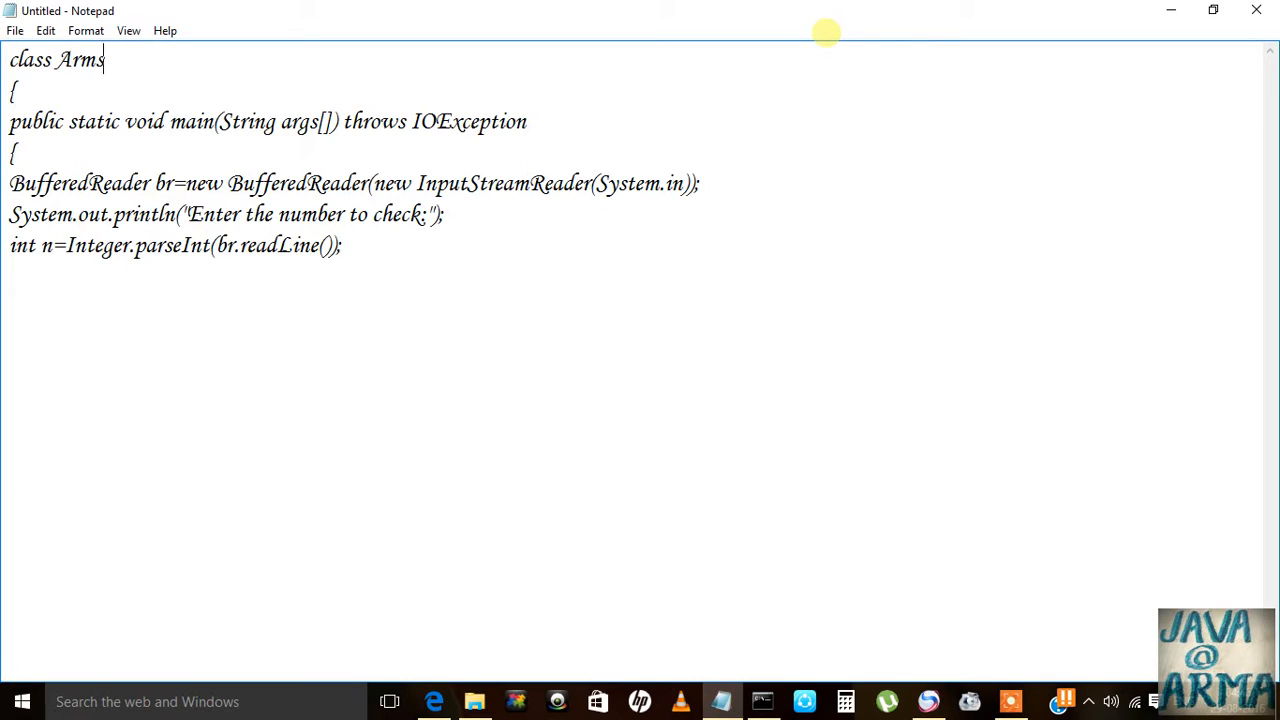
{"action": "type", "text": "trong"}
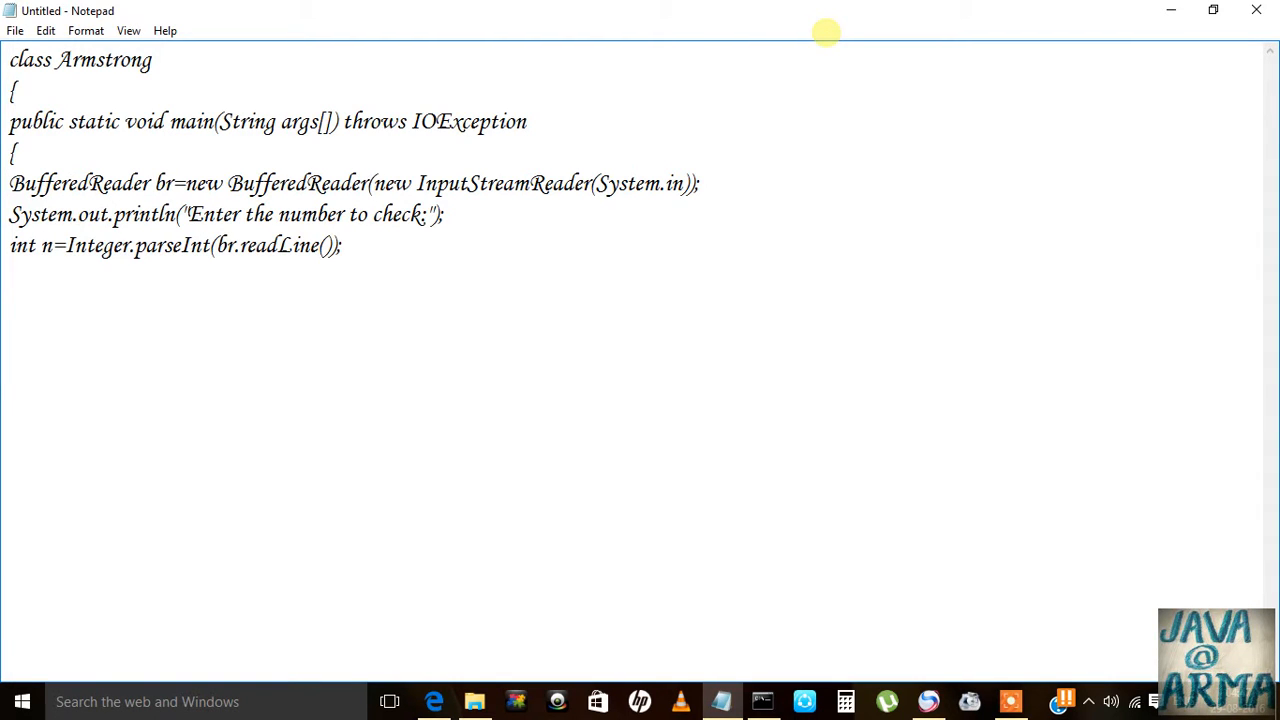
{"action": "type", "text": "int"}
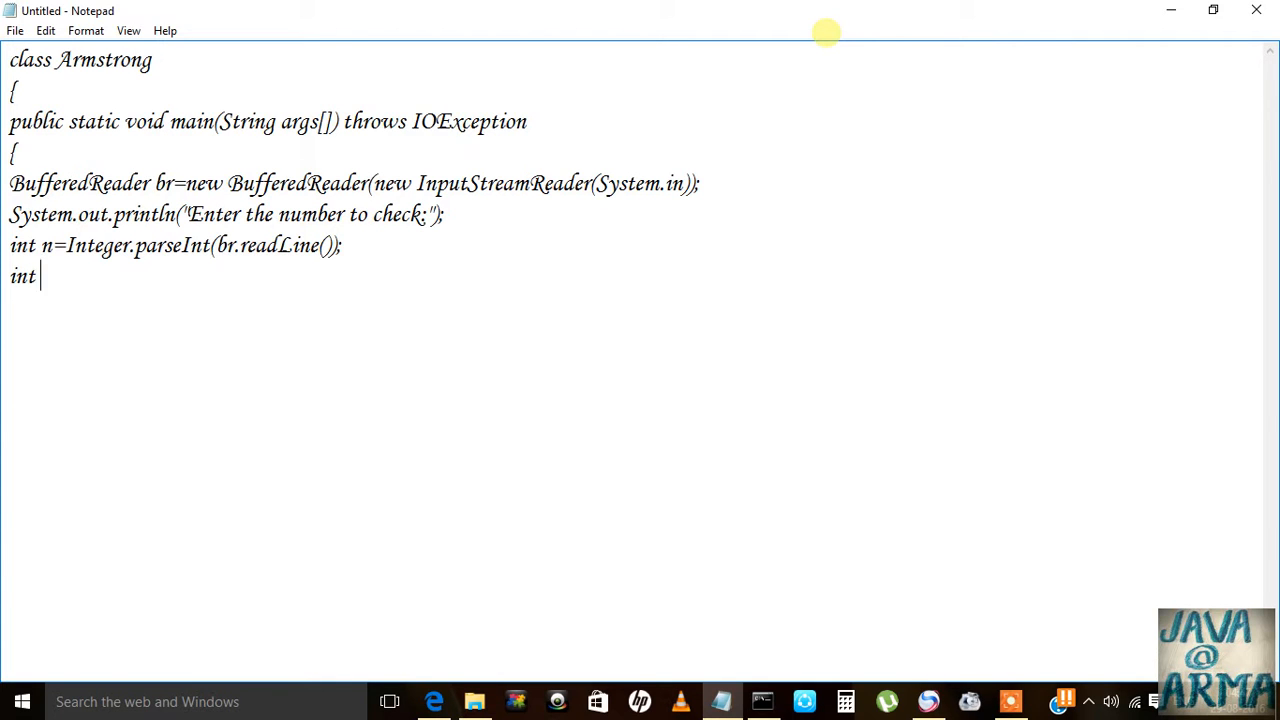
Step: Declare r, temp and sum=0, and store n in temp
{"action": "type", "text": "r"}
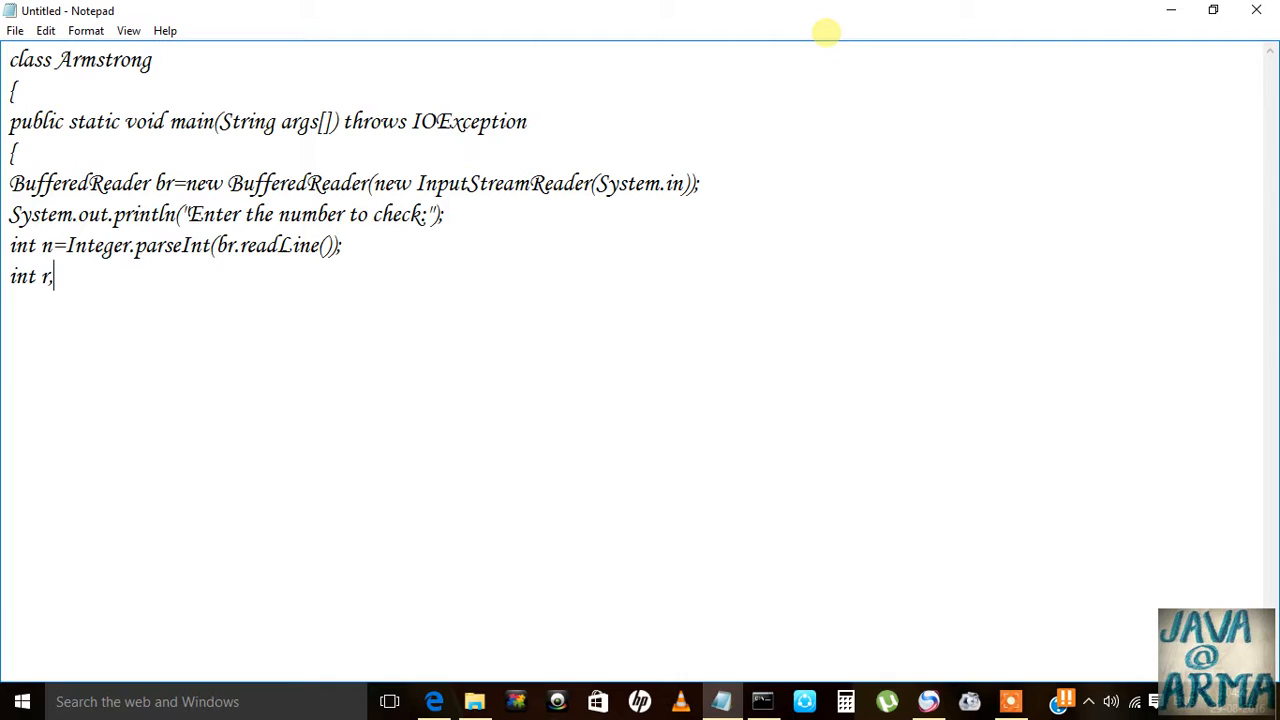
{"action": "type", "text": ",temp"}
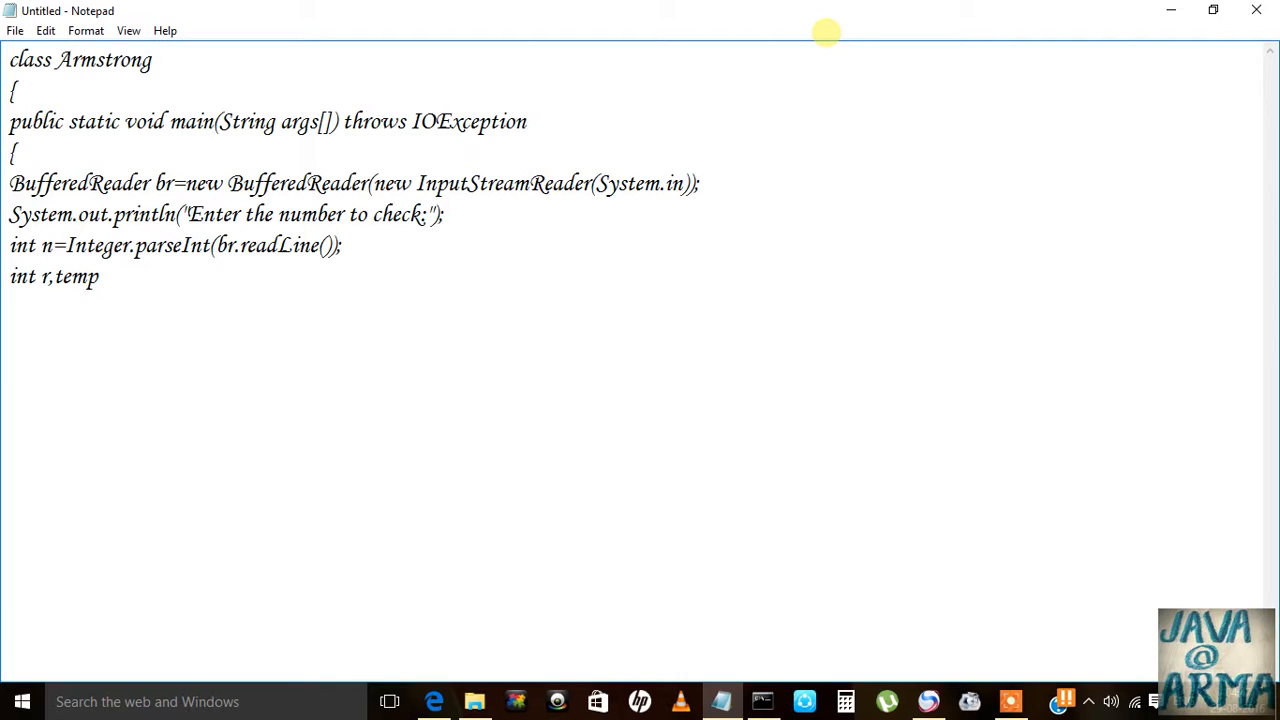
{"action": "type", "text": "=t"}
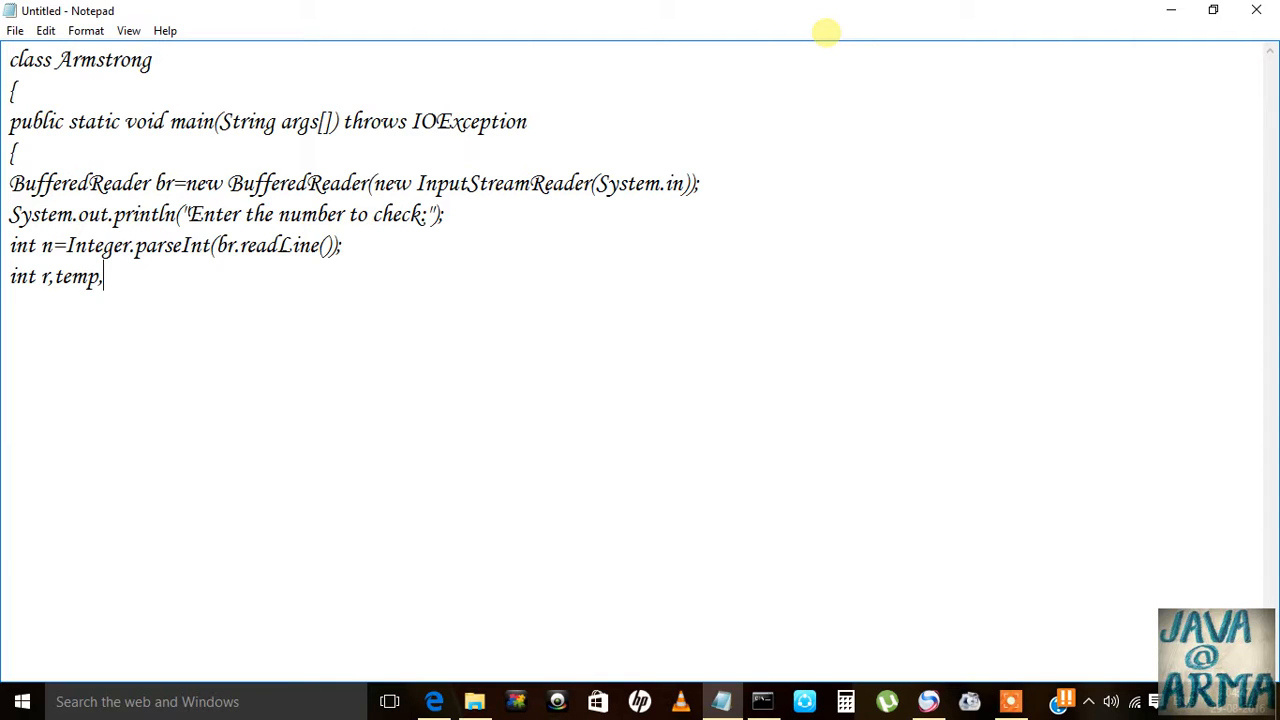
{"action": "type", "text": "sum"}
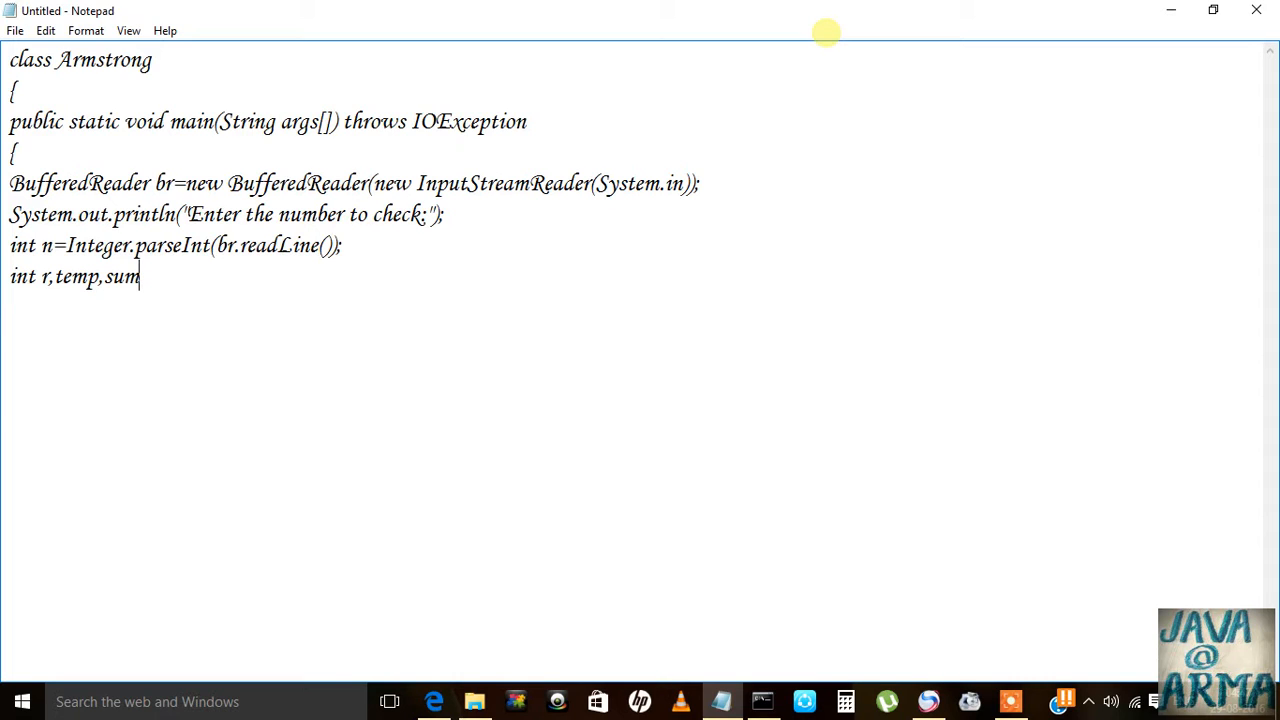
{"action": "type", "text": "="}
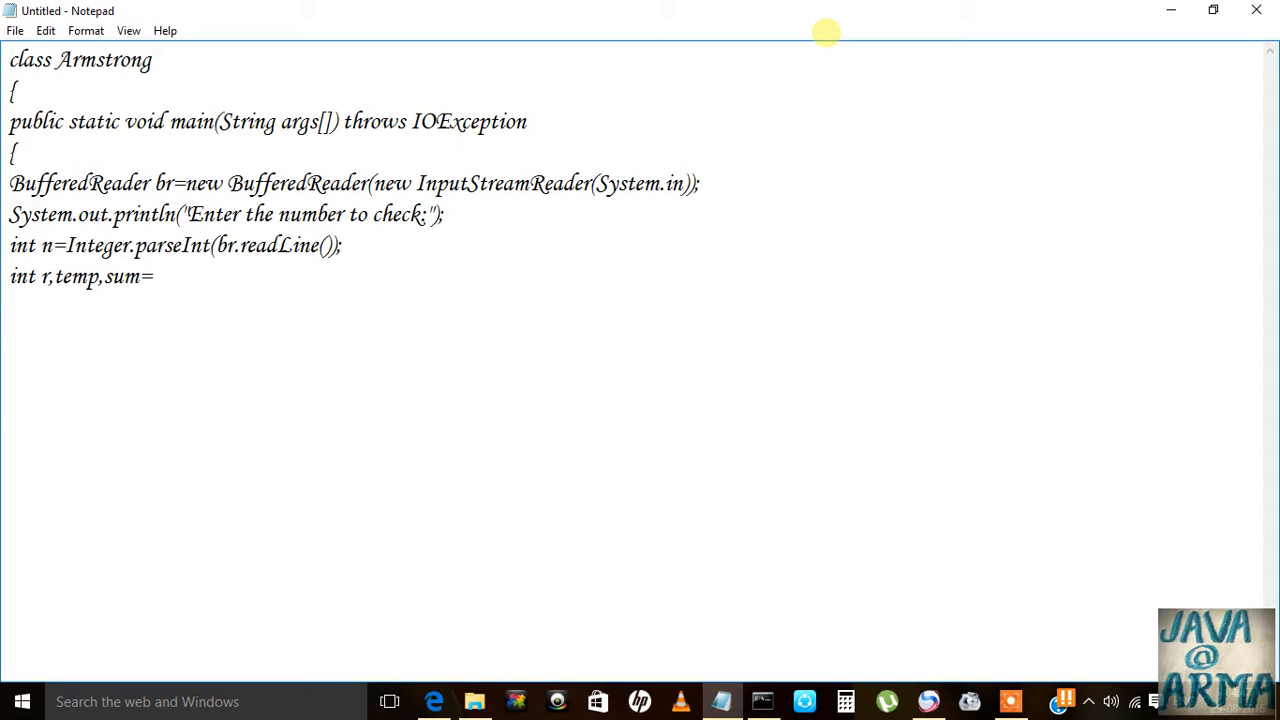
{"action": "type", "text": "0"}
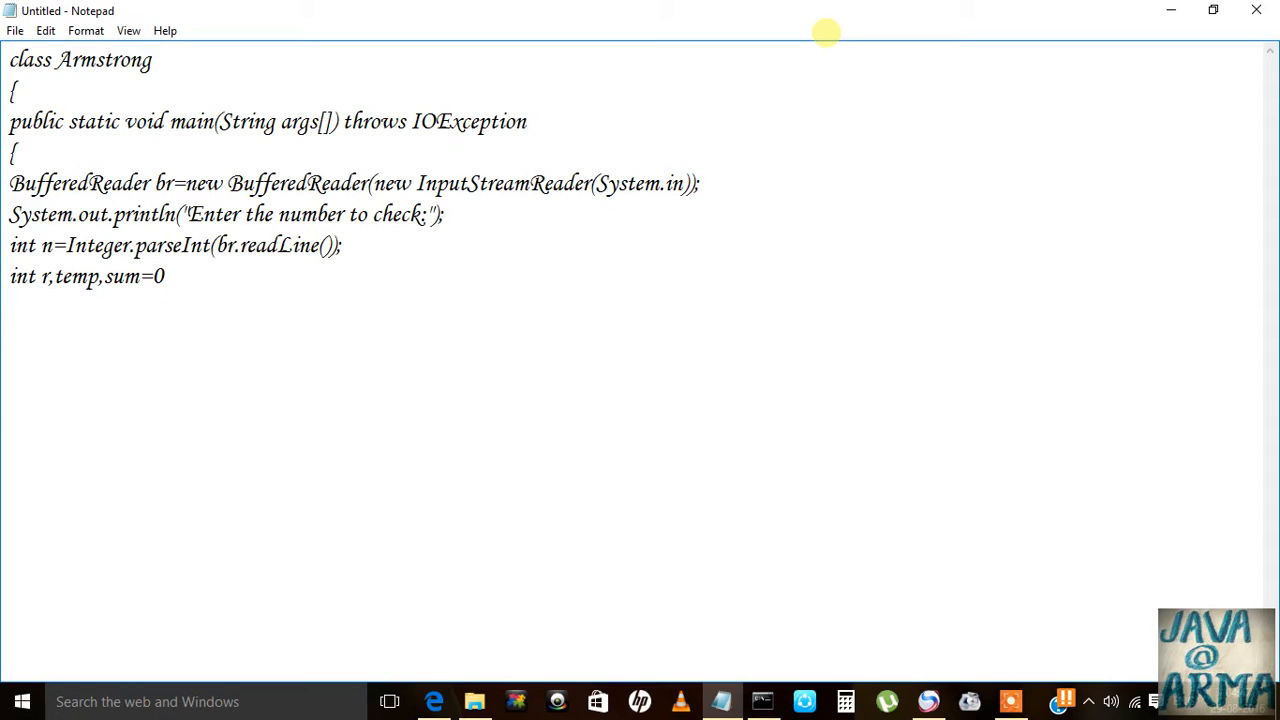
{"action": "type", "text": ";"}
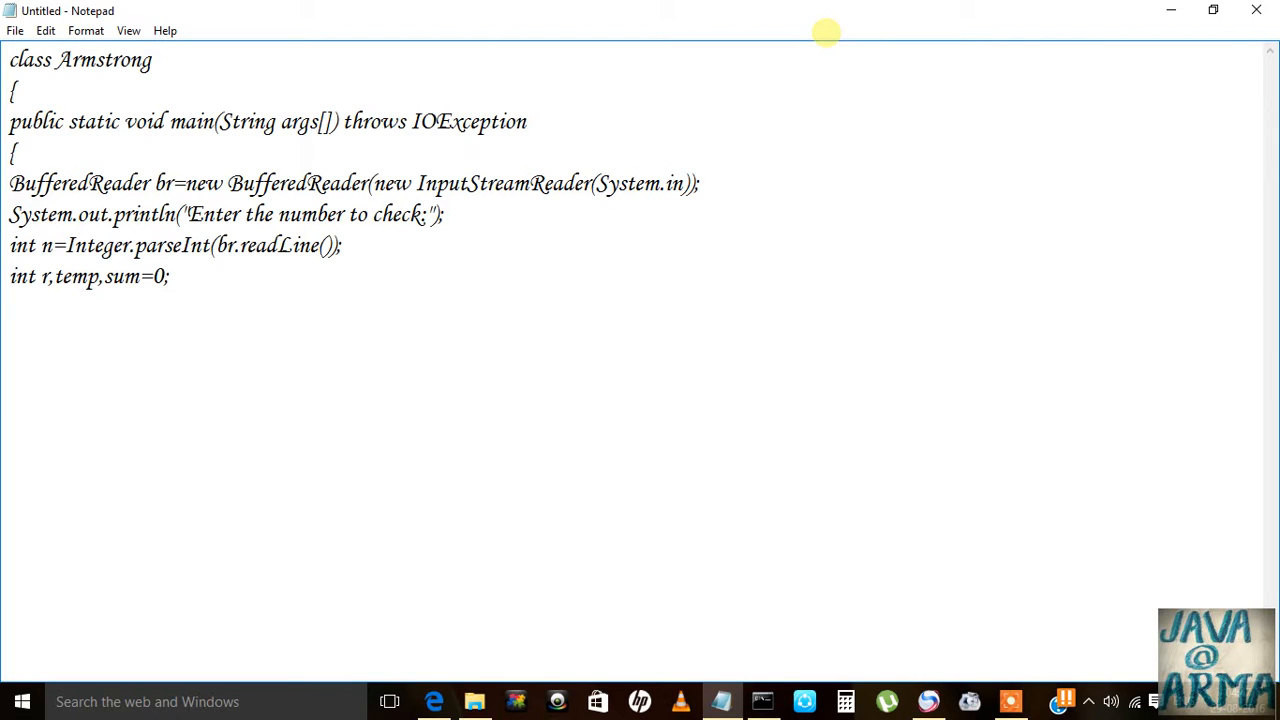
{"action": "type", "text": "temp="}
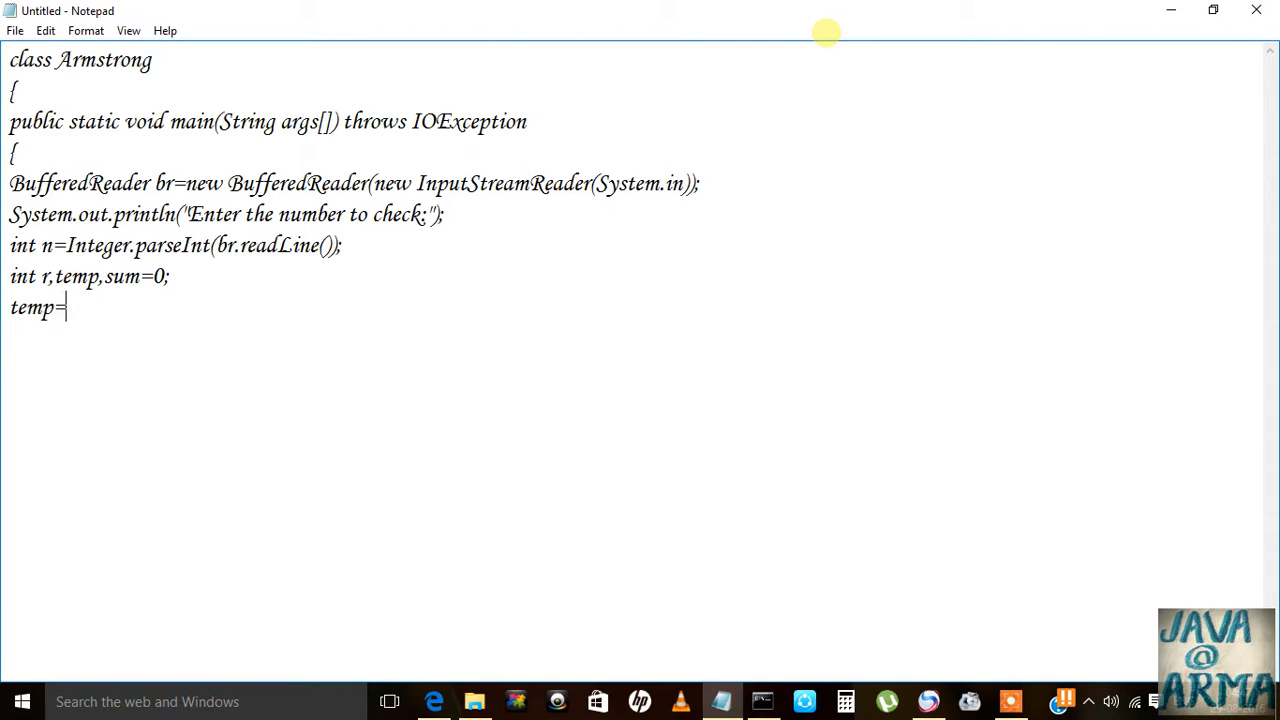
{"action": "type", "text": "n"}
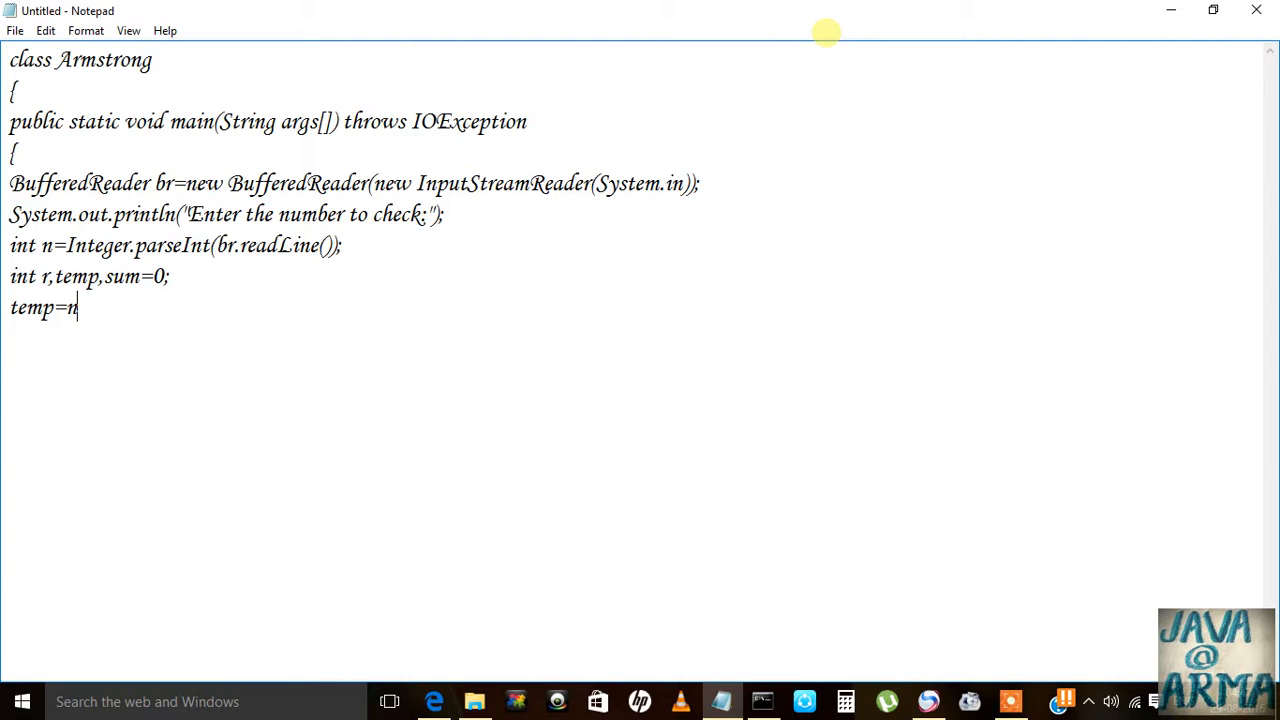
{"action": "type", "text": ";"}
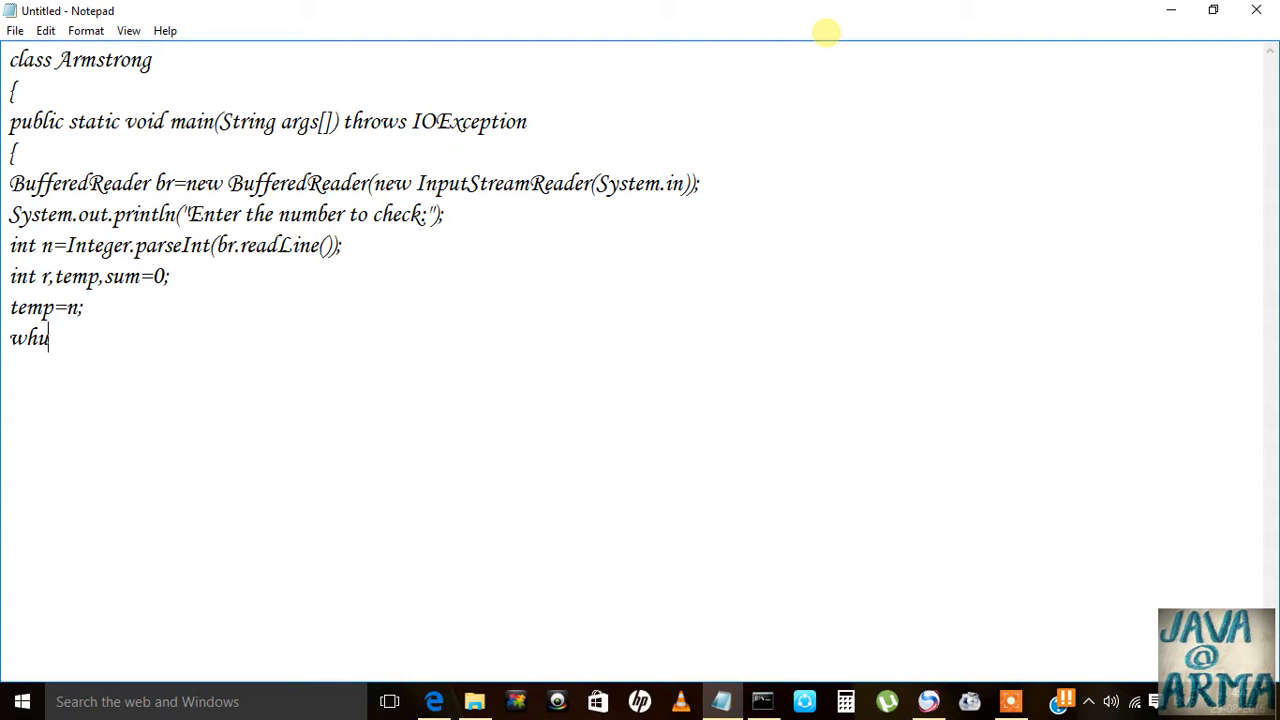
Step: Start the while loop on n>0 and take the last digit into r with %10
{"action": "type", "text": "ile"}
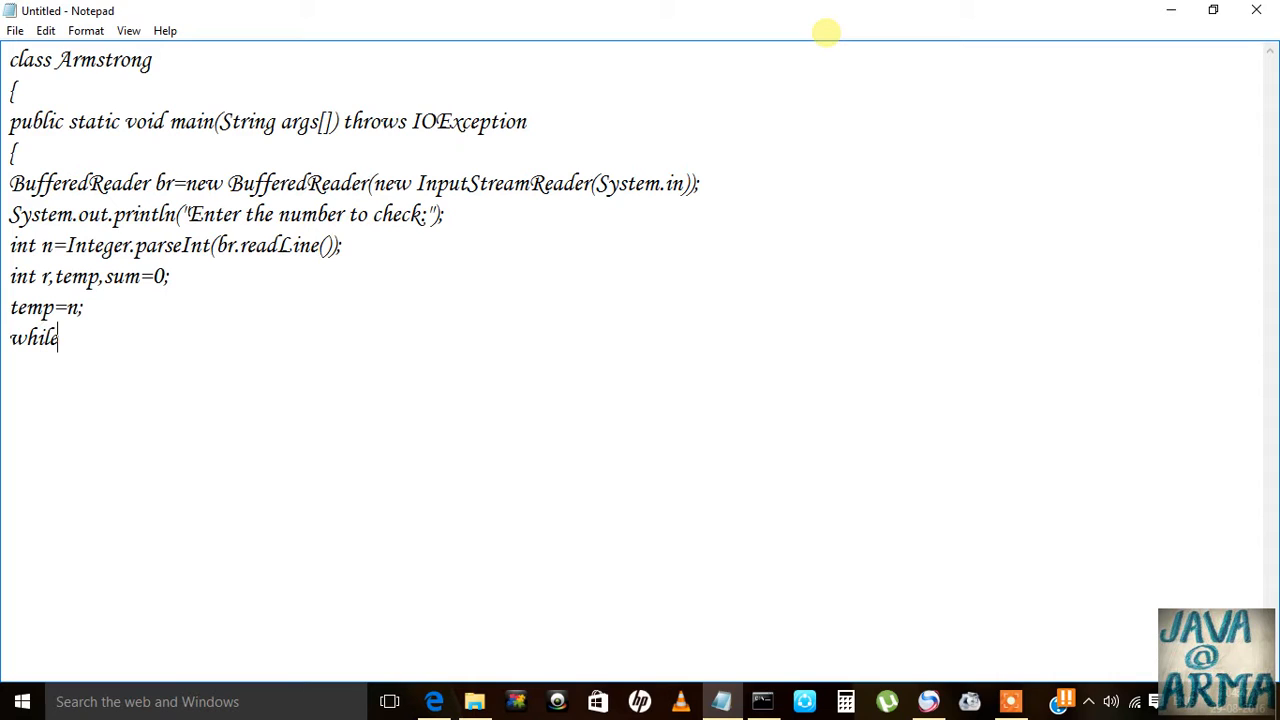
{"action": "type", "text": "(n>"}
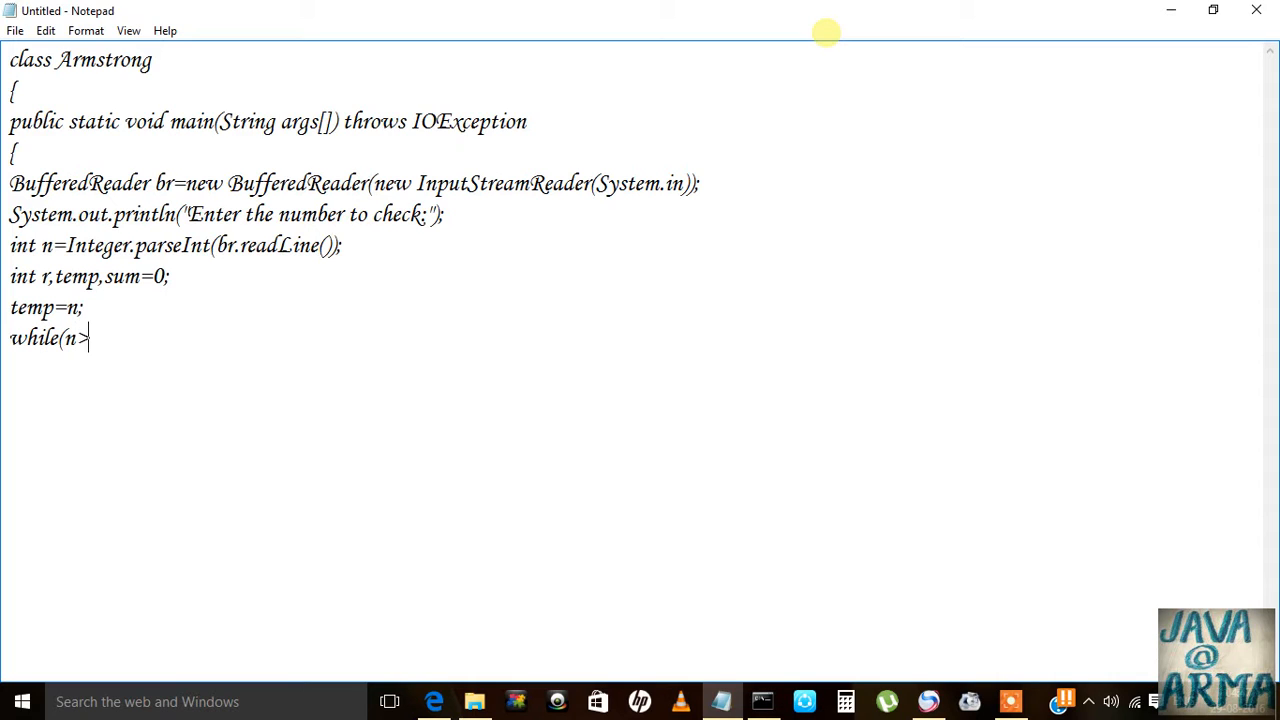
{"action": "type", "text": "/"}
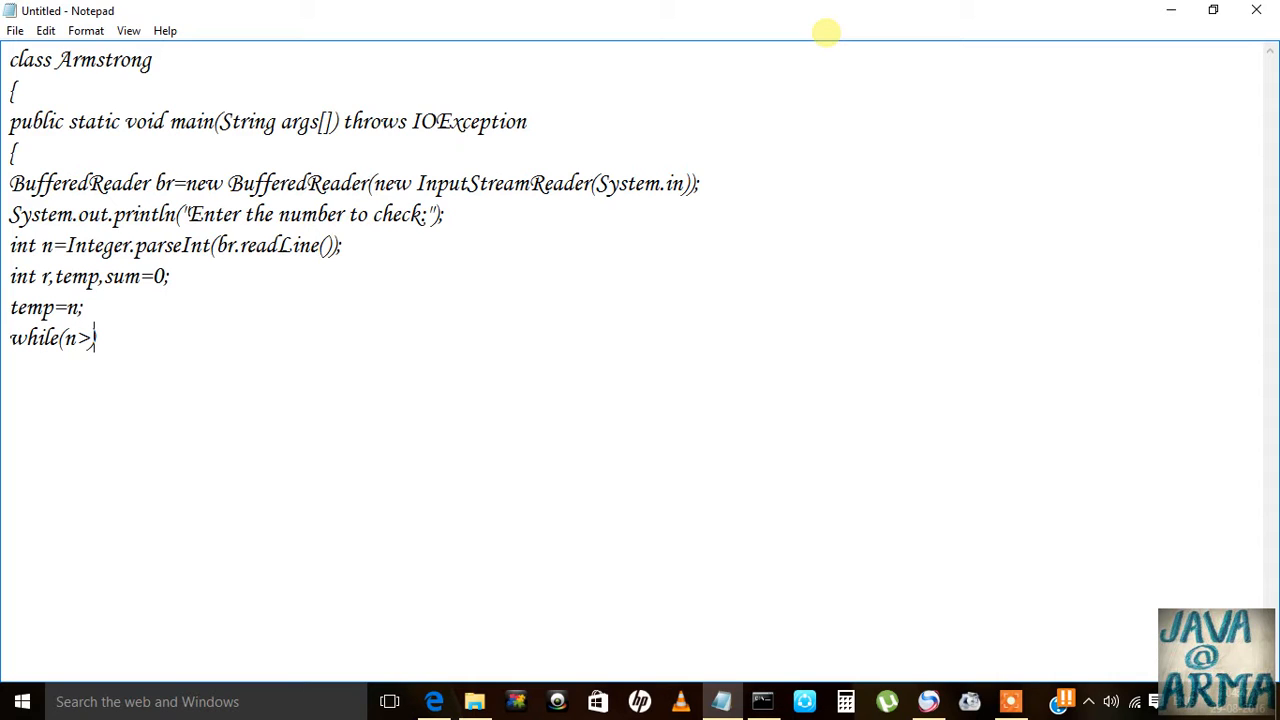
{"action": "type", "text": "0)"}
{"action": "type", "text": "{"}
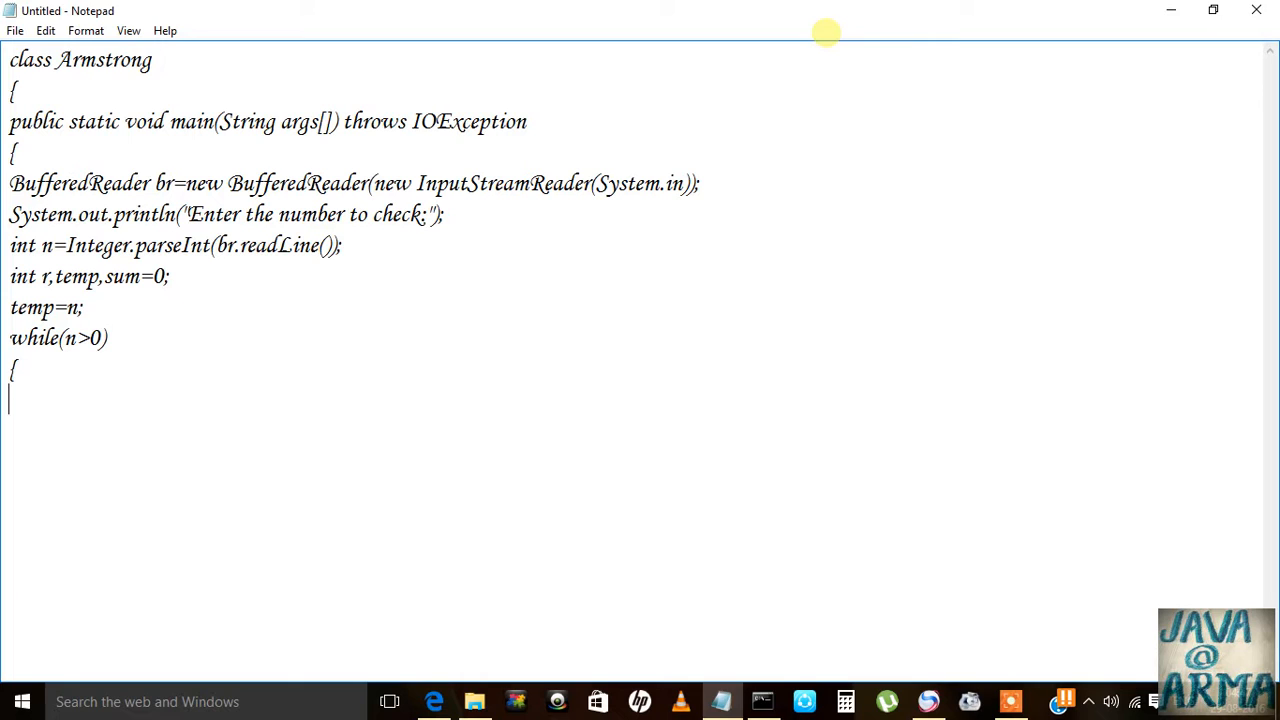
{"action": "type", "text": "r"}
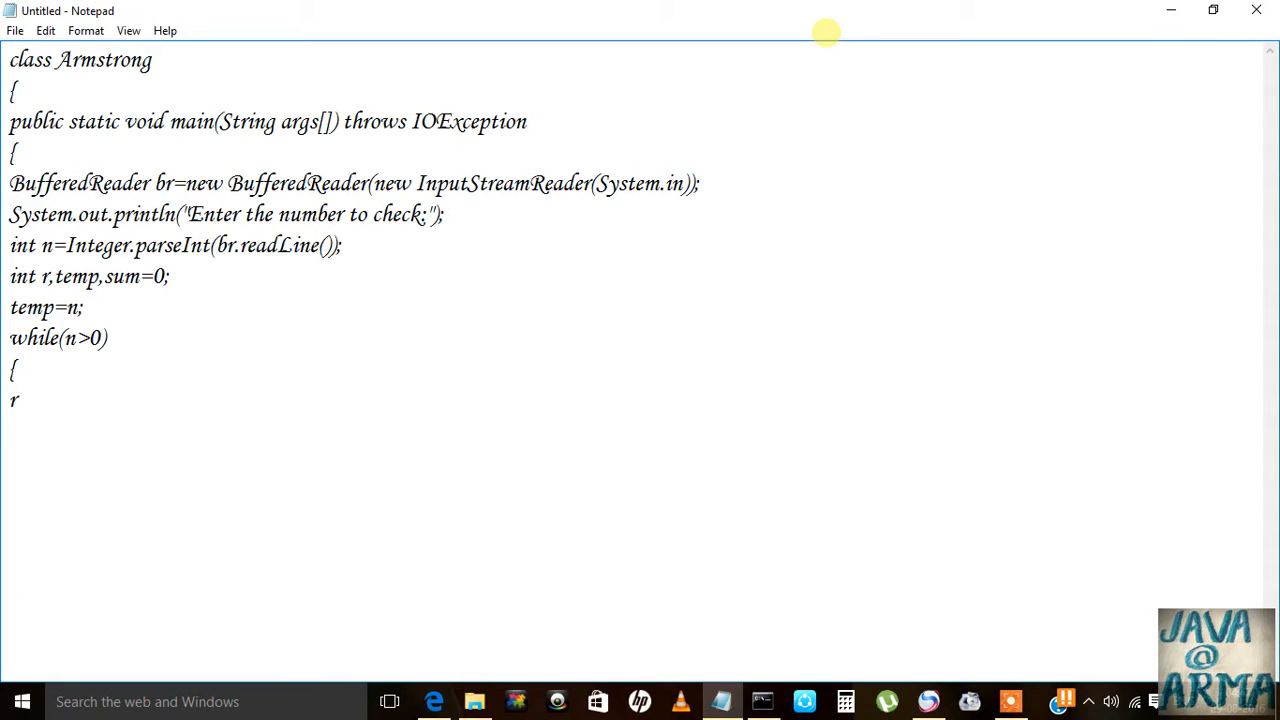
{"action": "type", "text": "=r"}
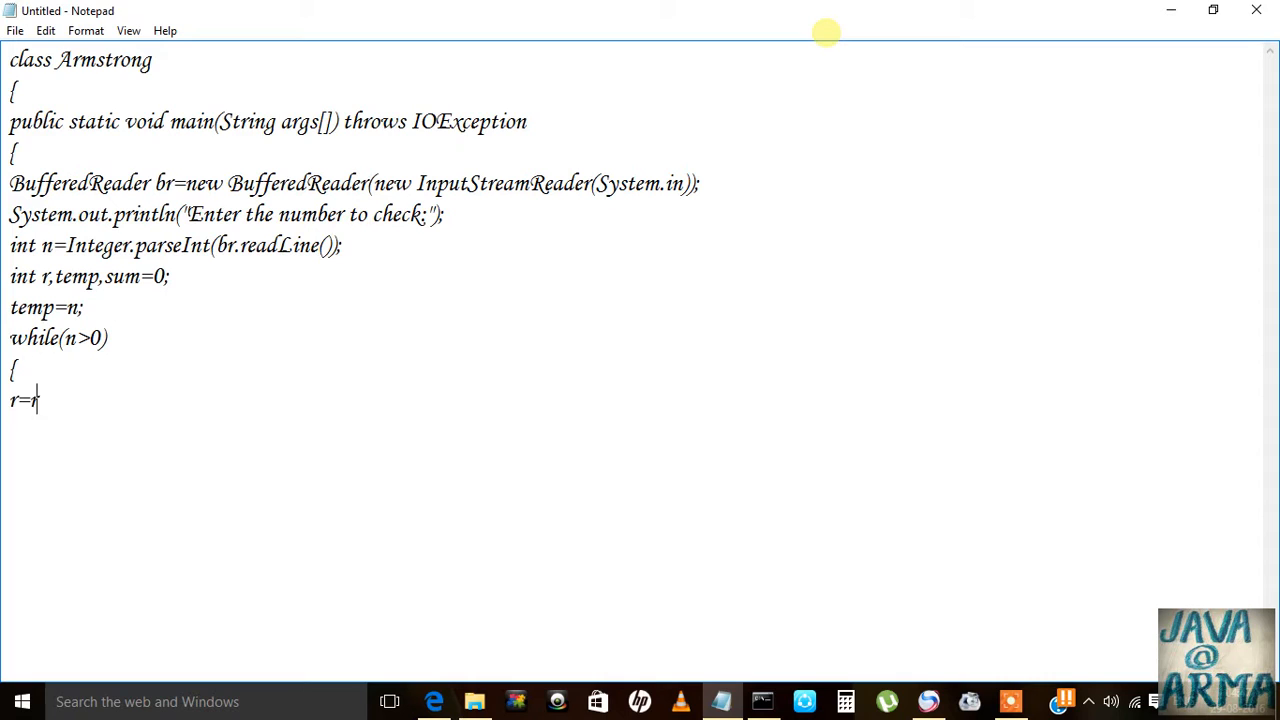
{"action": "type", "text": "%"}
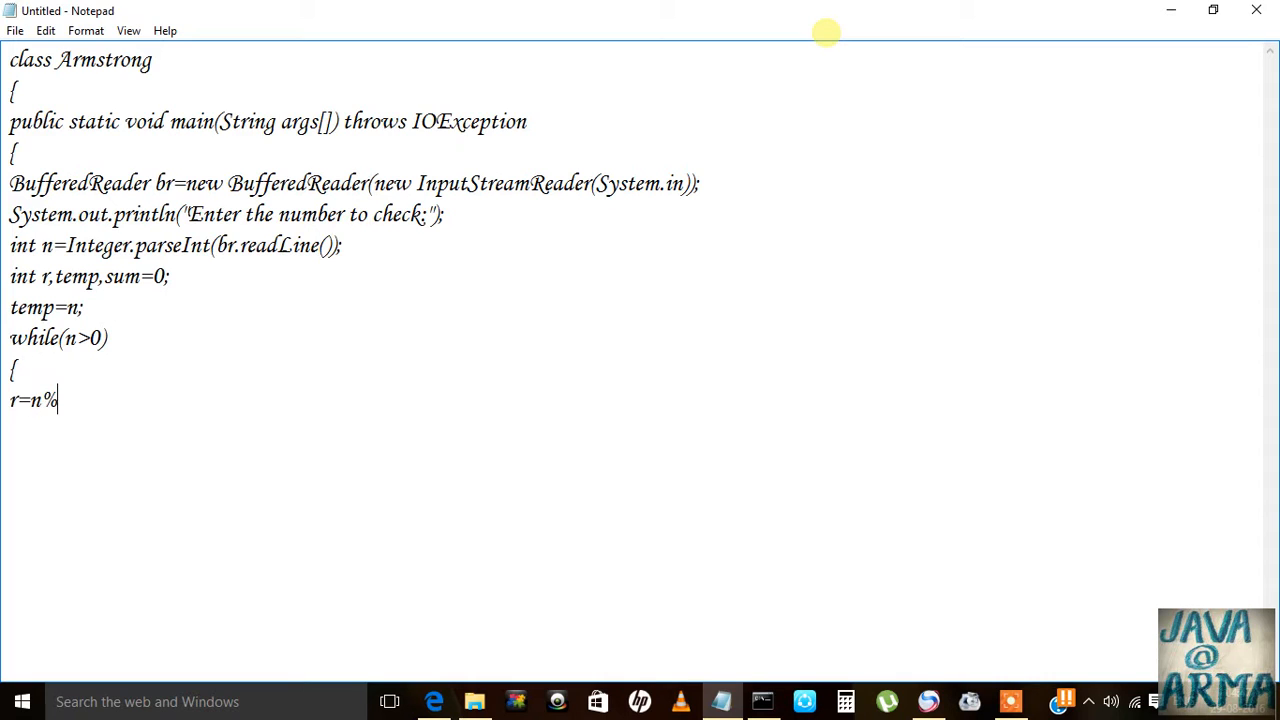
{"action": "type", "text": "10"}
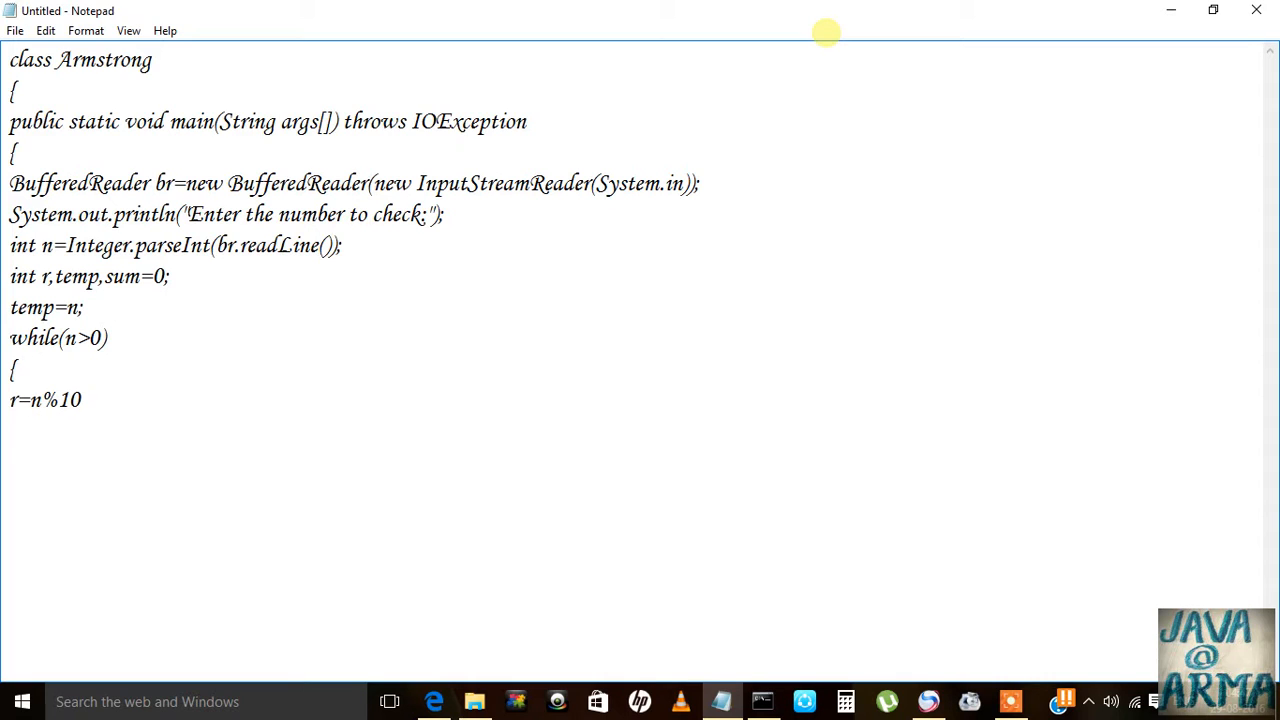
{"action": "type", "text": ";"}
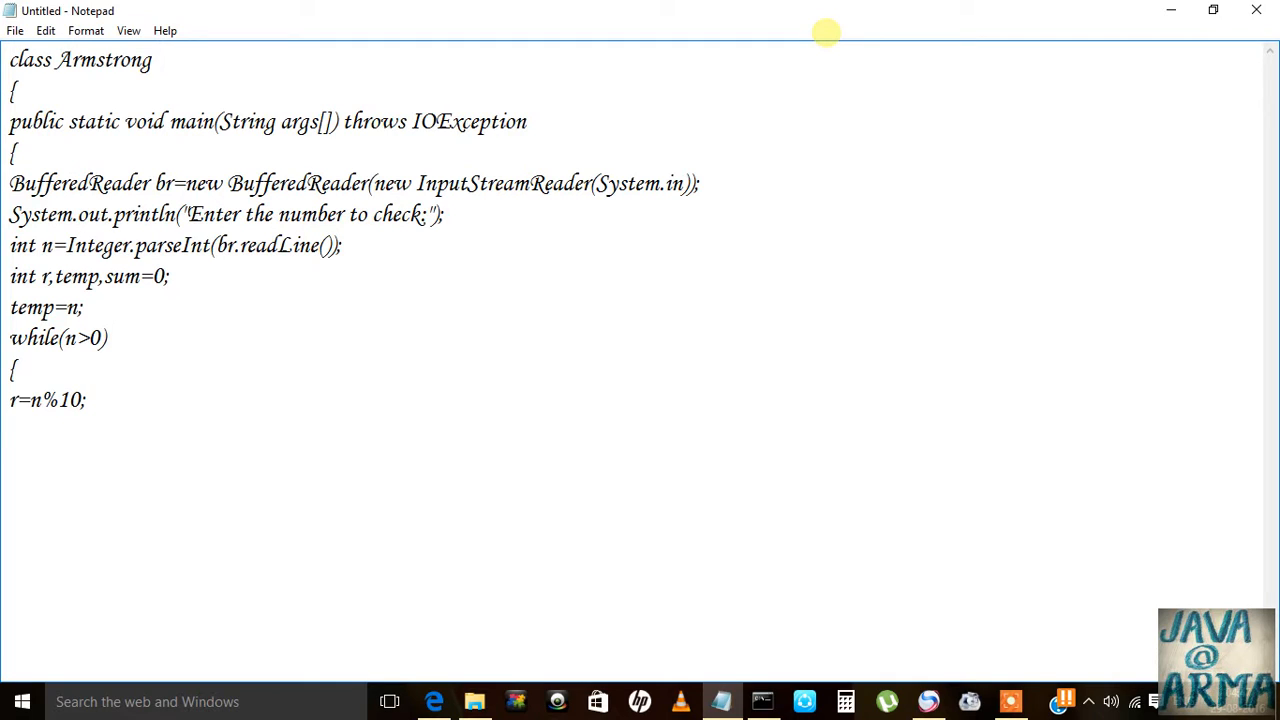
Step: Add sum=sum+(r*r*r) and n=n/10 to the loop body
{"action": "type", "text": "sum"}
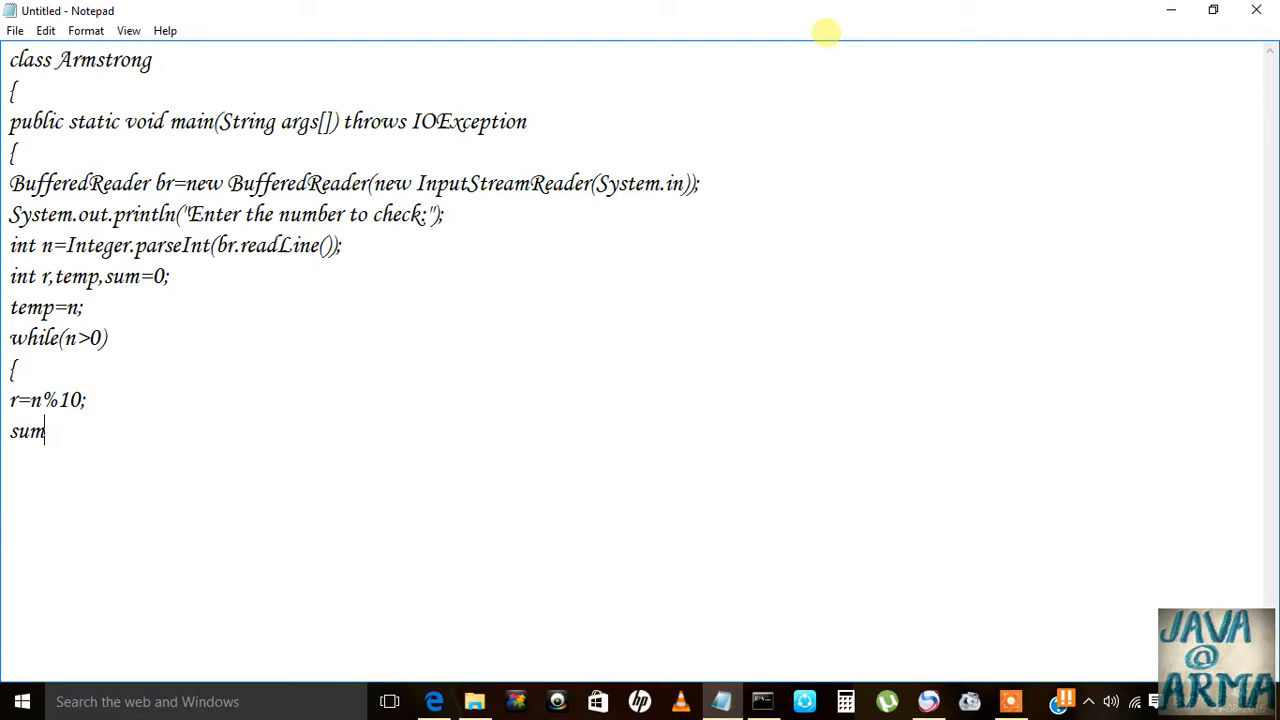
{"action": "type", "text": "="}
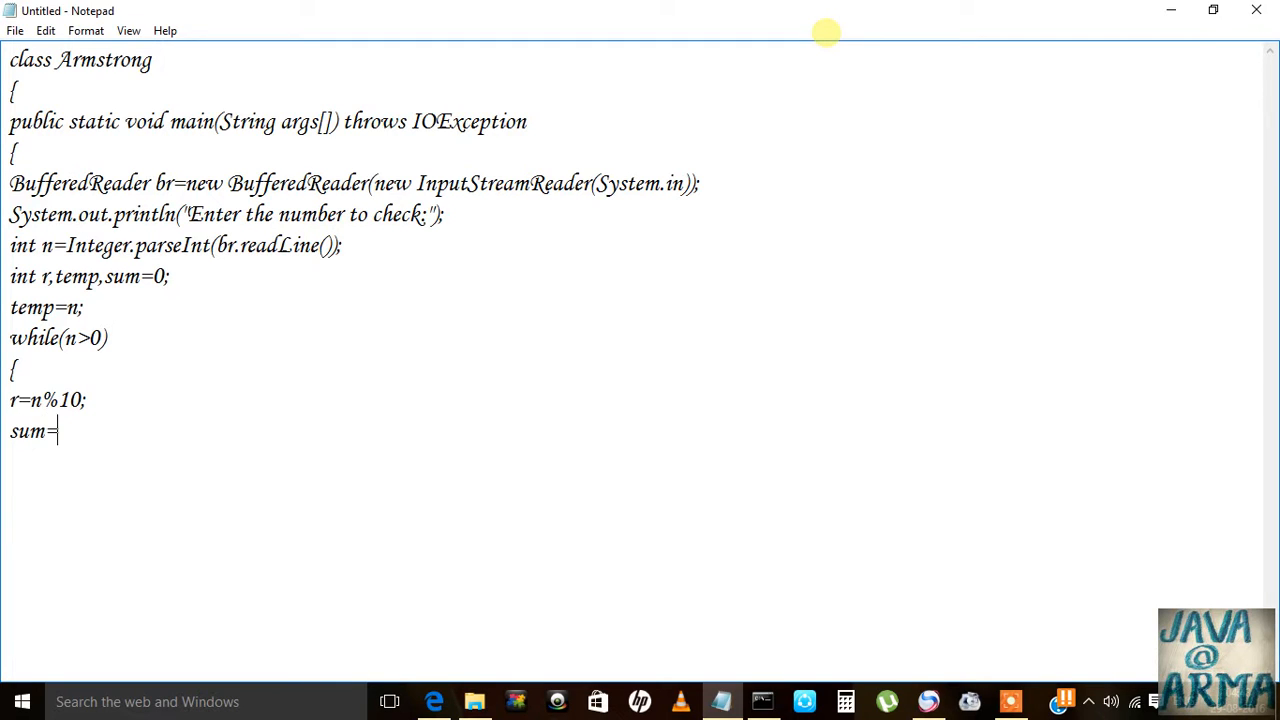
{"action": "type", "text": "sum"}
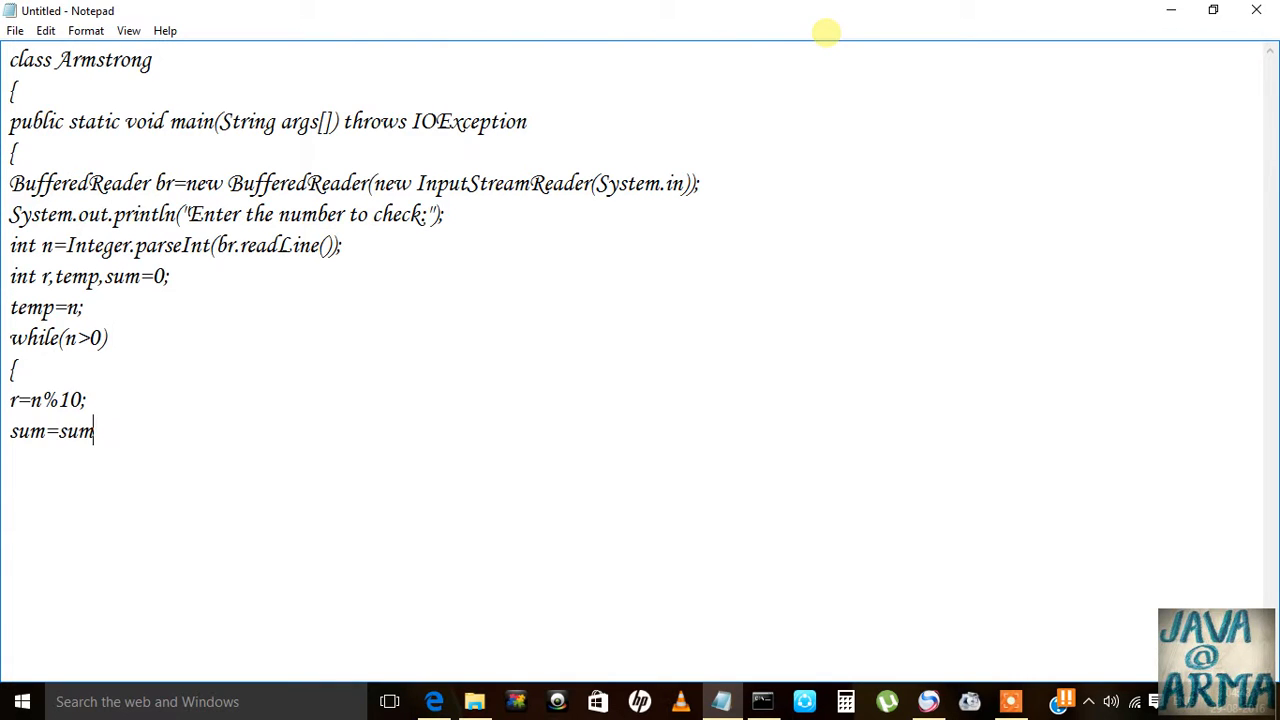
{"action": "type", "text": "+"}
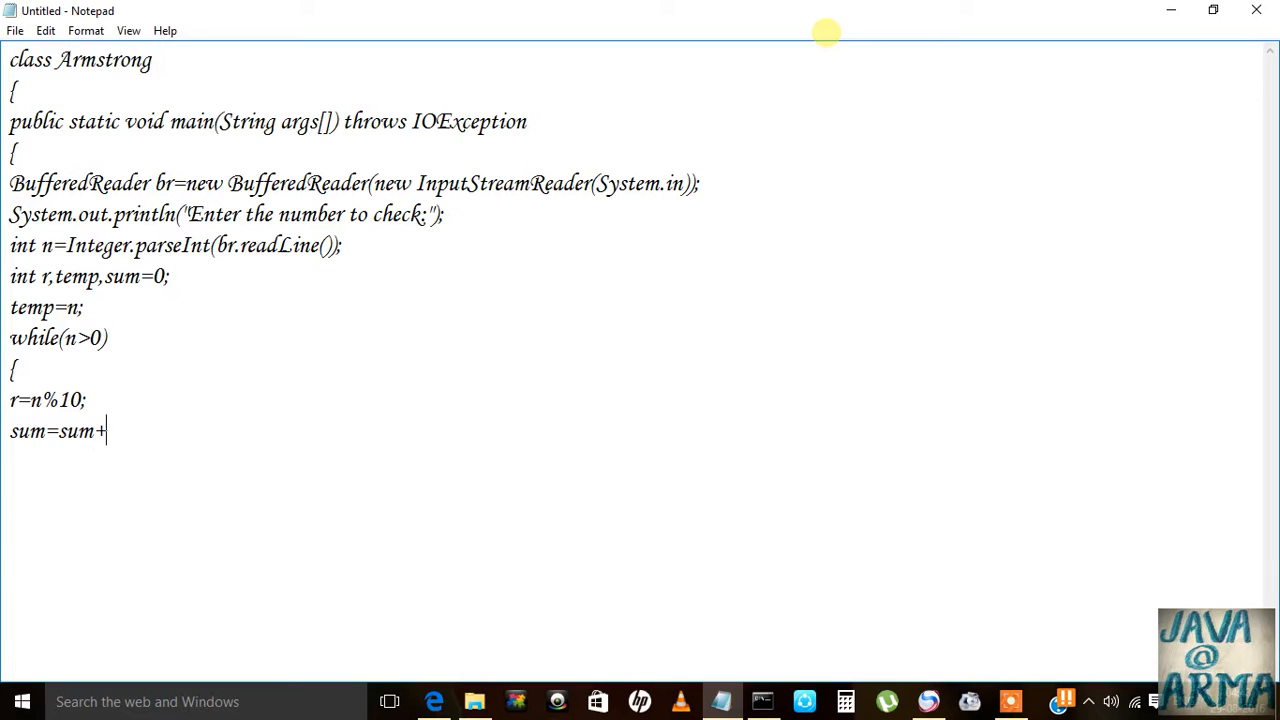
{"action": "type", "text": "("}
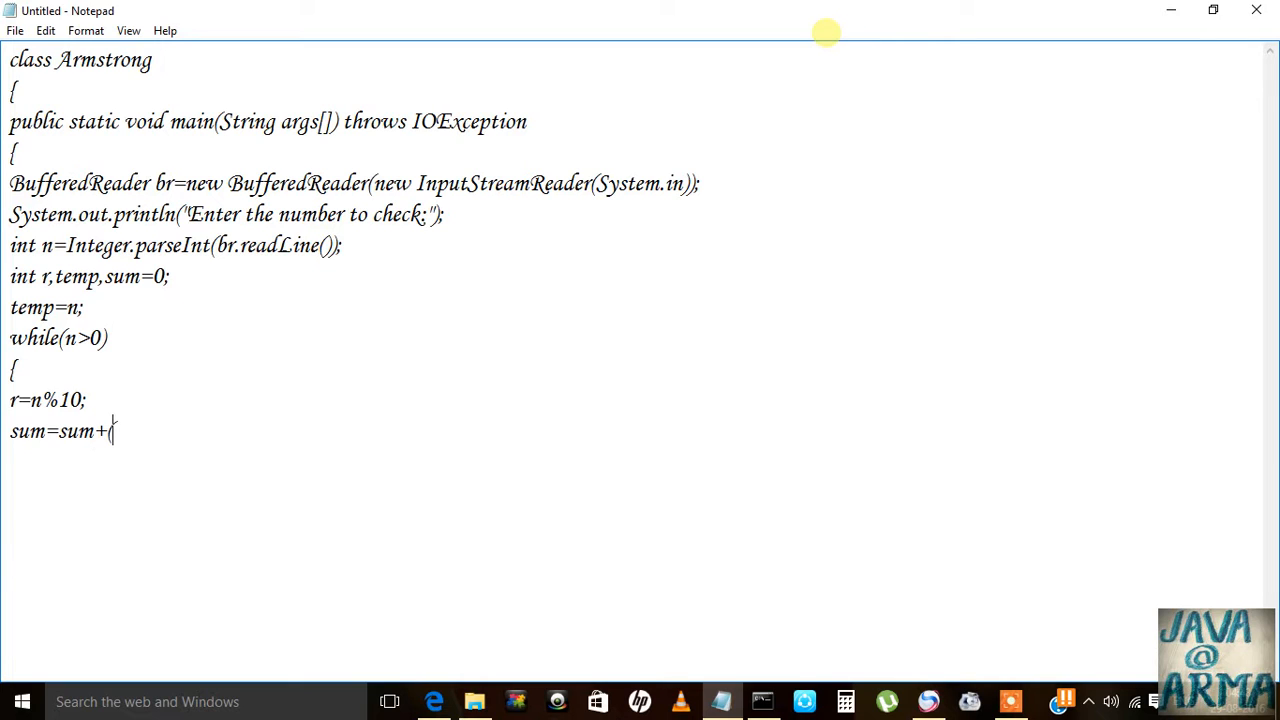
{"action": "type", "text": "r"}
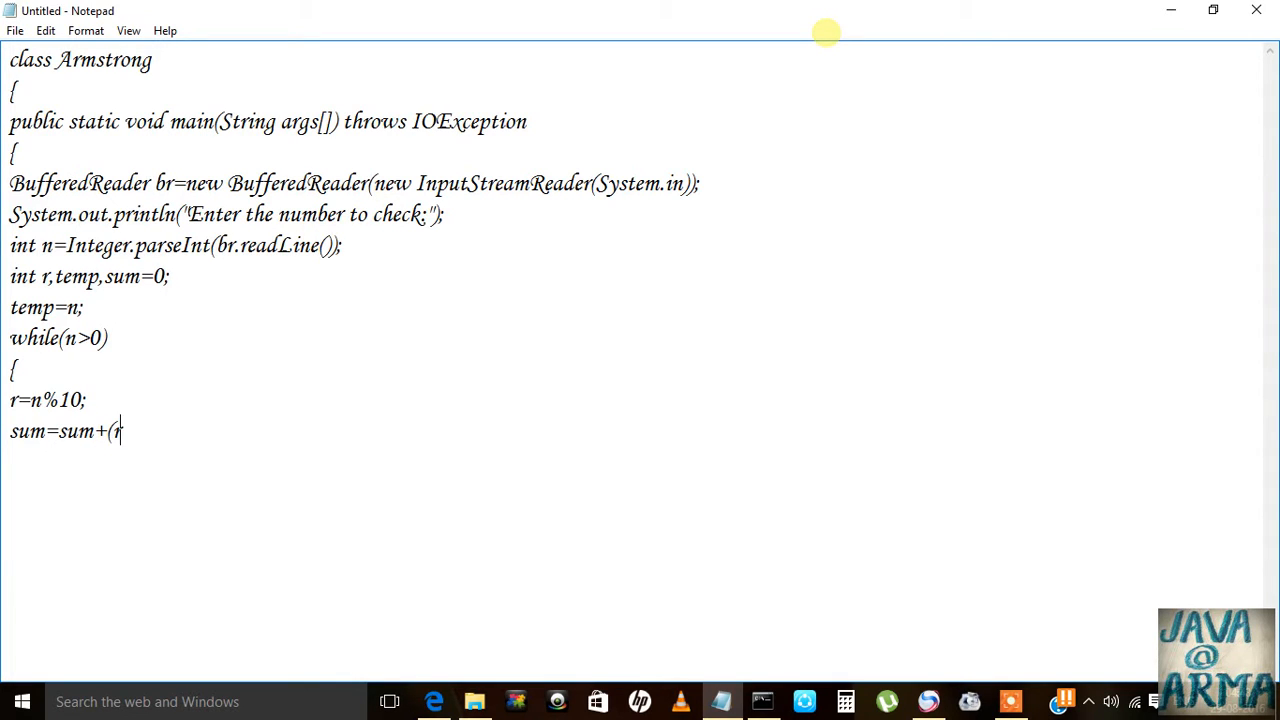
{"action": "type", "text": "*r"}
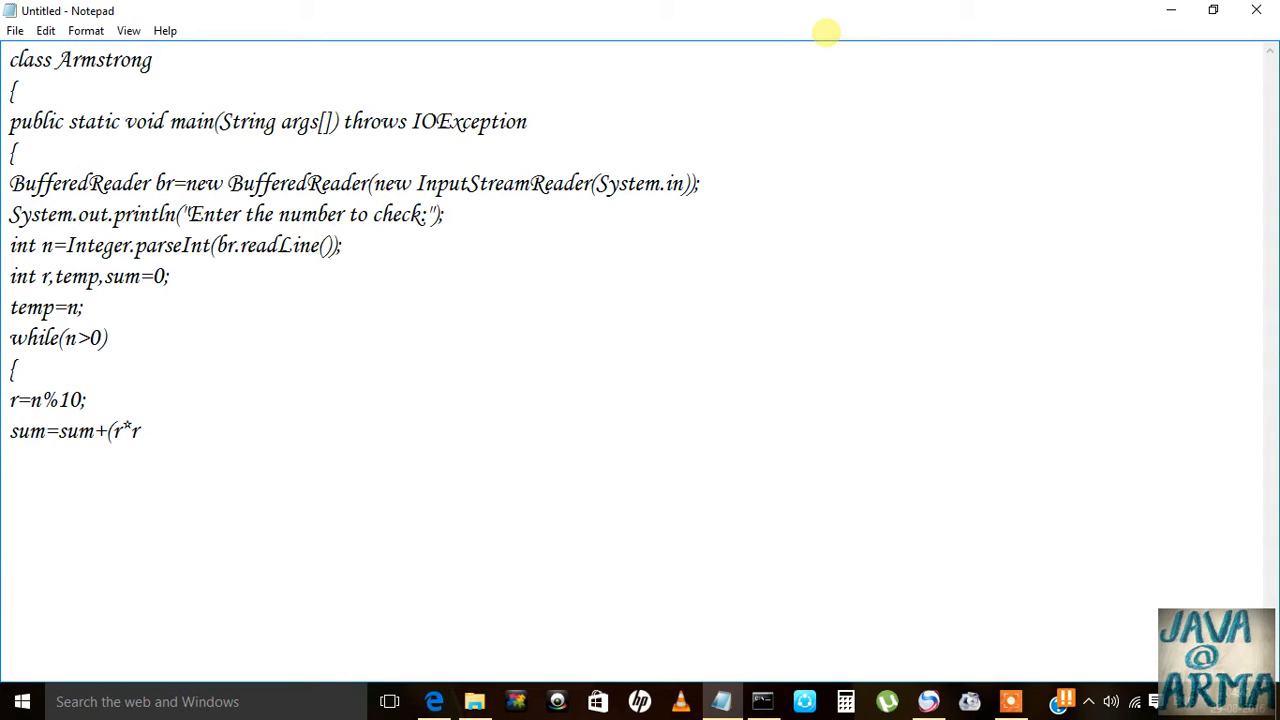
{"action": "type", "text": "*"}
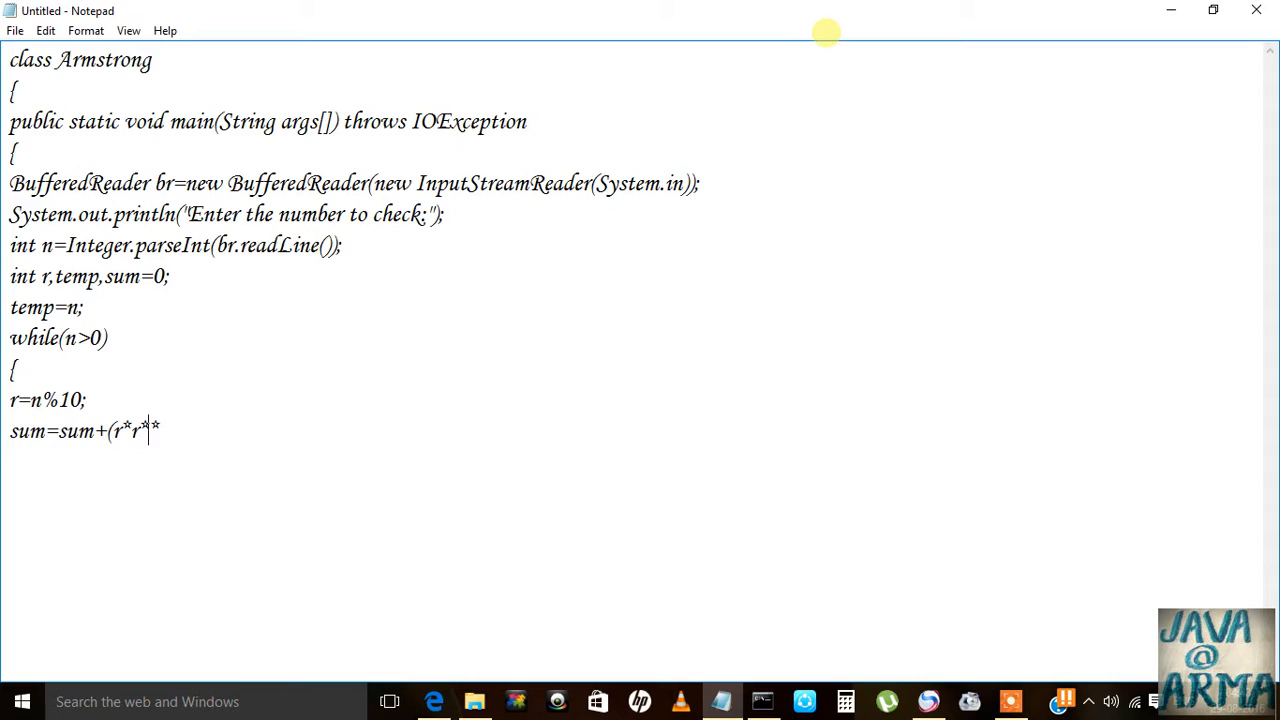
{"action": "type", "text": "r"}
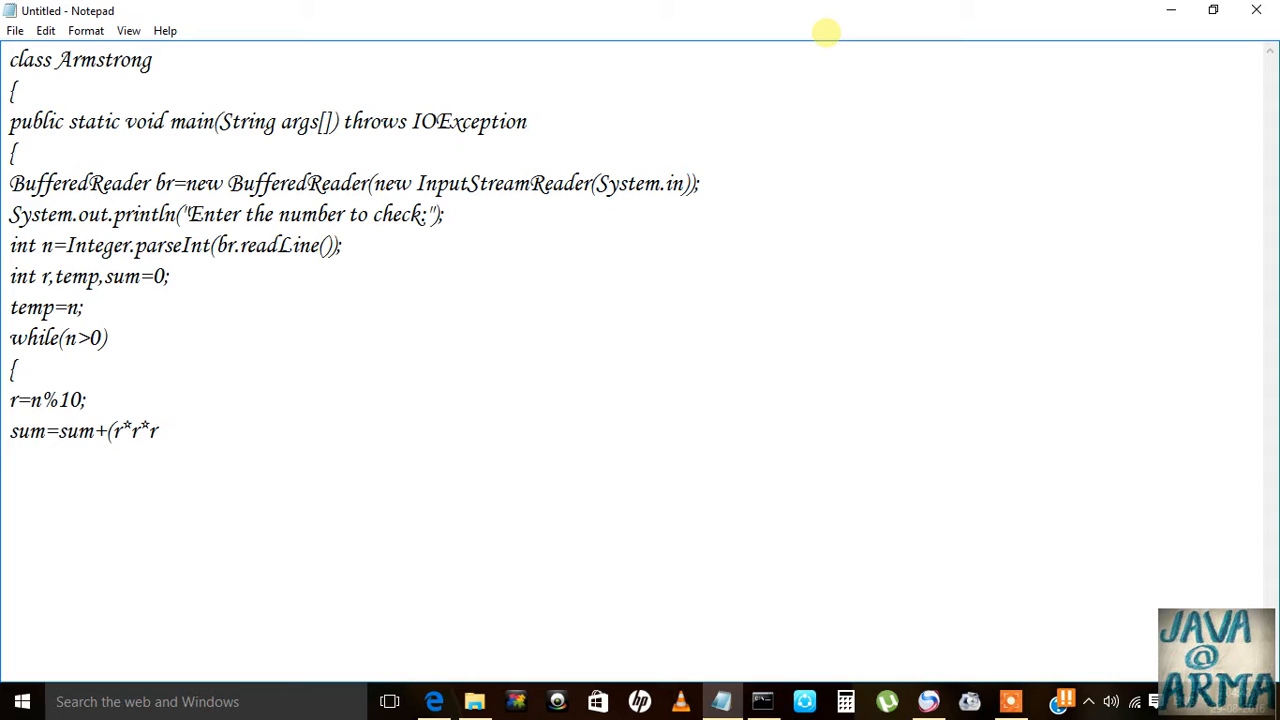
{"action": "type", "text": ");"}
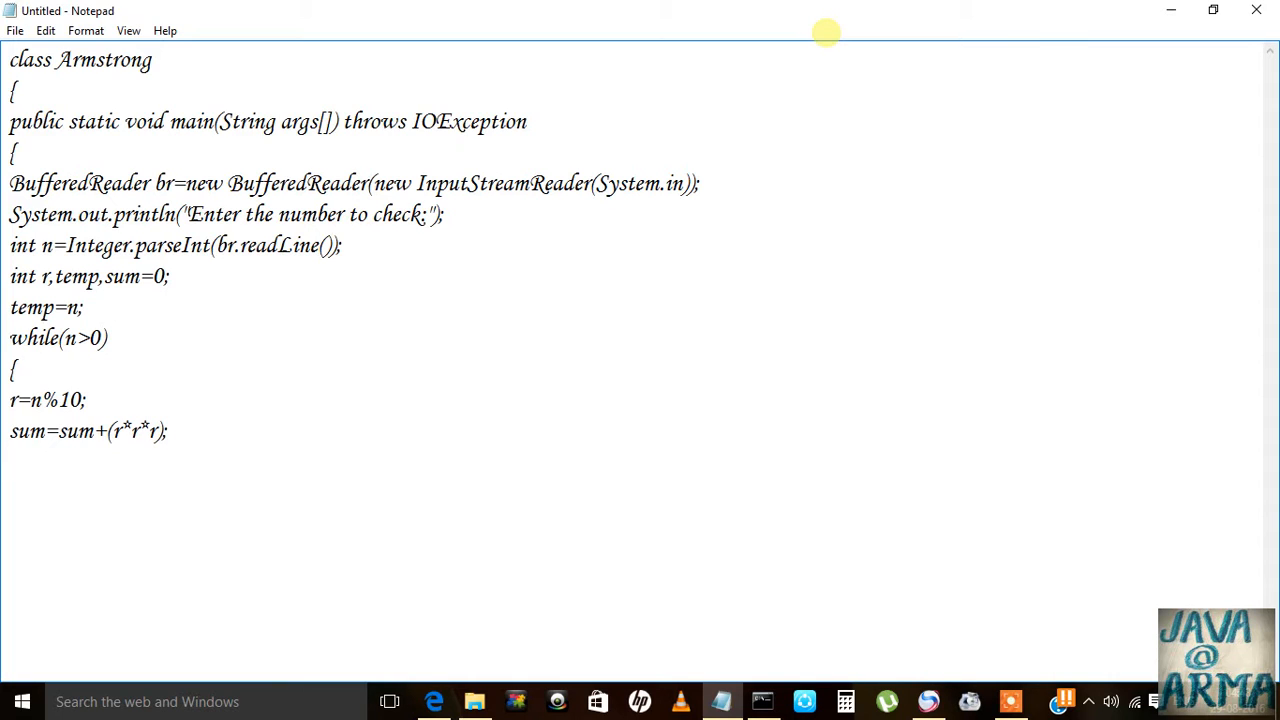
{"action": "type", "text": "n"}
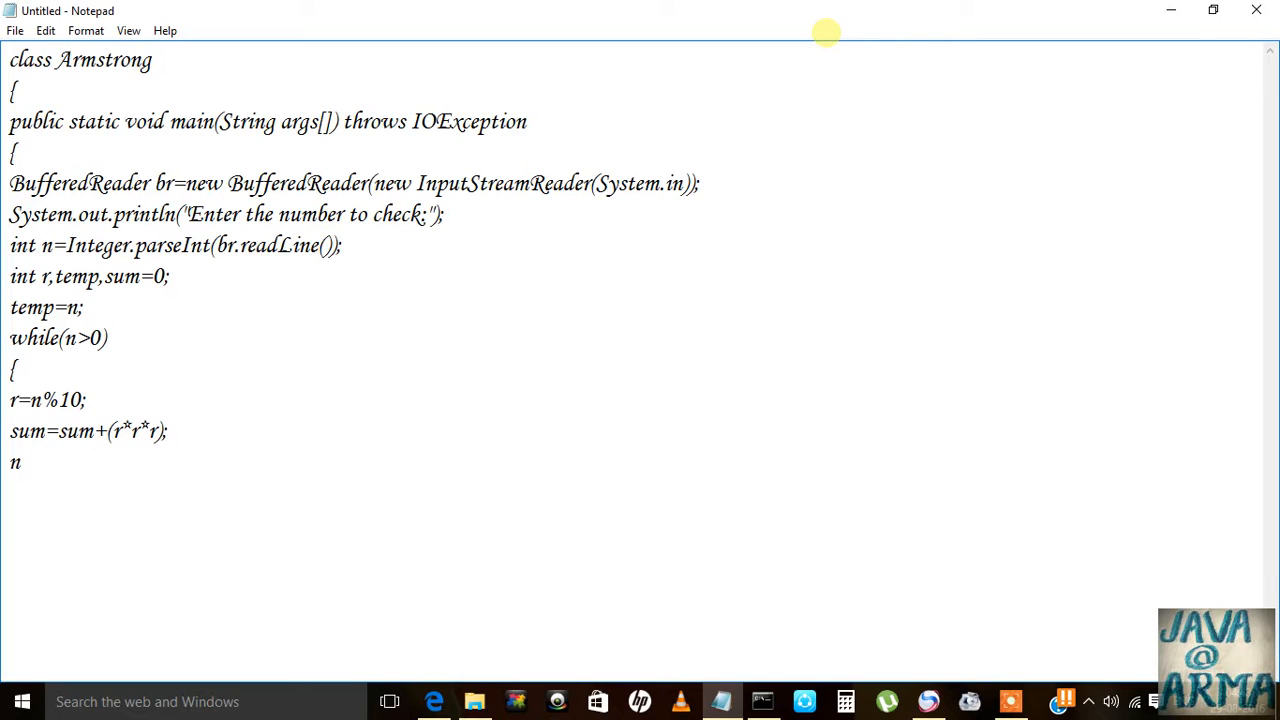
{"action": "type", "text": "/"}
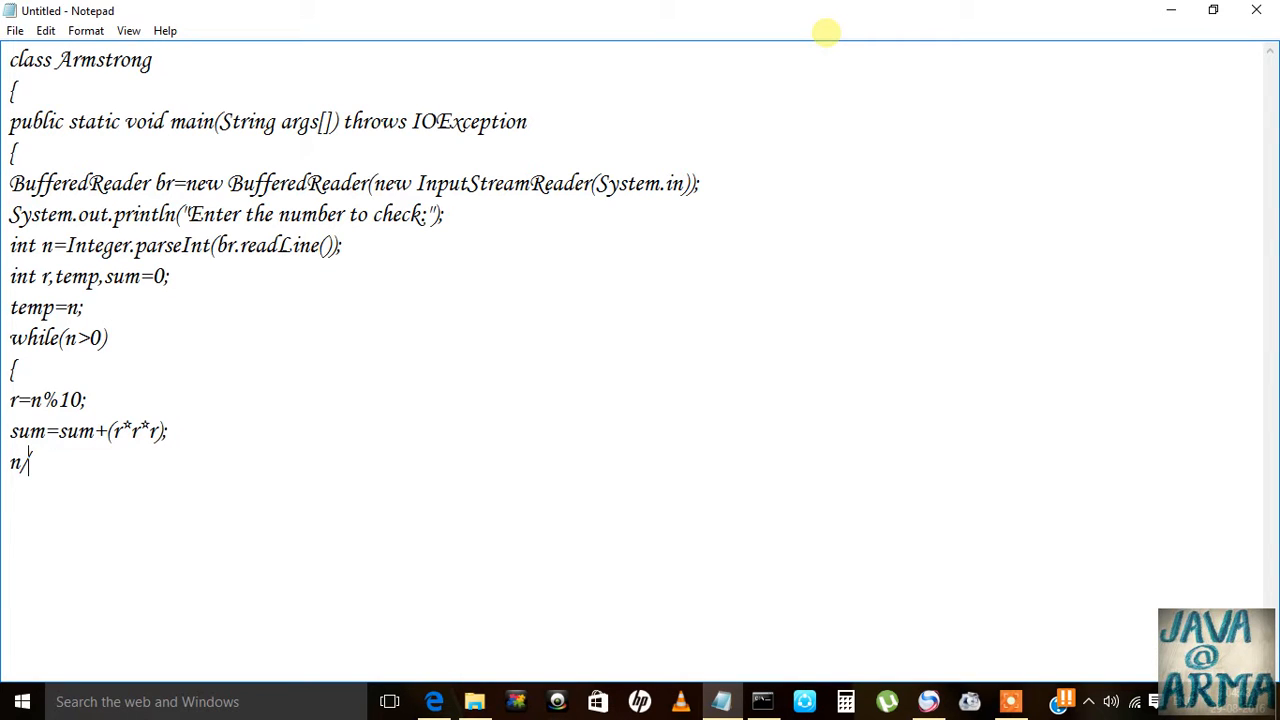
{"action": "type", "text": "10"}
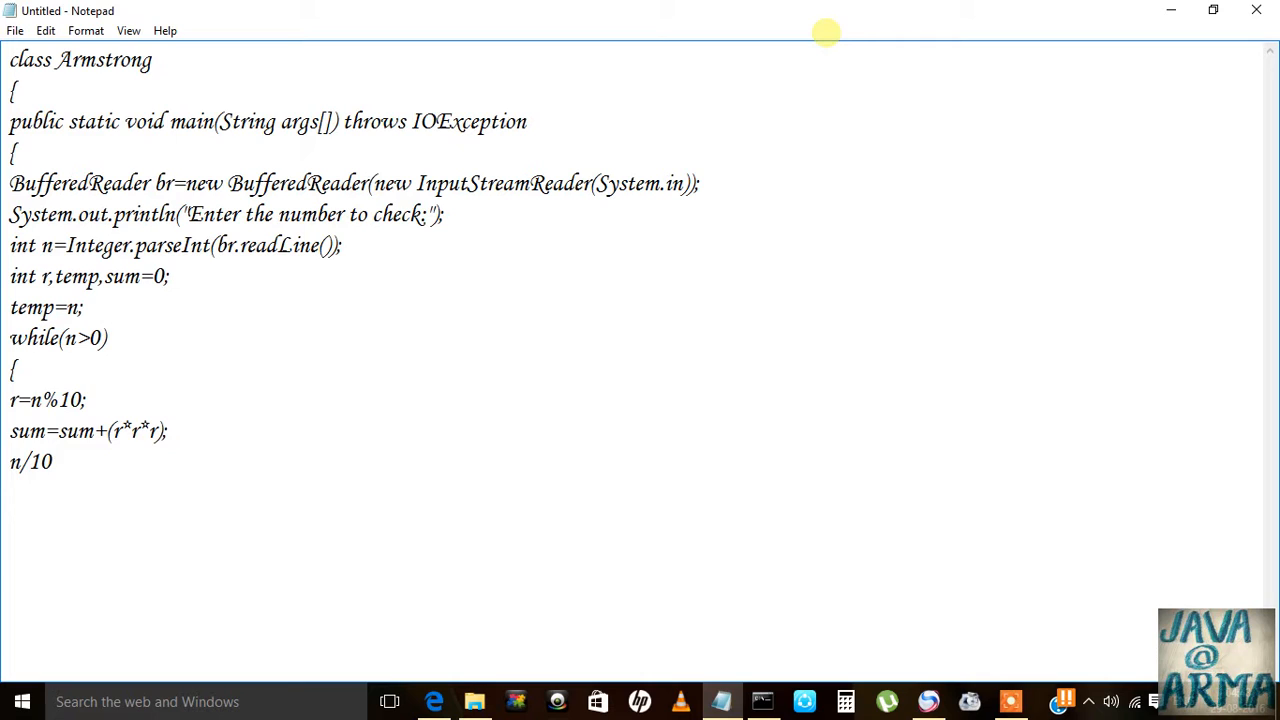
{"action": "type", "text": ";"}
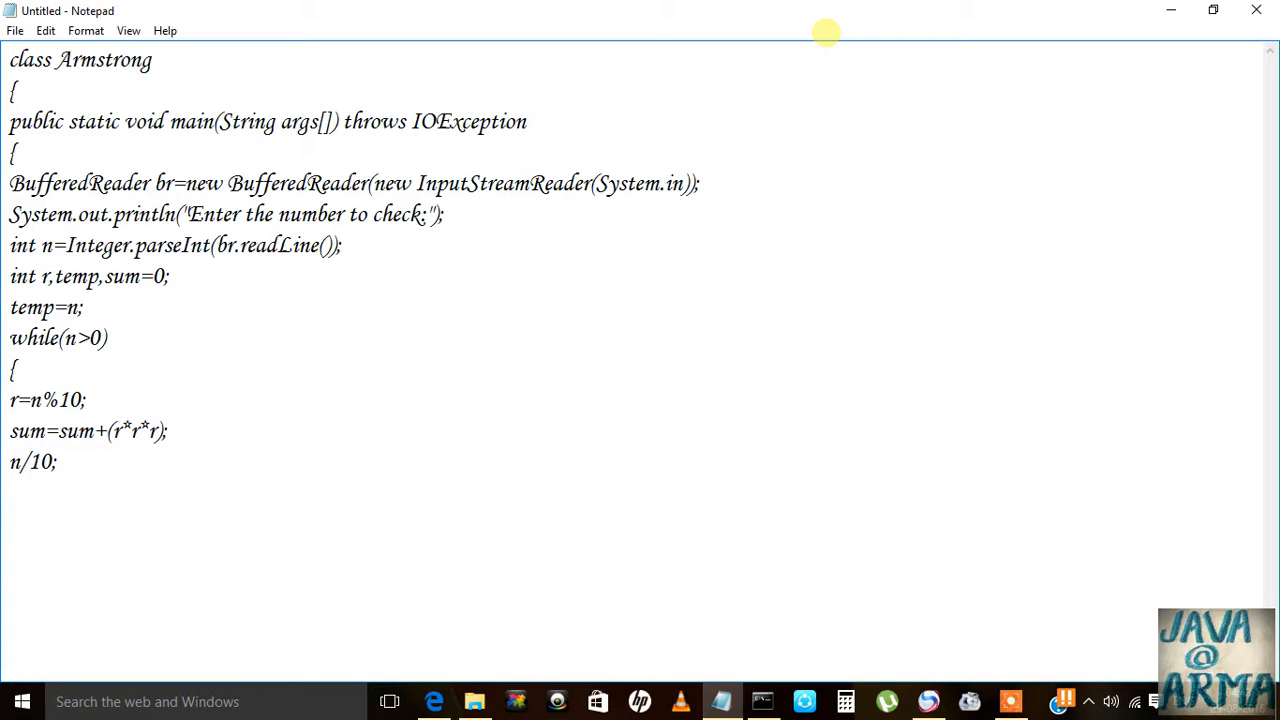
{"action": "type", "text": "n="}
{"action": "type", "text": "}"}
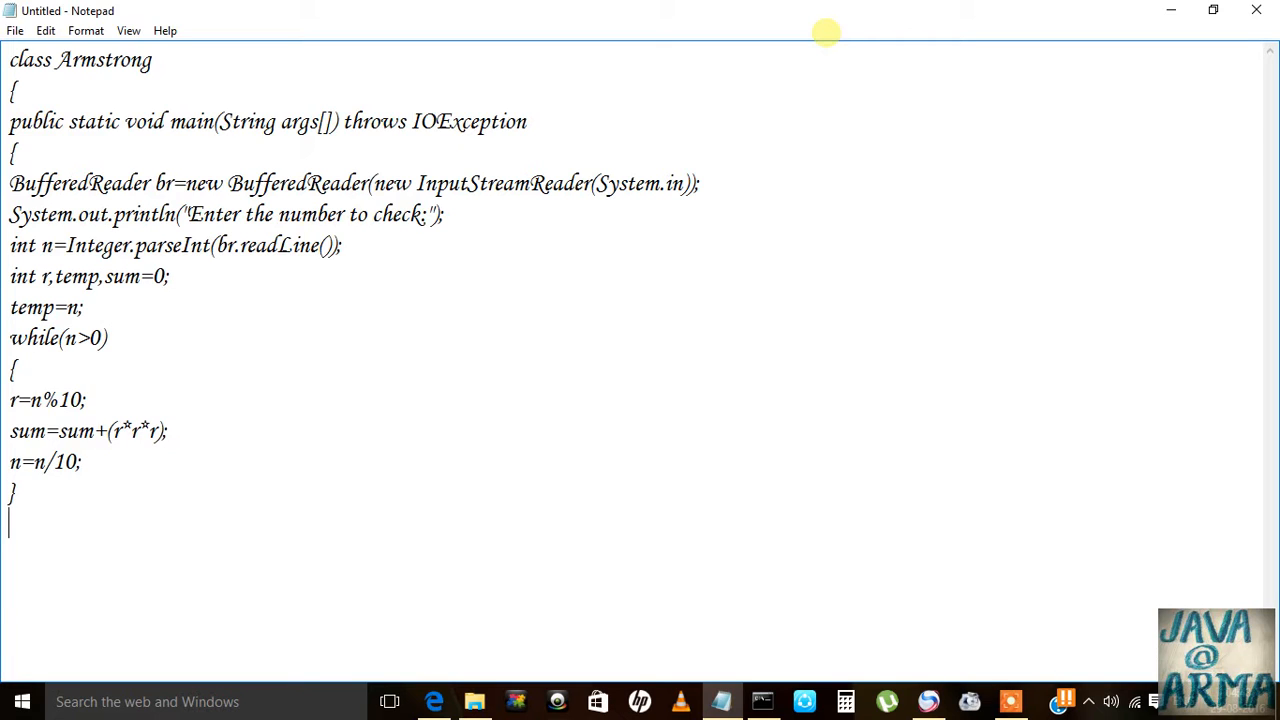
Step: Write if(temp==sum) printing that temp is an Armstrong Number
{"action": "type", "text": "if("}
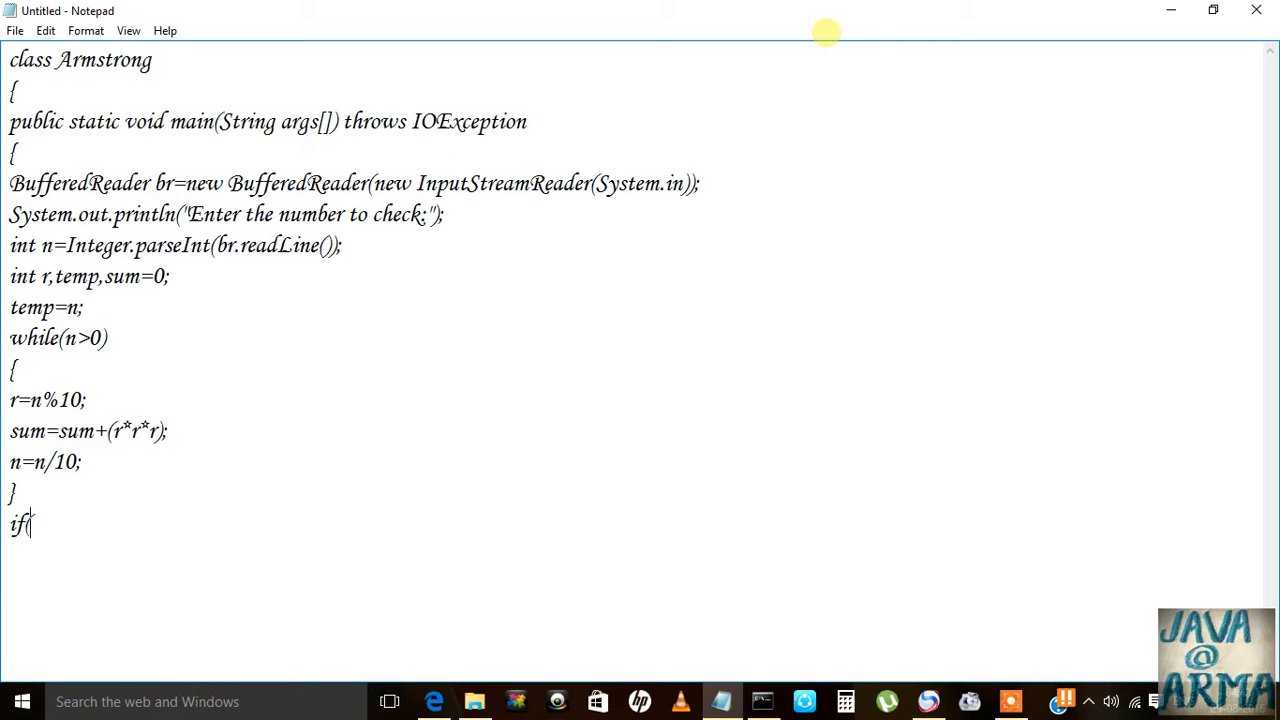
{"action": "type", "text": "te"}
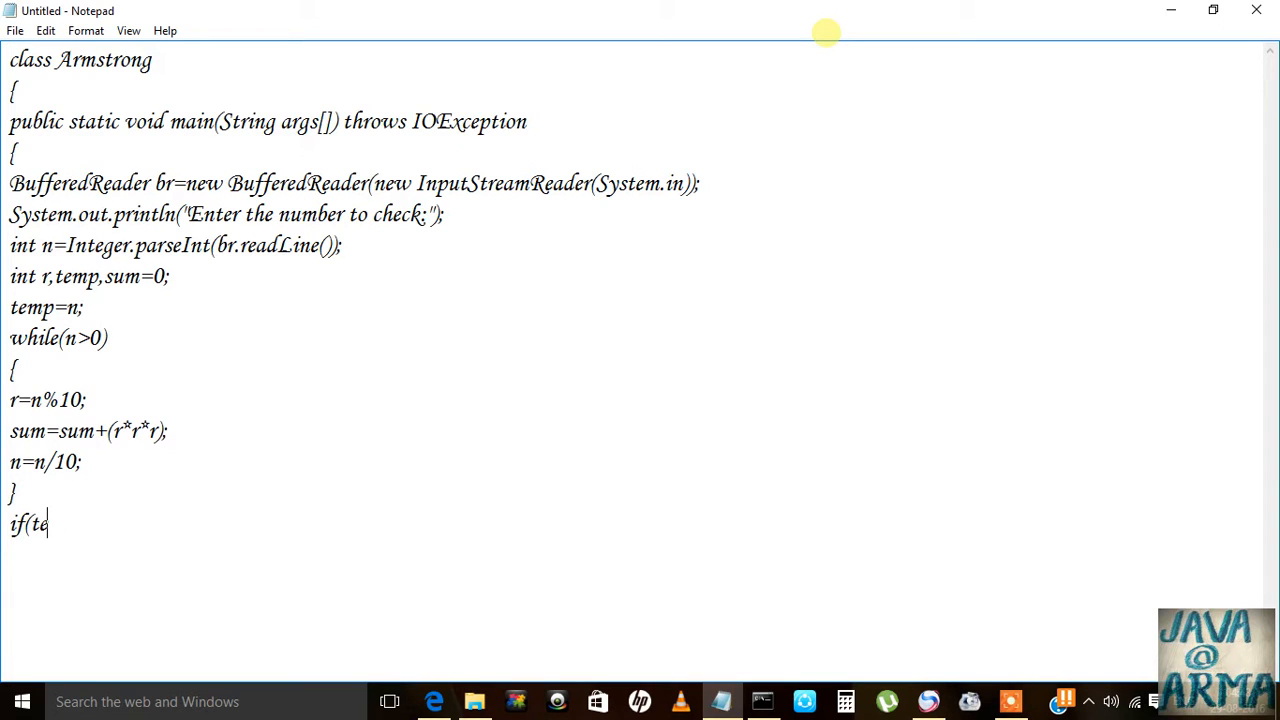
{"action": "type", "text": "mp"}
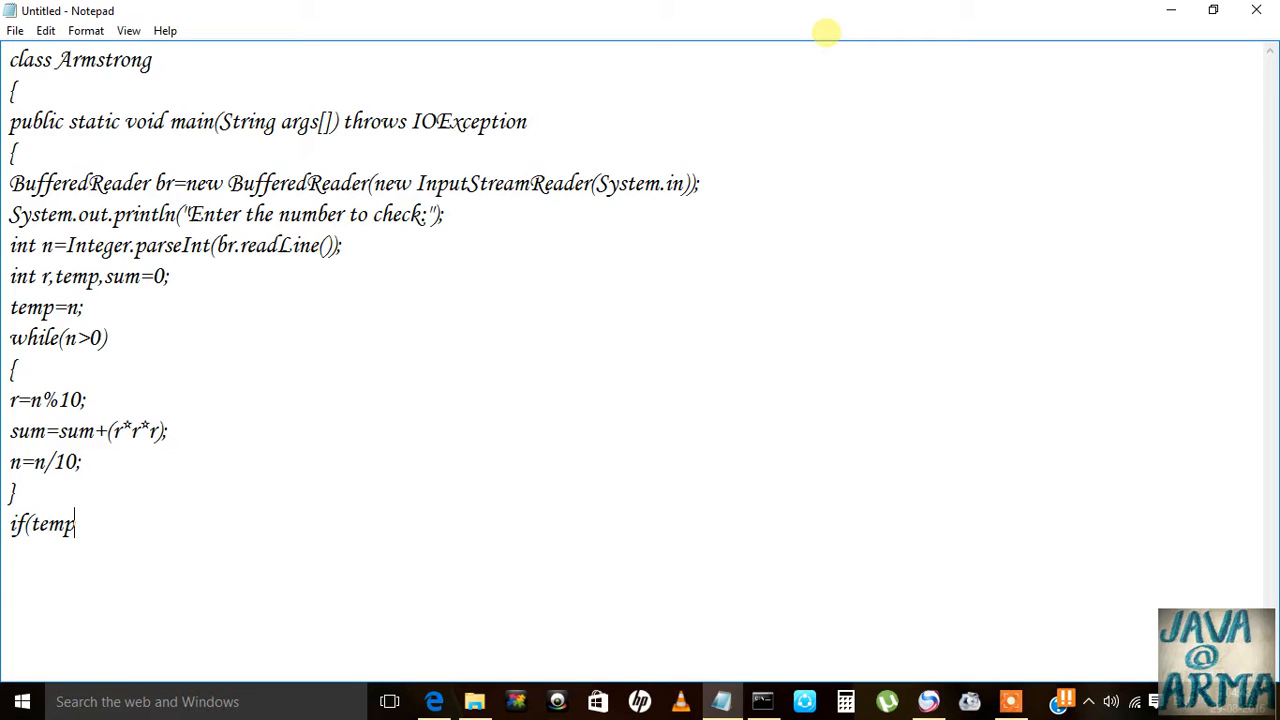
{"action": "type", "text": "="}
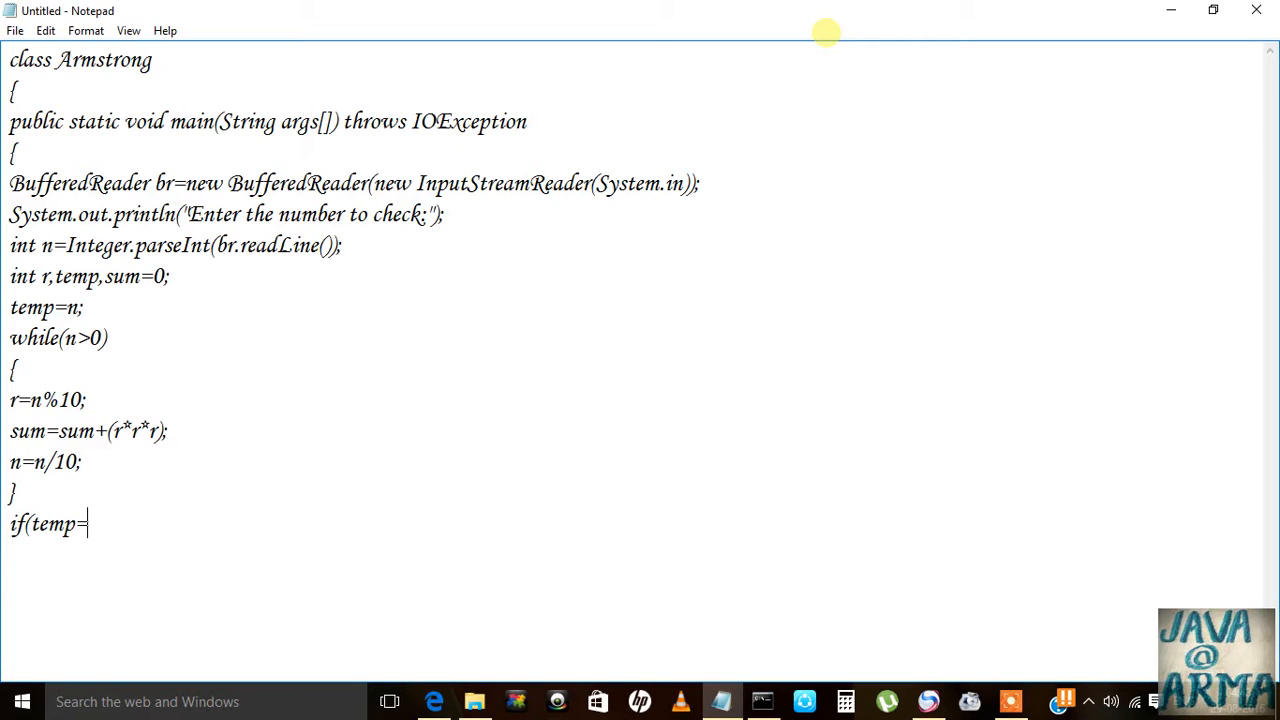
{"action": "type", "text": "=sum"}
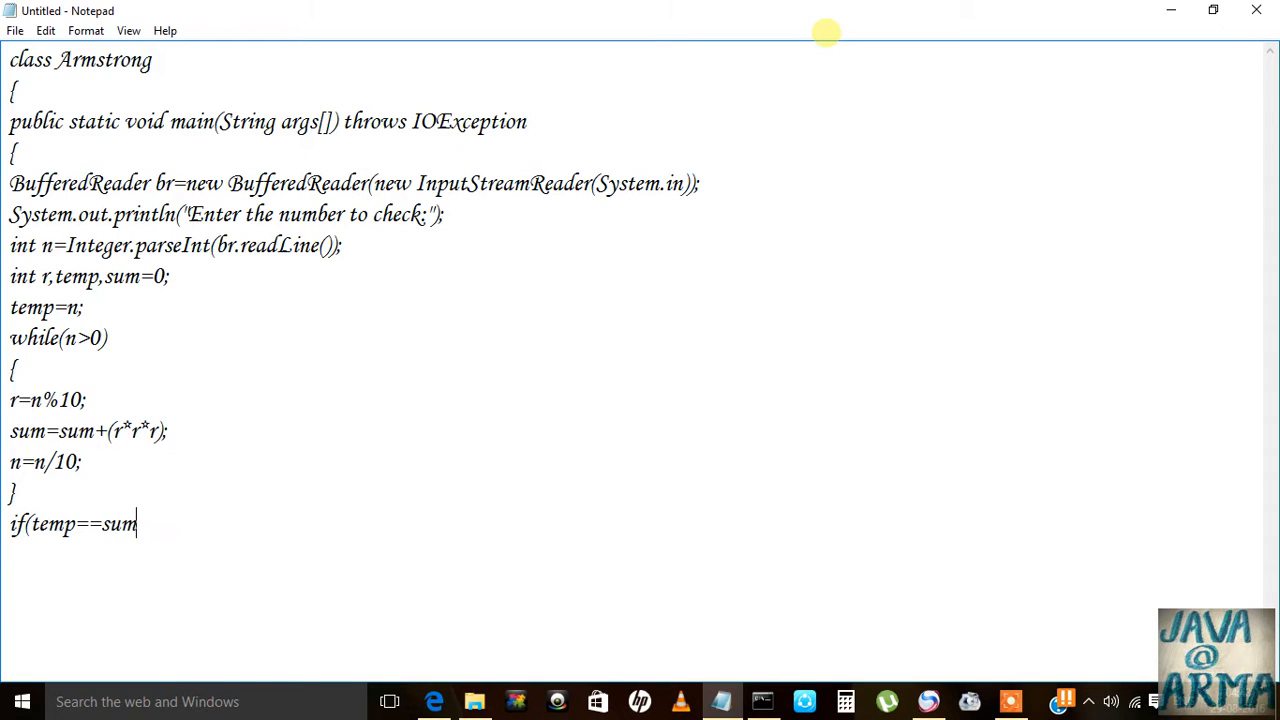
{"action": "type", "text": ")"}
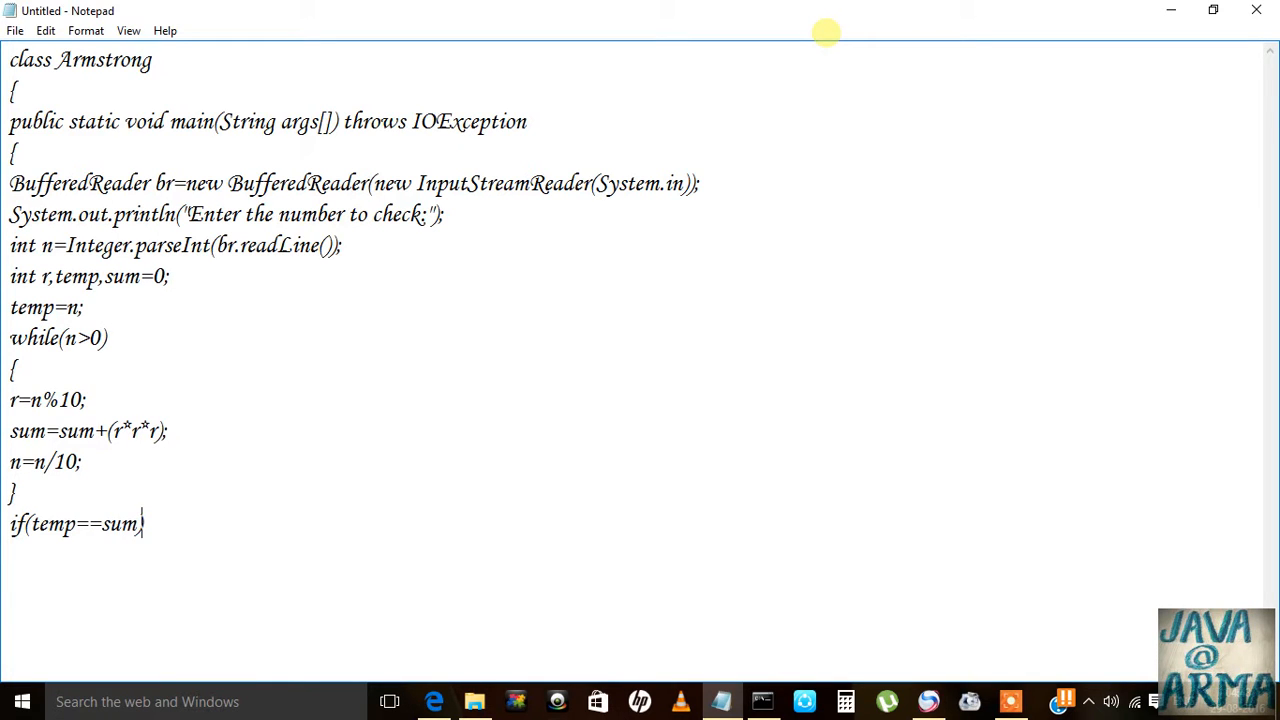
{"action": "mouse_move", "coordinate": [373, 470]}
{"action": "type", "text": "Syste"}
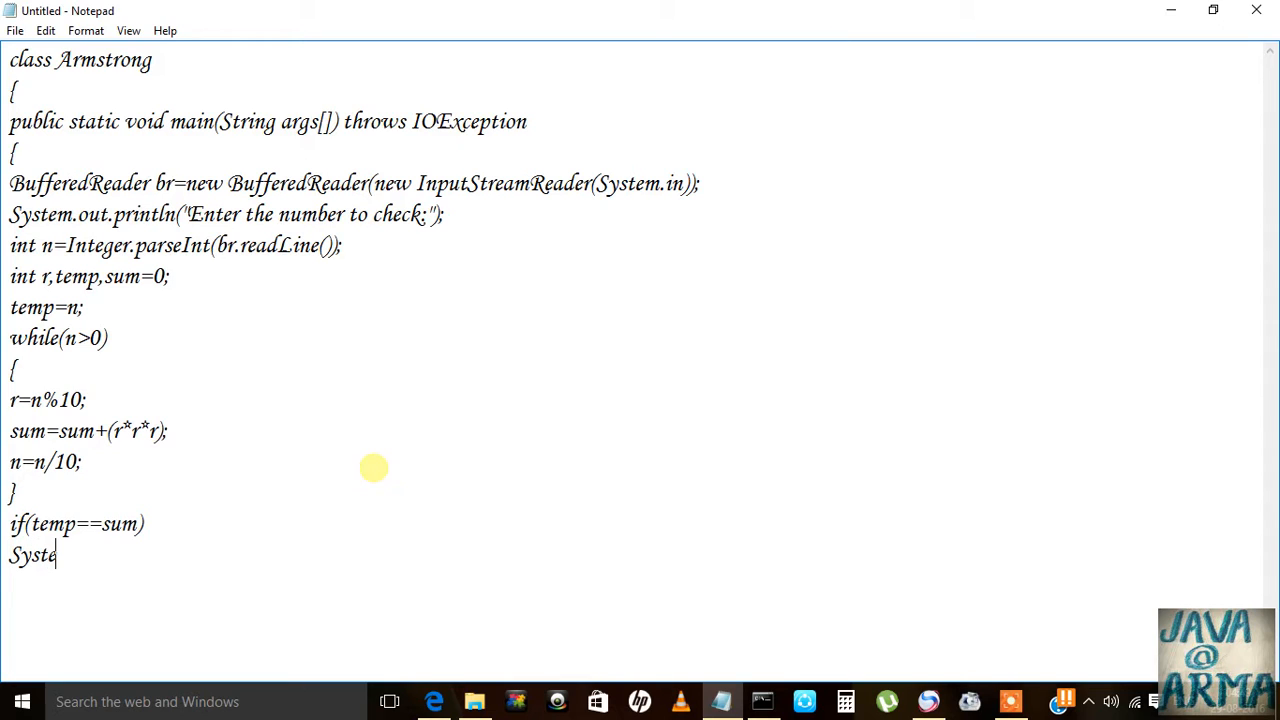
{"action": "type", "text": "m.out.pri"}
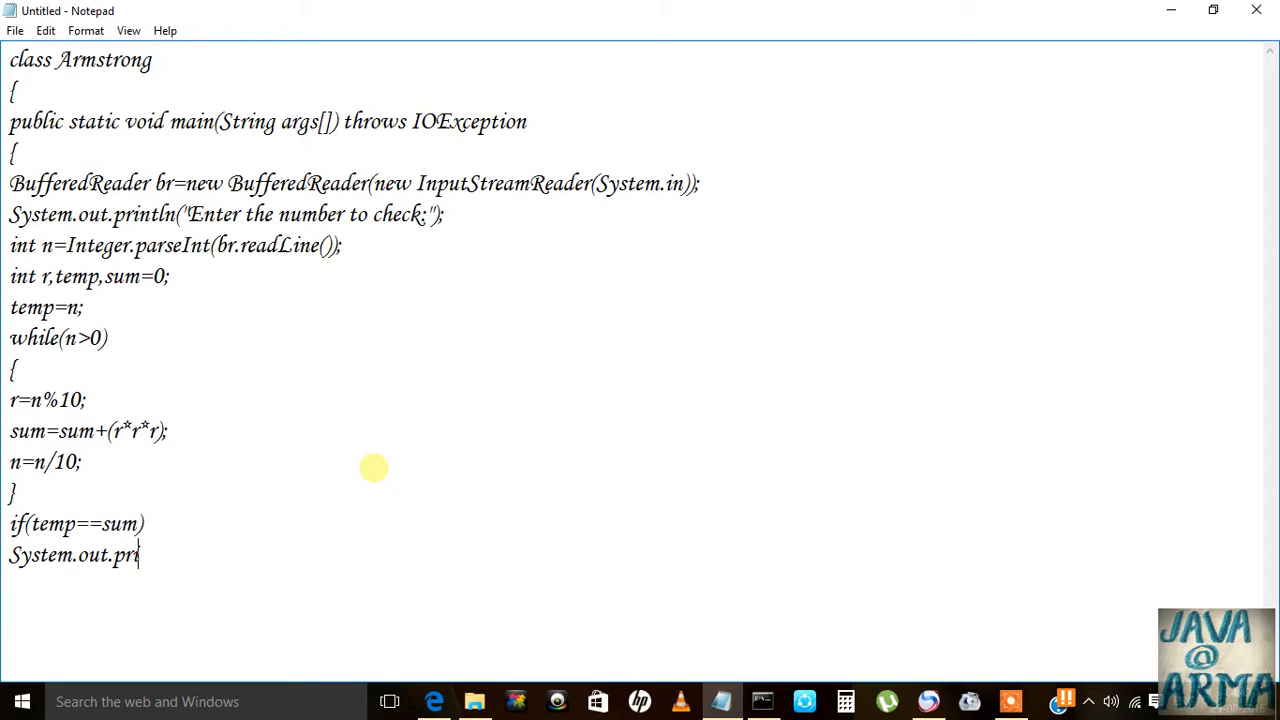
{"action": "type", "text": "ntl"}
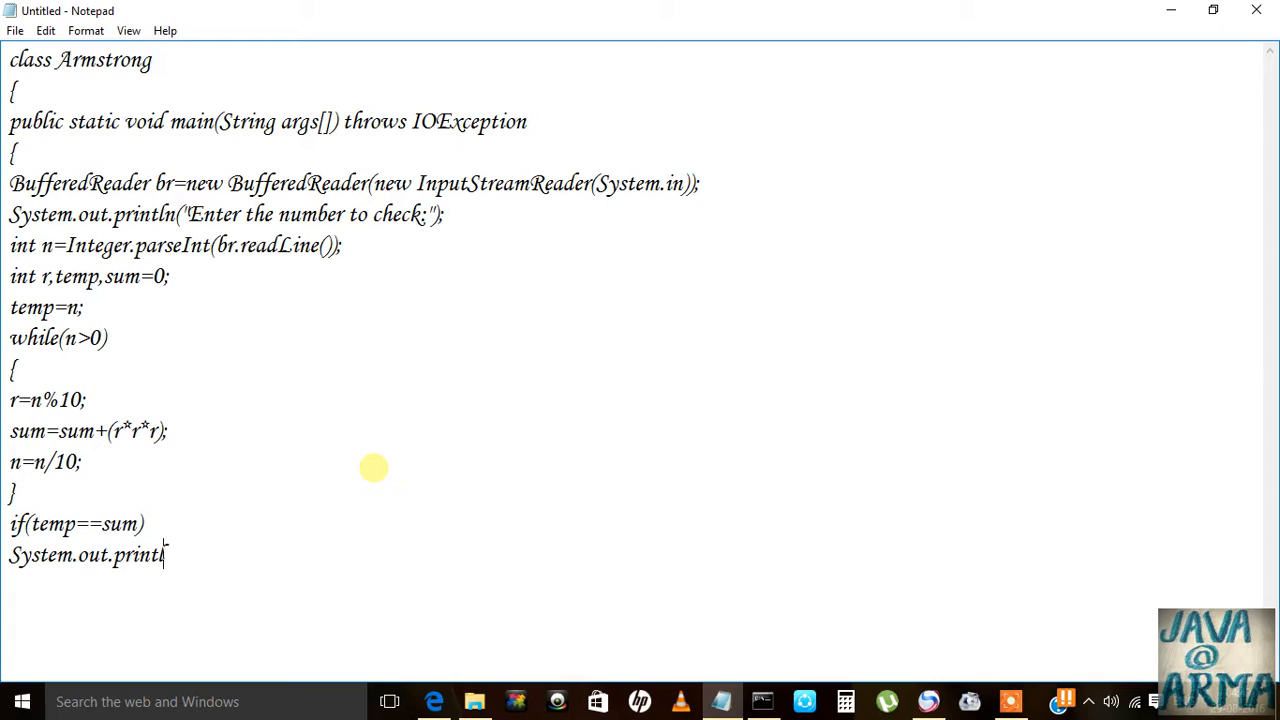
{"action": "type", "text": "n(\""}
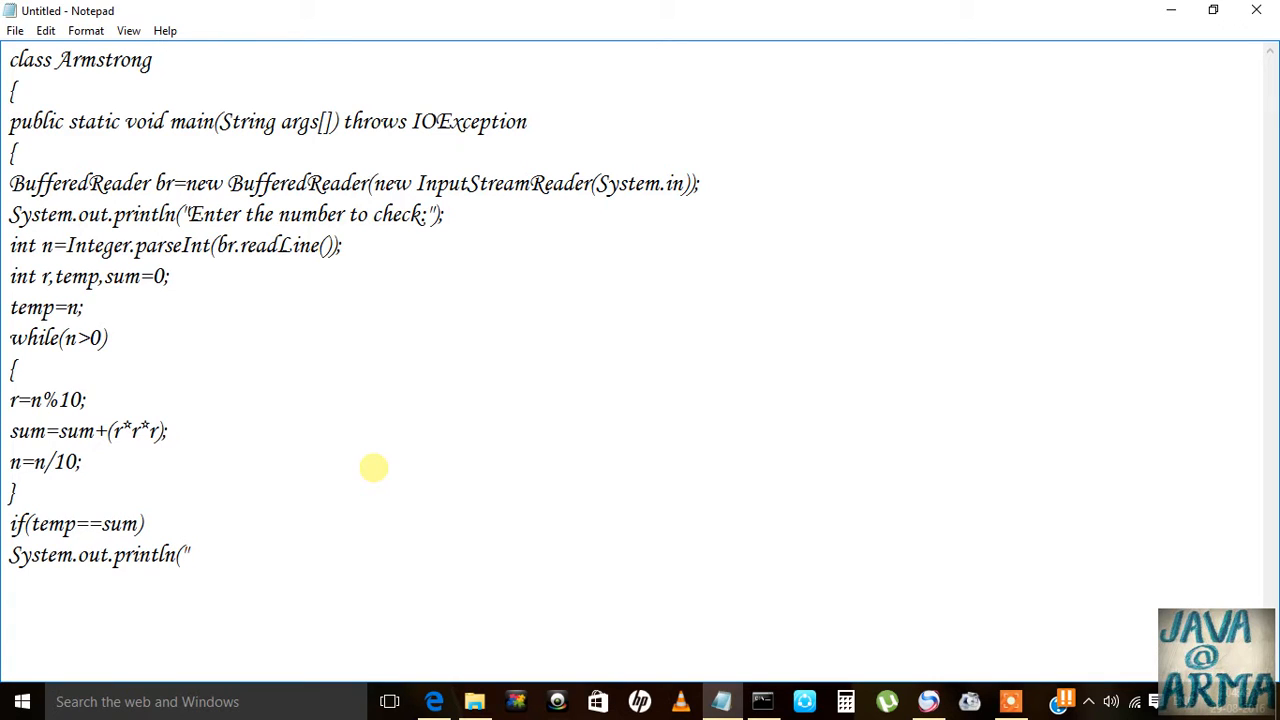
{"action": "type", "text": "Armstrong num"}
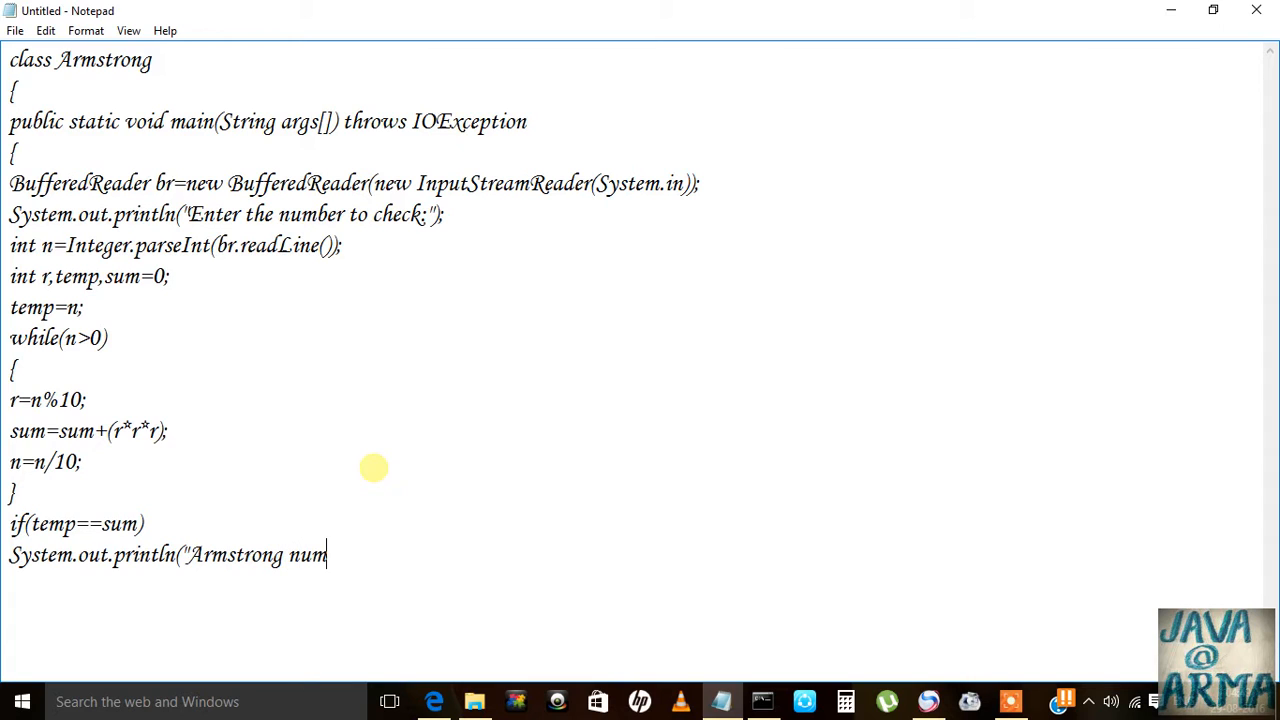
{"action": "type", "text": "ber)"}
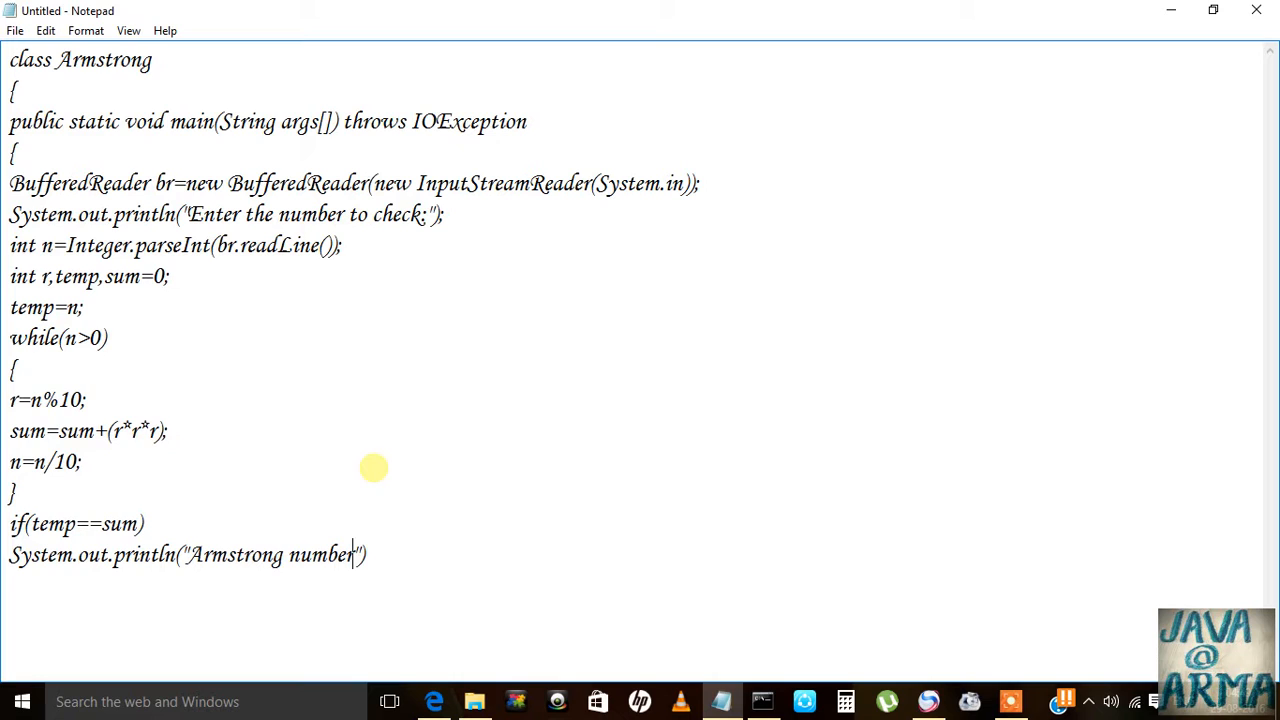
{"action": "left_click", "coordinate": [198, 555]}
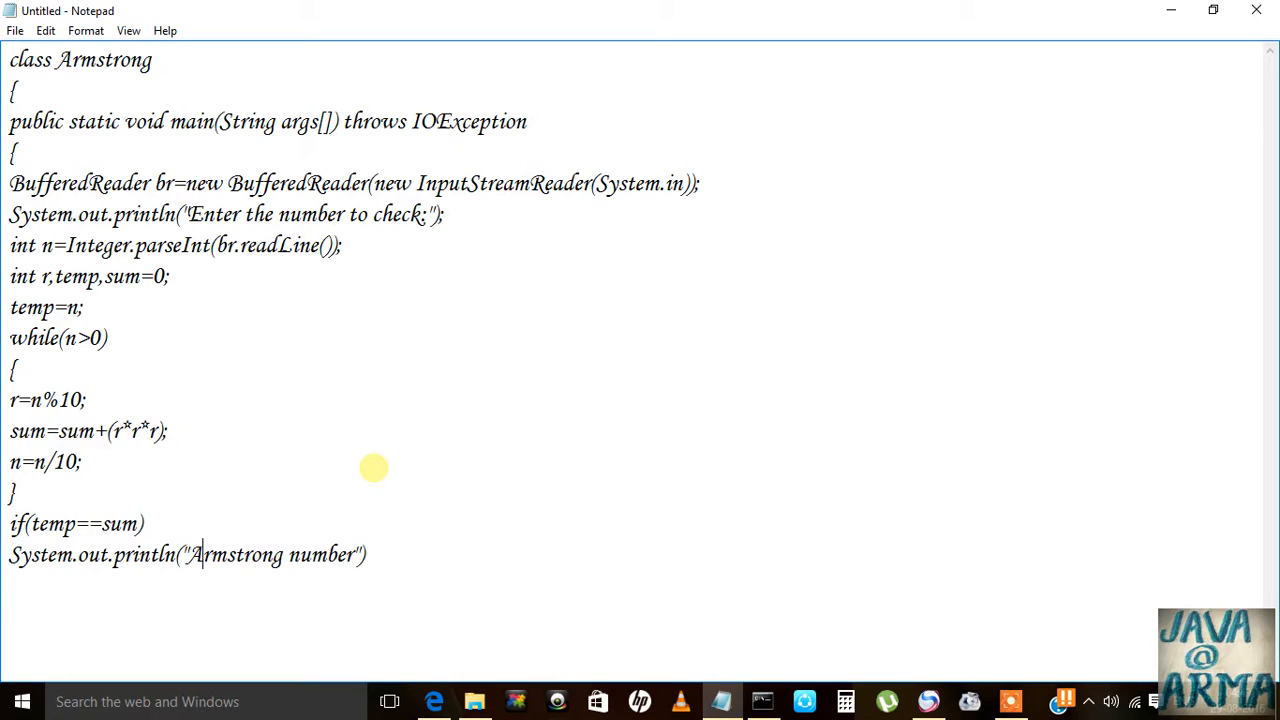
{"action": "type", "text": "is"}
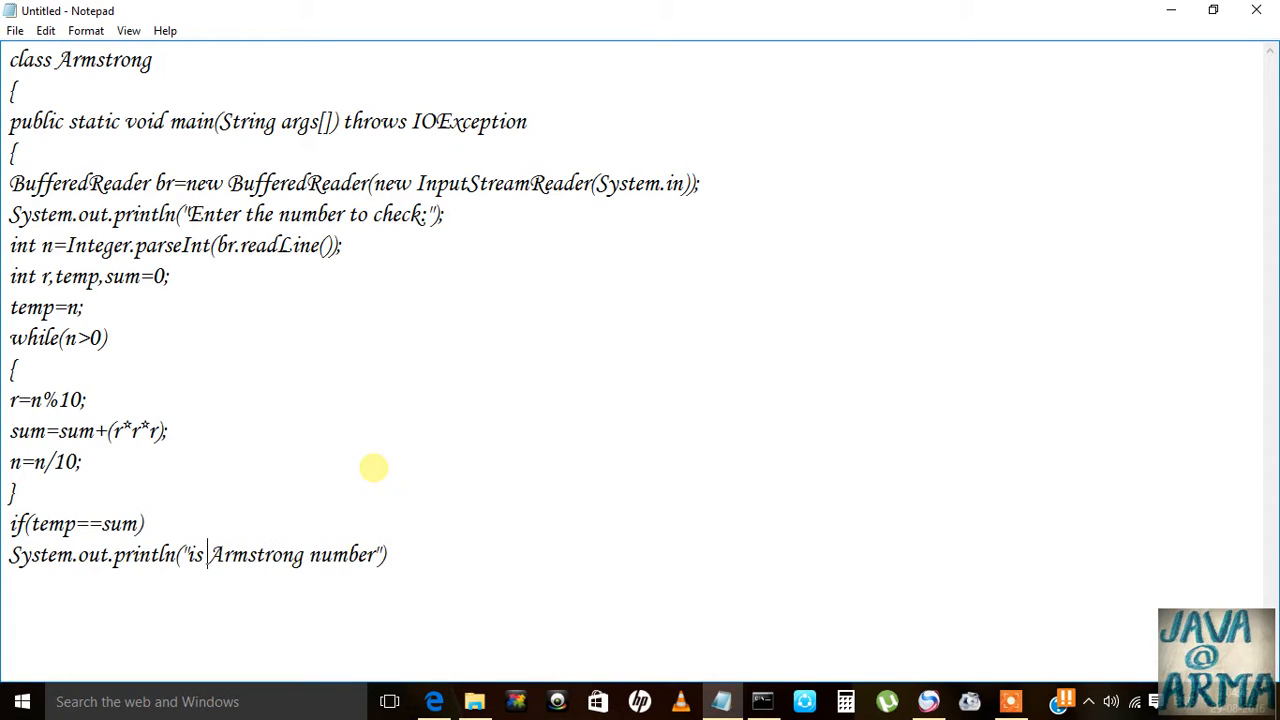
{"action": "type", "text": "an"}
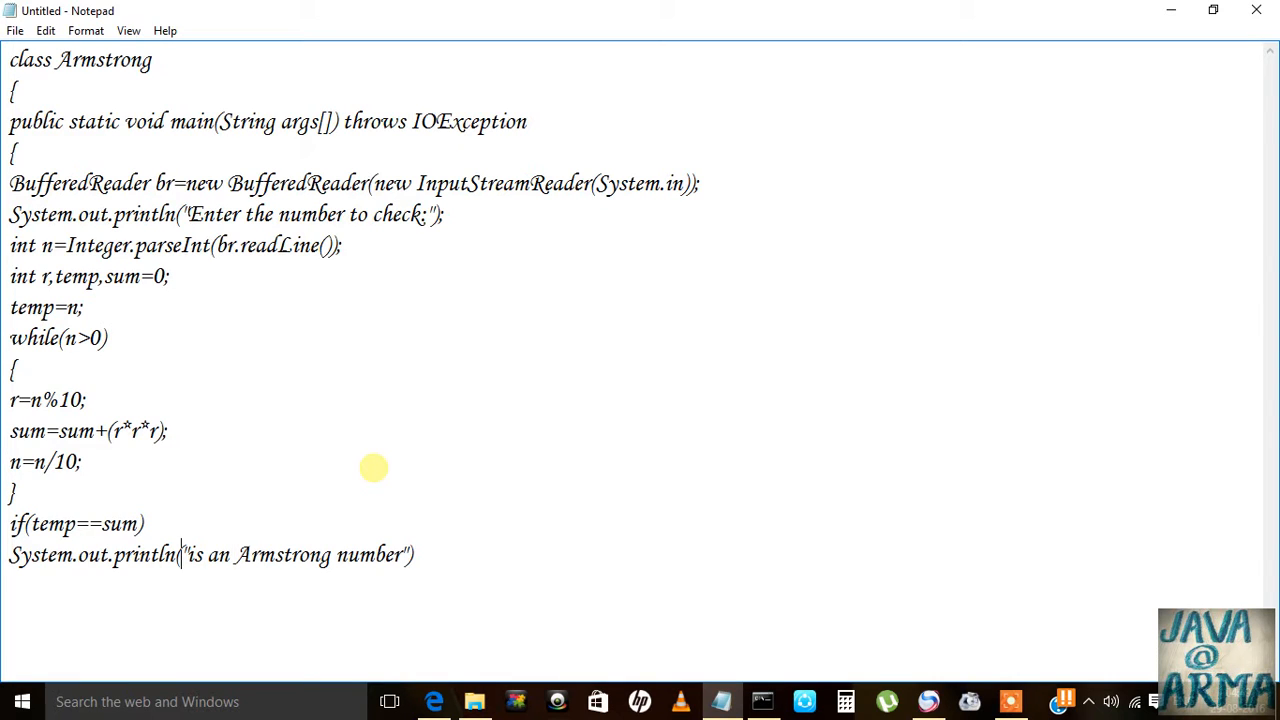
{"action": "type", "text": "temp+"}
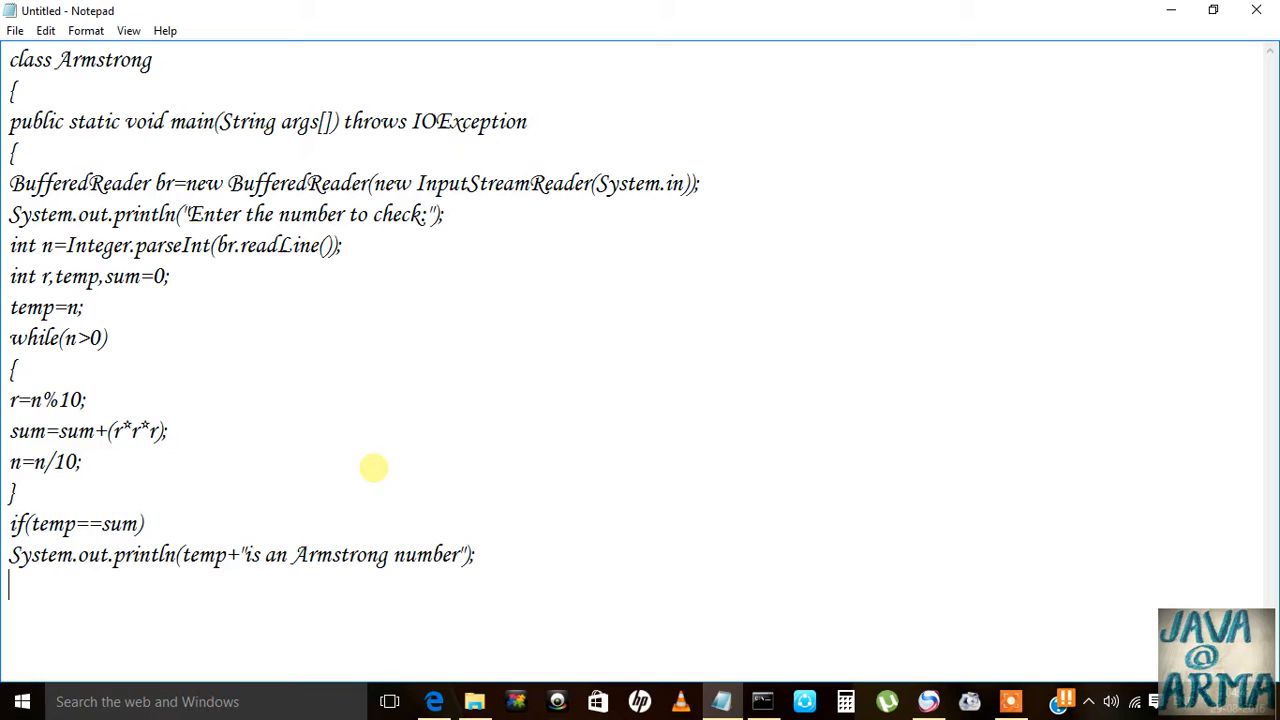
Step: Add the else branch printing temp + "is not an Armstrong Number" and the closing brace
{"action": "type", "text": "else"}
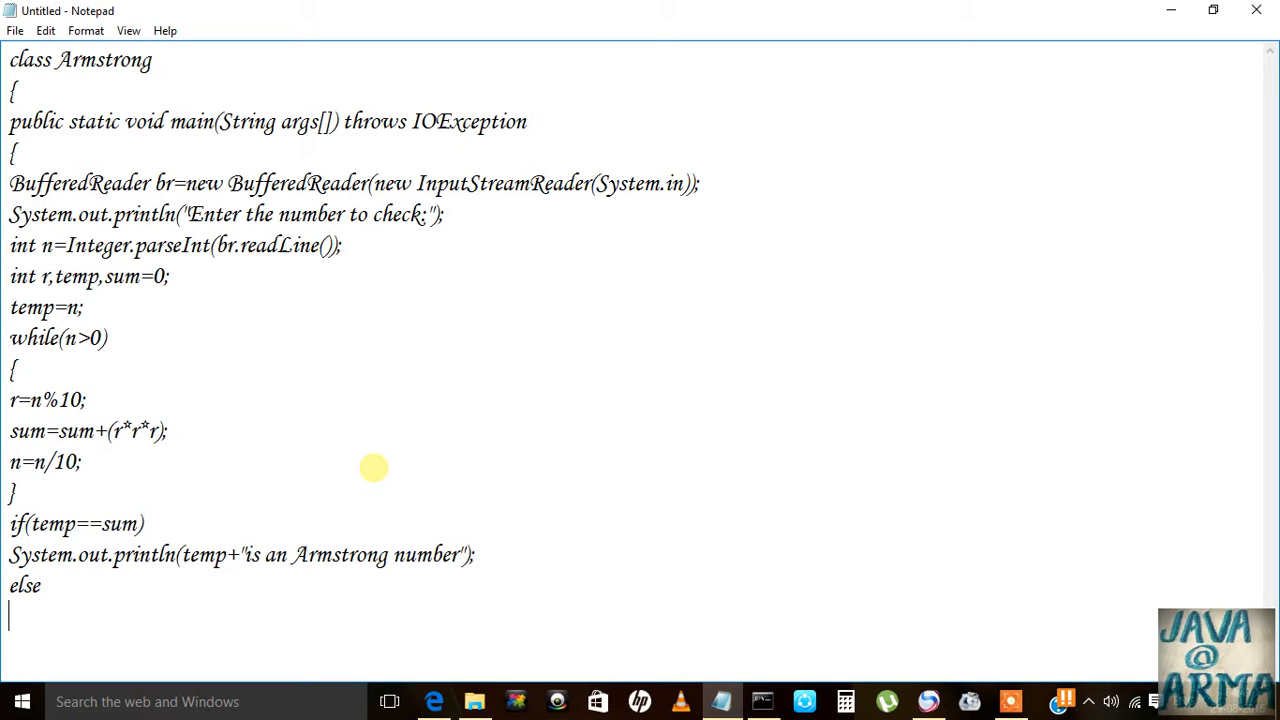
{"action": "type", "text": "S"}
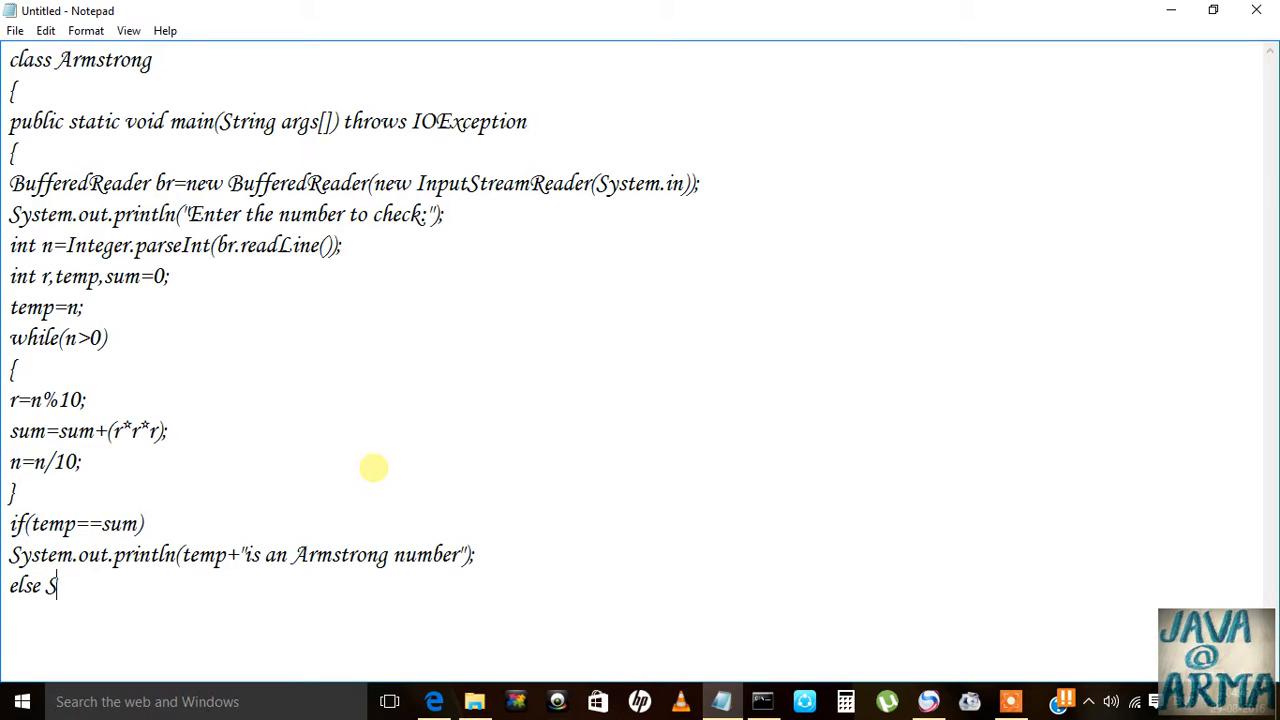
{"action": "type", "text": "System.out"}
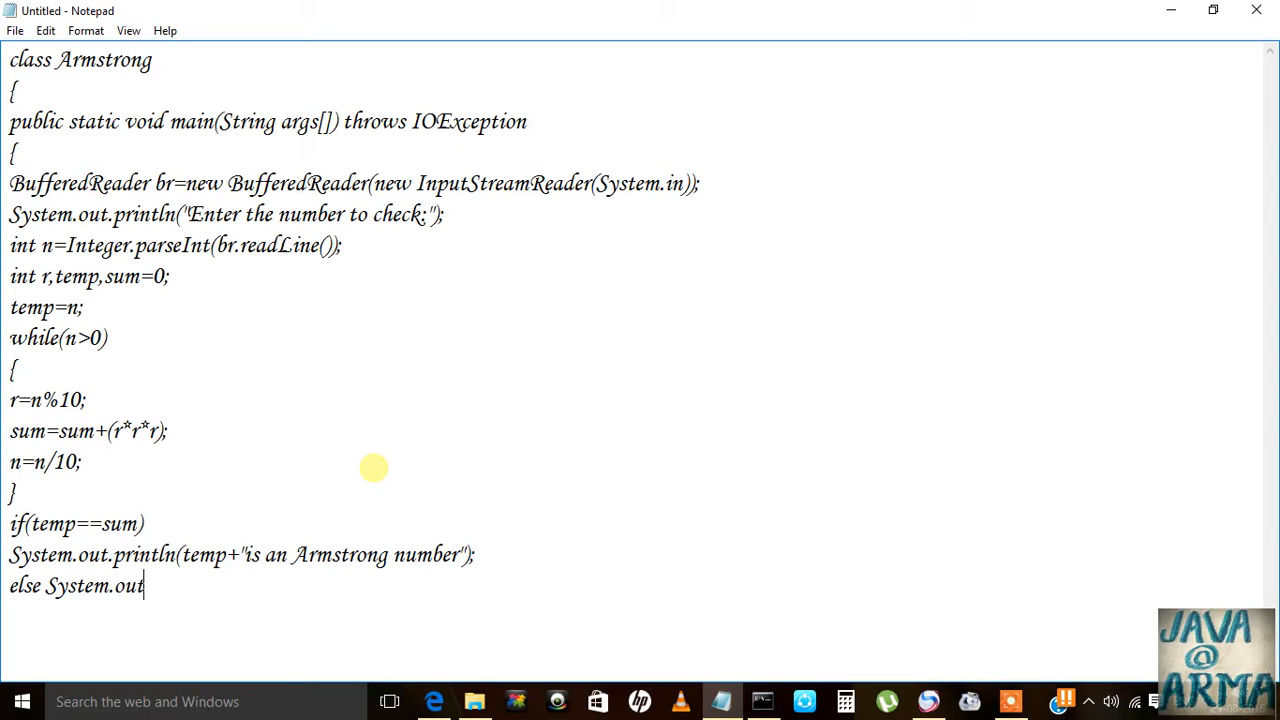
{"action": "type", "text": "print"}
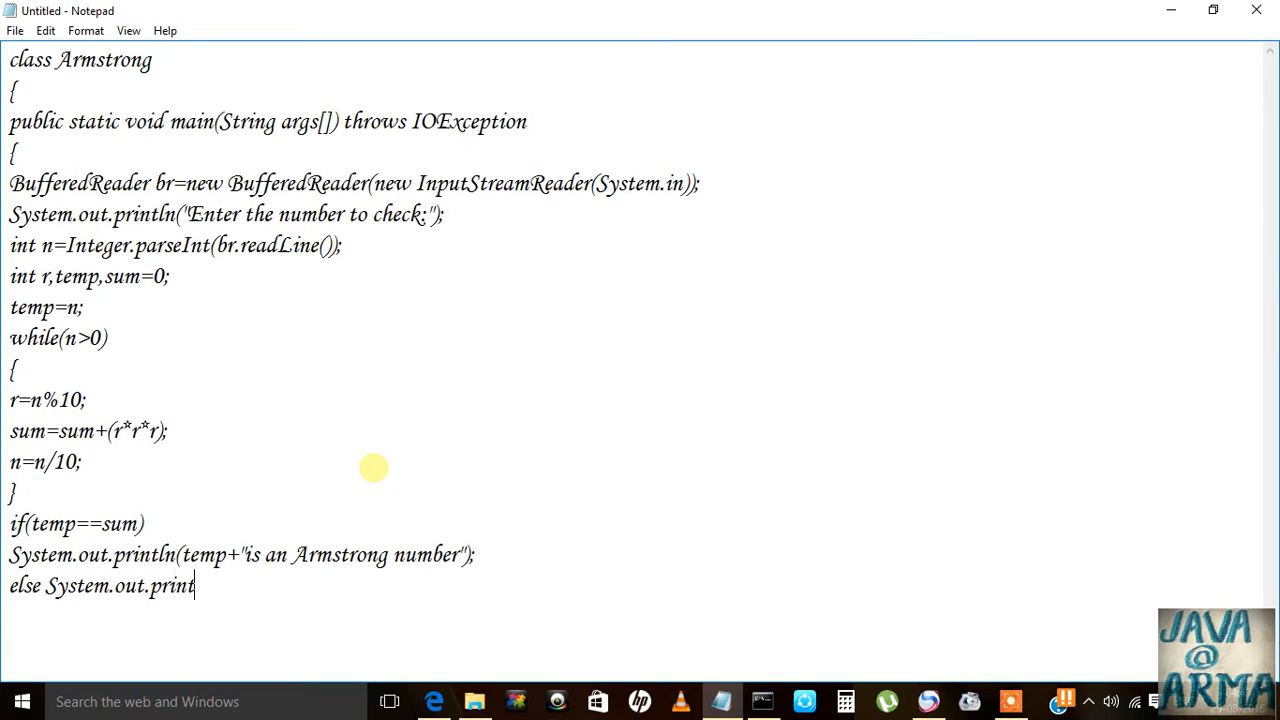
{"action": "type", "text": "ln"}
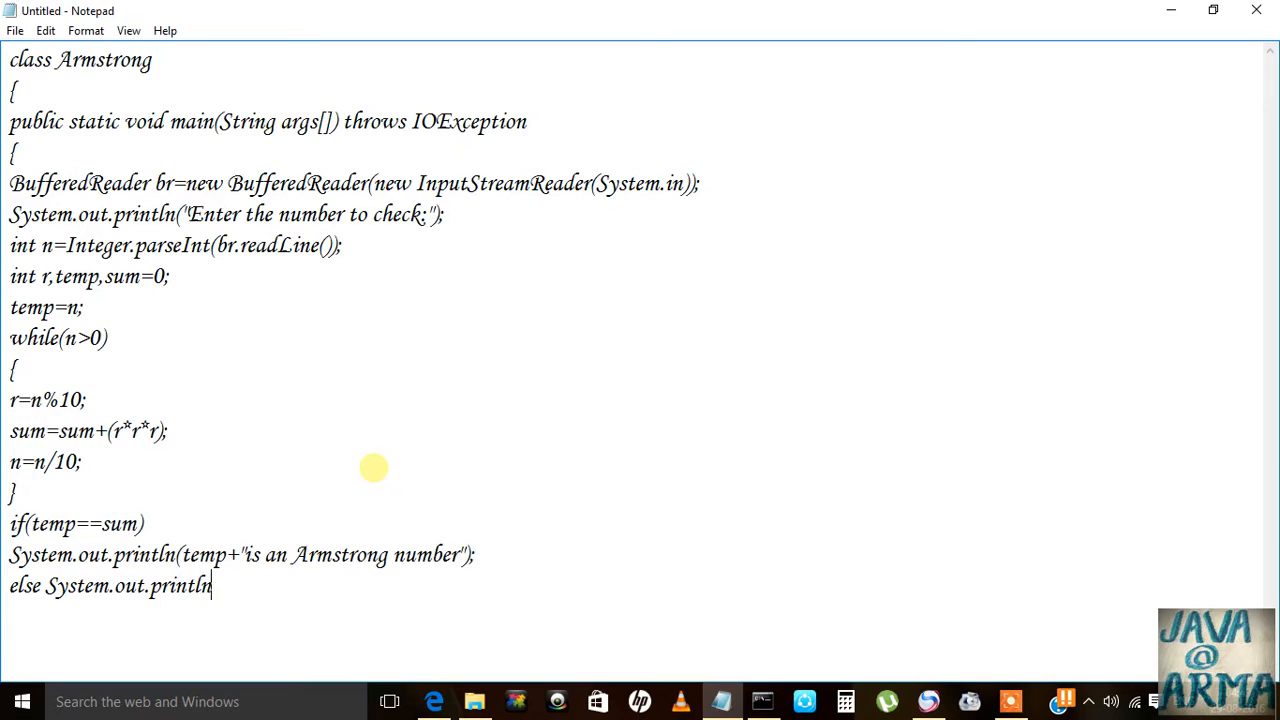
{"action": "type", "text": "(t"}
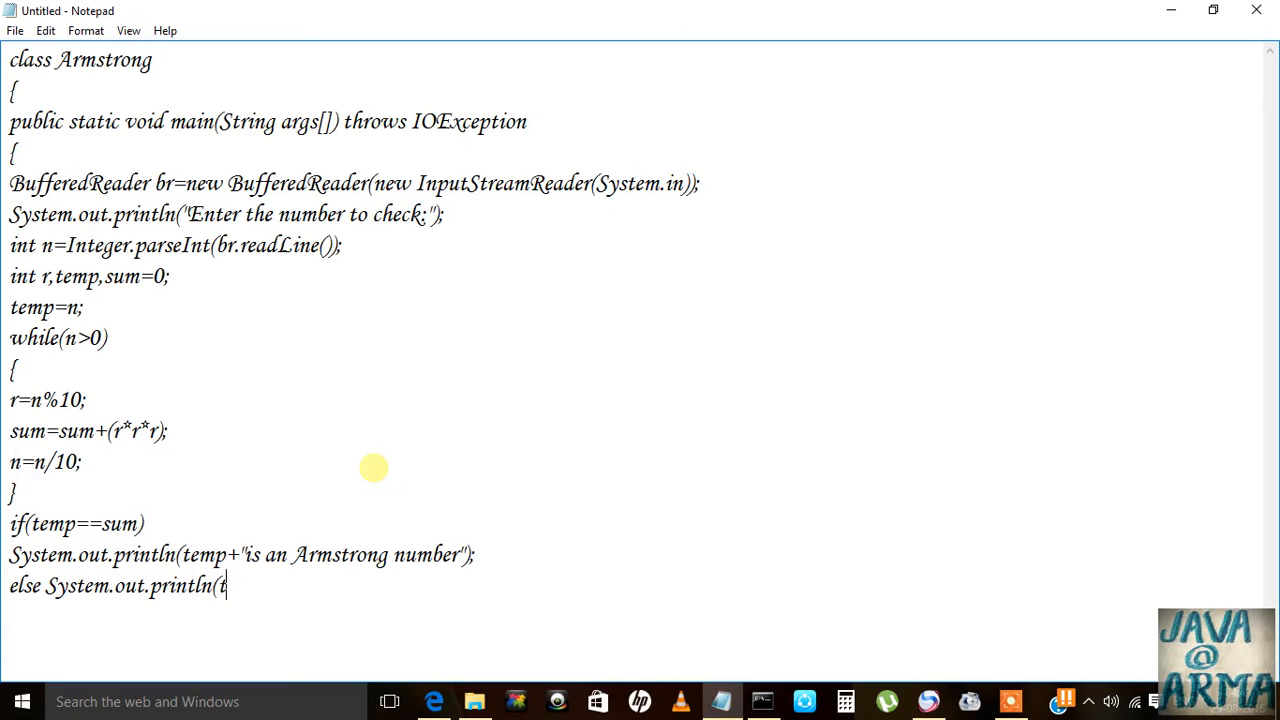
{"action": "type", "text": "emp"}
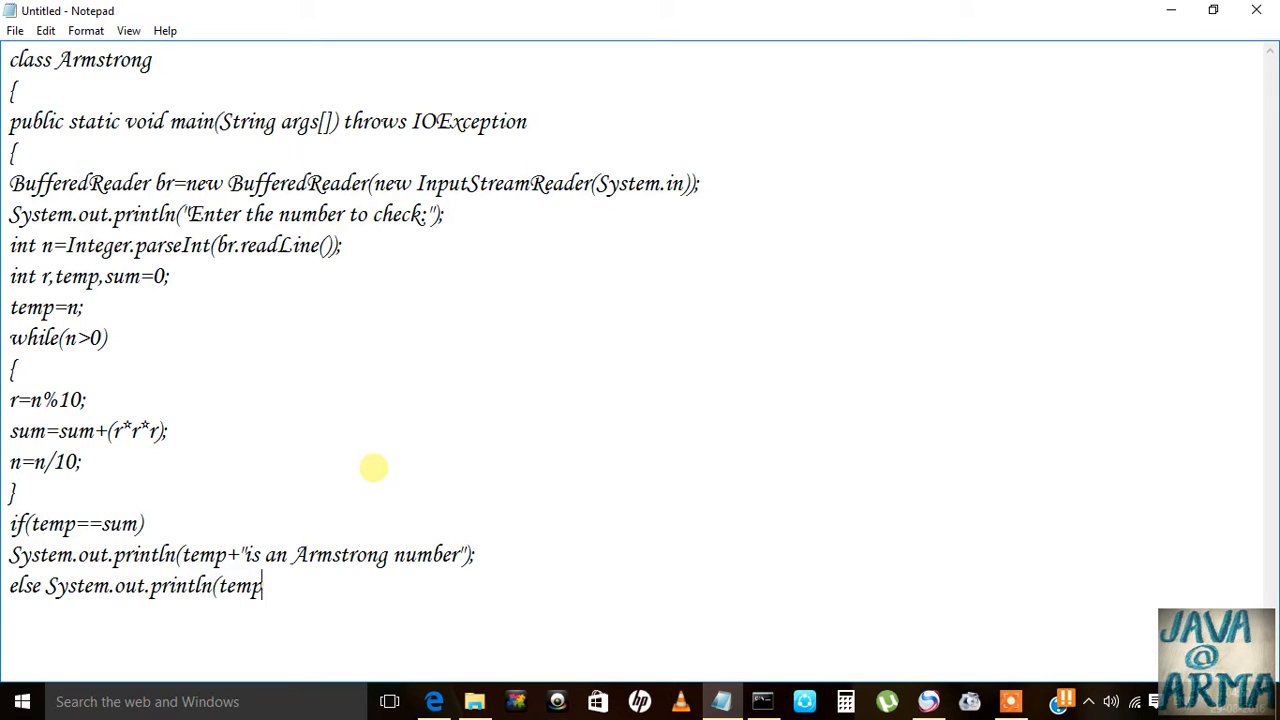
{"action": "type", "text": "++"}
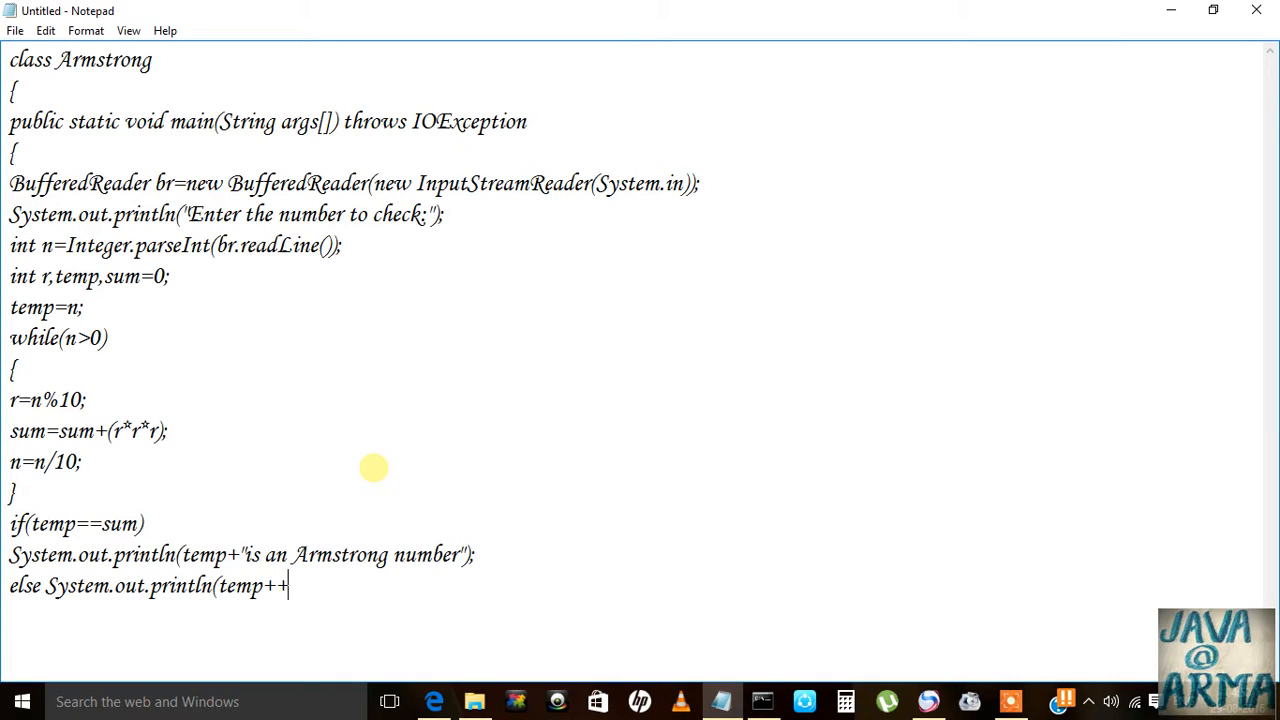
{"action": "type", "text": "\"is n"}
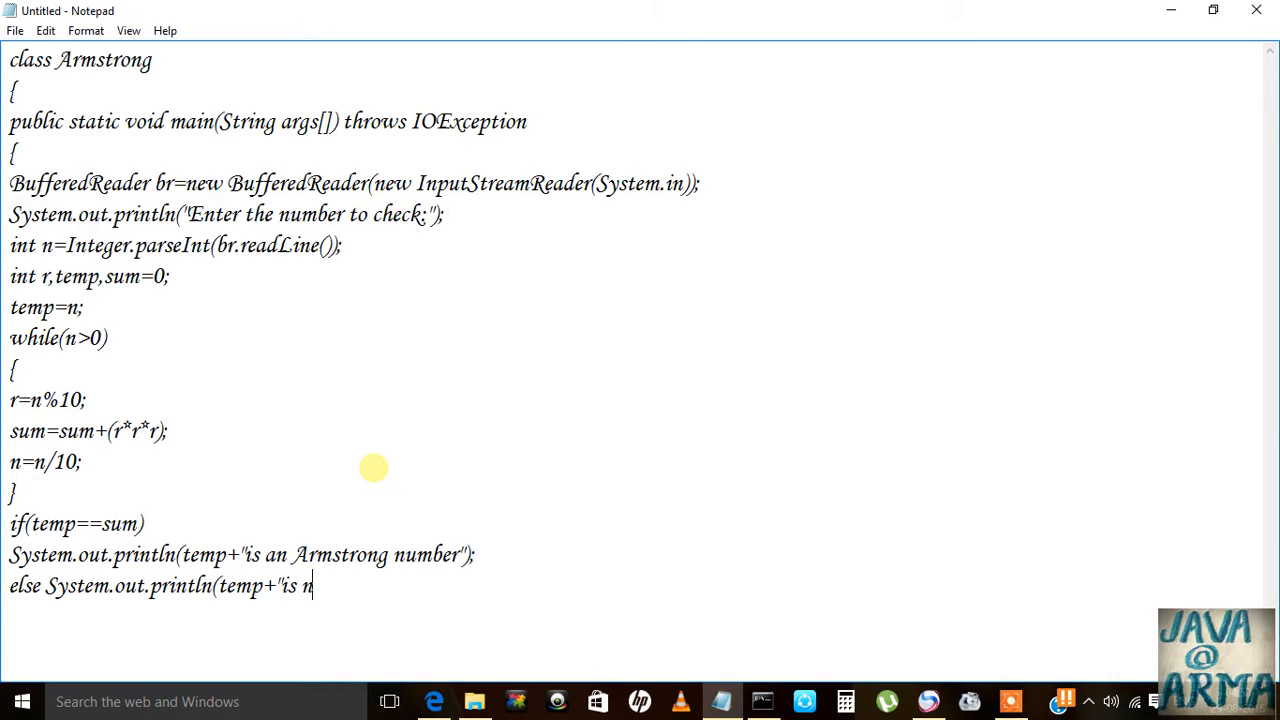
{"action": "type", "text": "ot an A"}
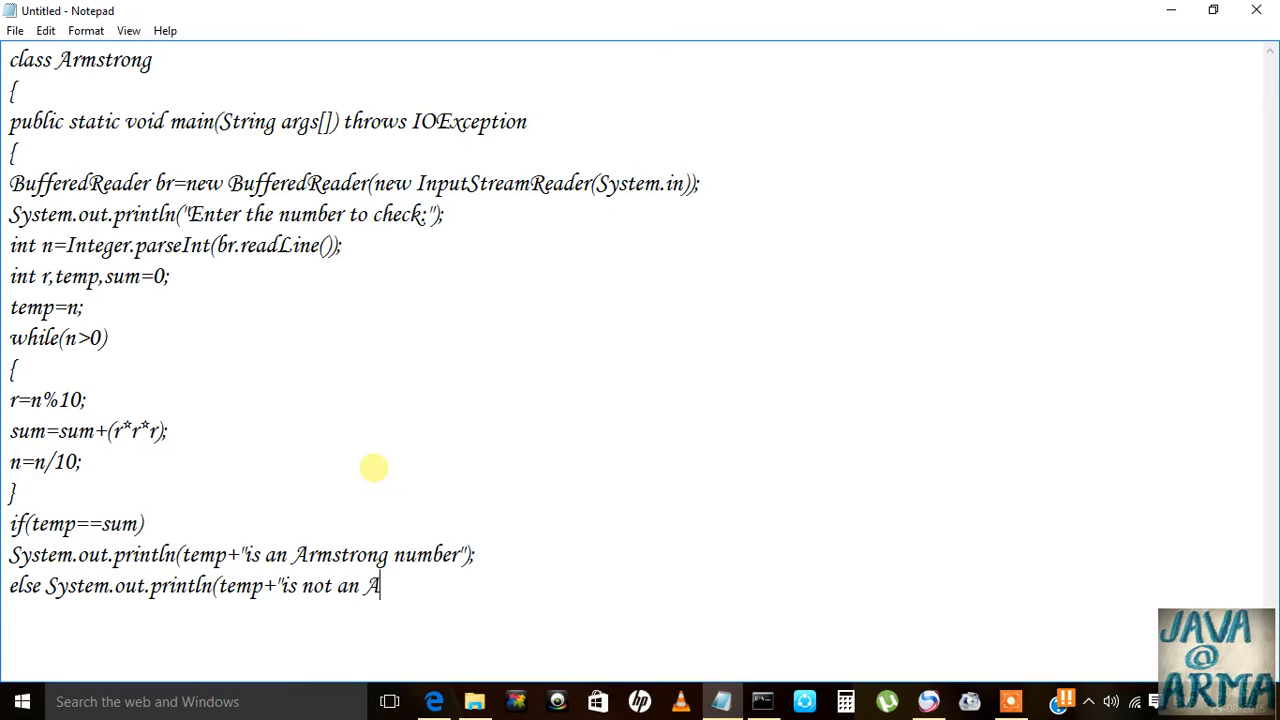
{"action": "type", "text": "rms"}
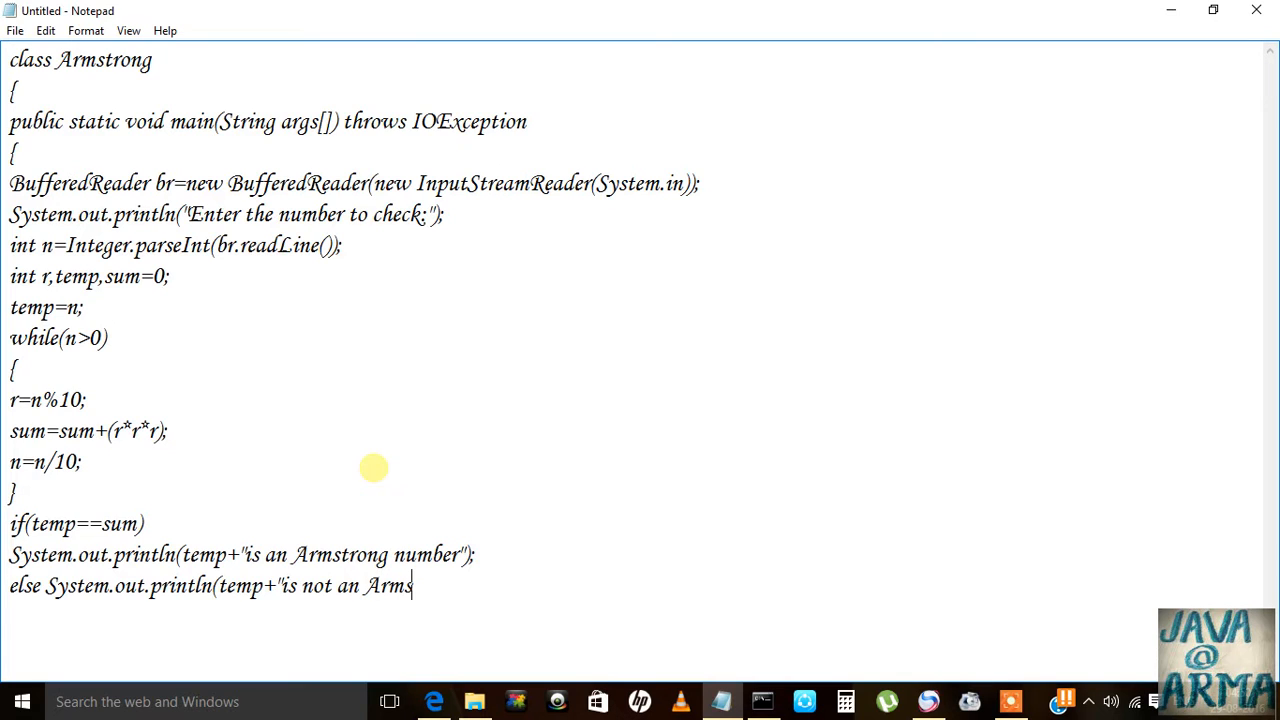
{"action": "type", "text": "trong Num"}
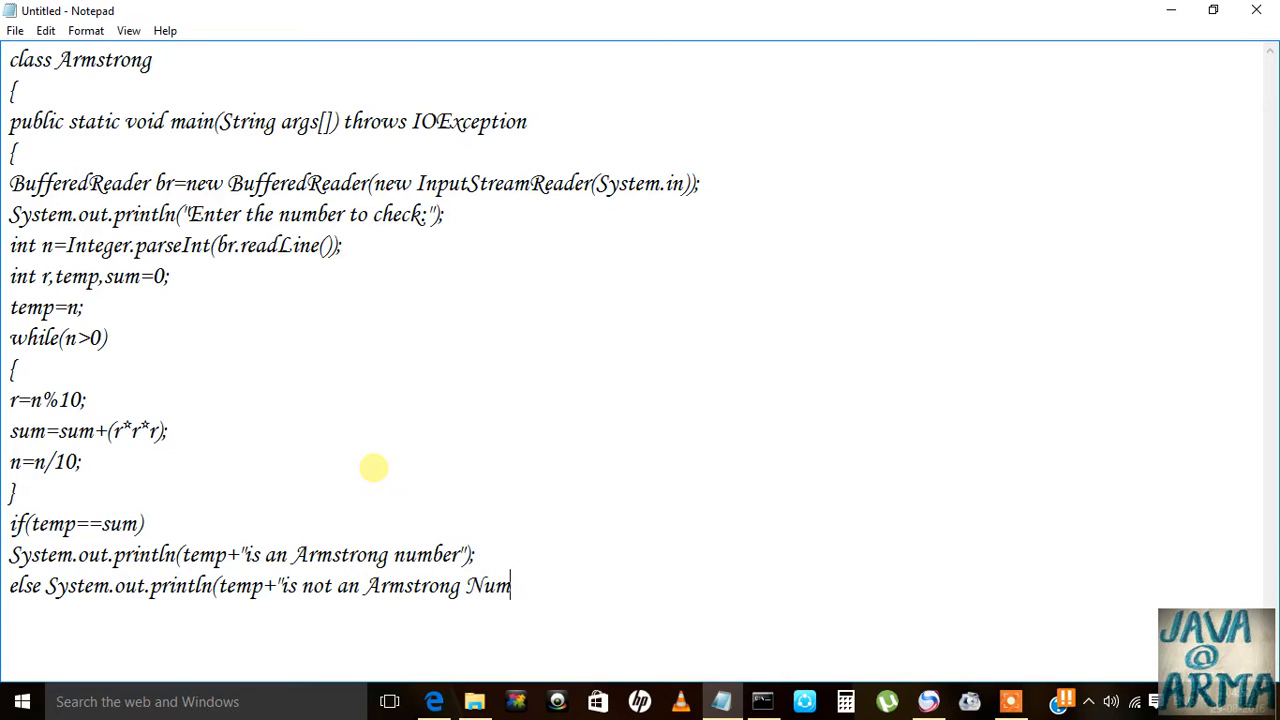
{"action": "type", "text": "ber\");"}
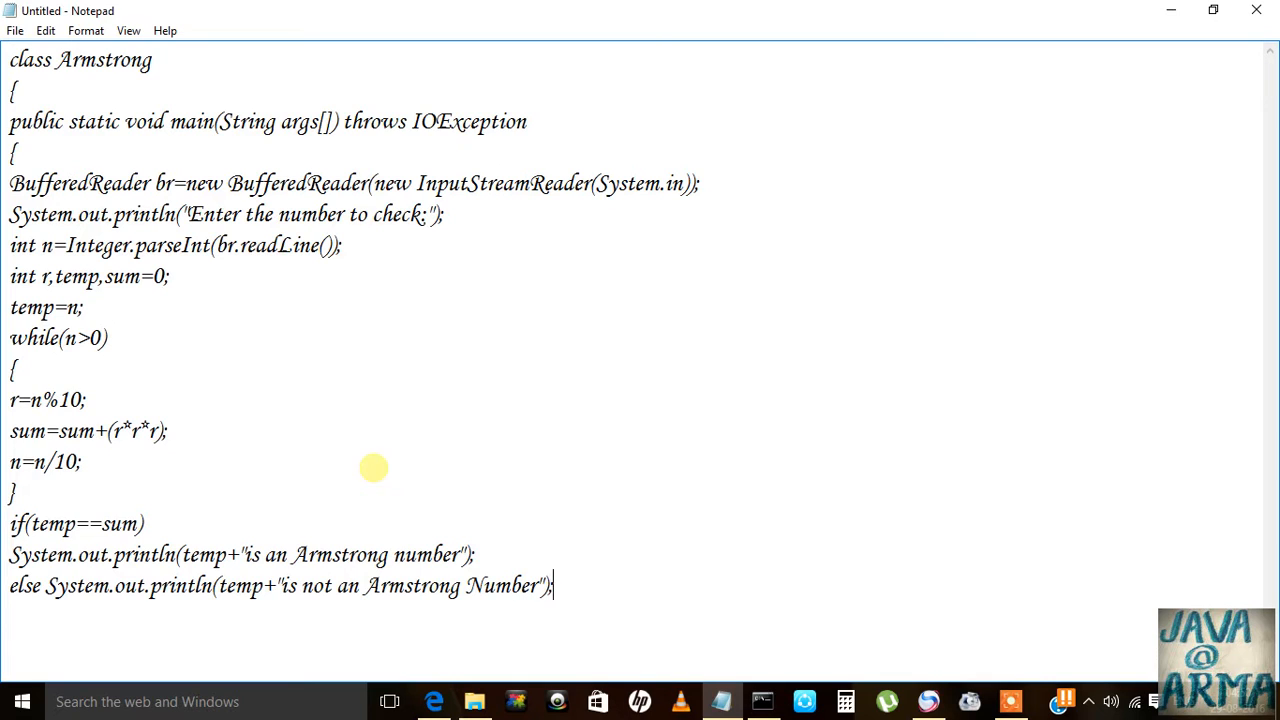
{"action": "key", "text": "Enter"}
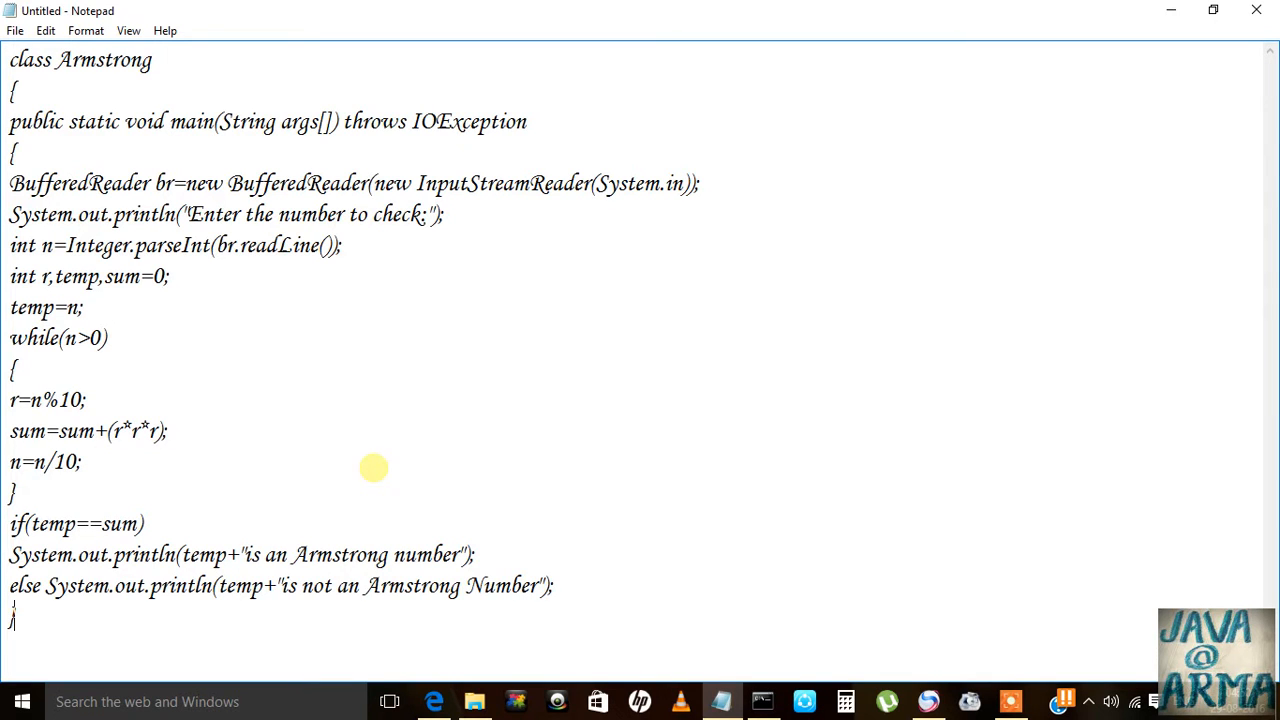
{"action": "type", "text": "}"}
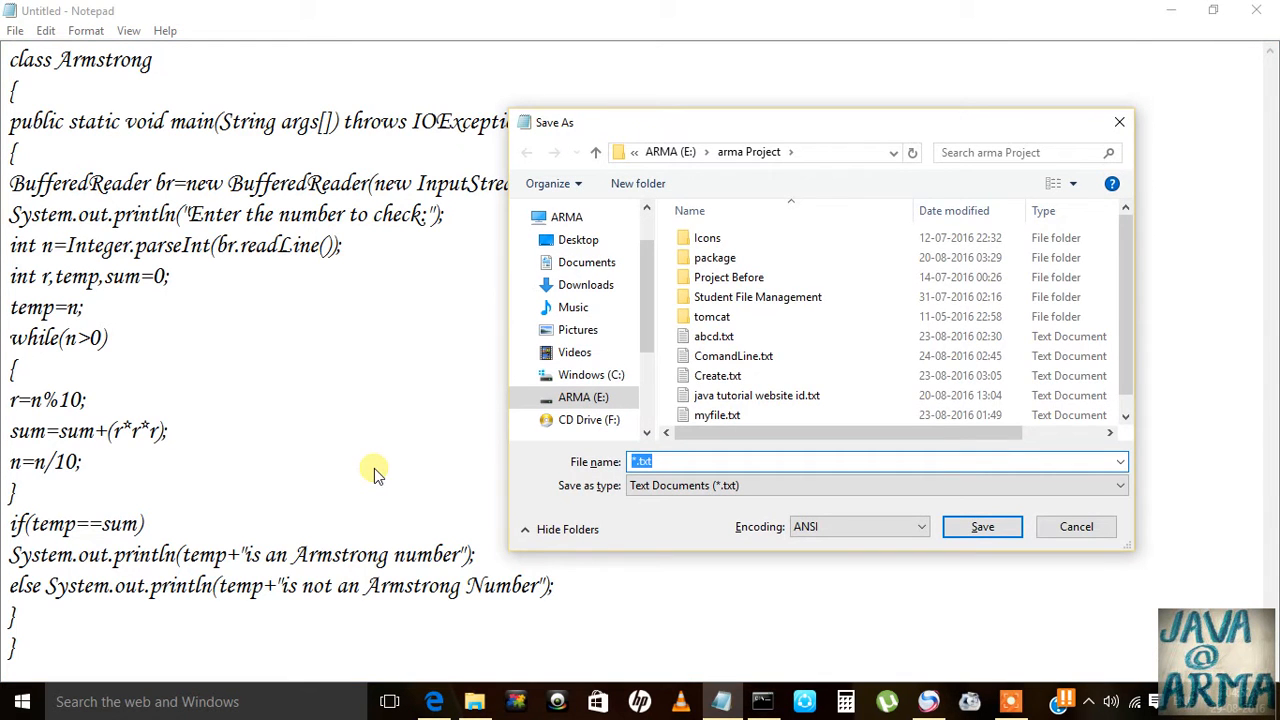
Step: Name the file Armstrong.java in the Save As dialog and save it
{"action": "type", "text": "Armst"}
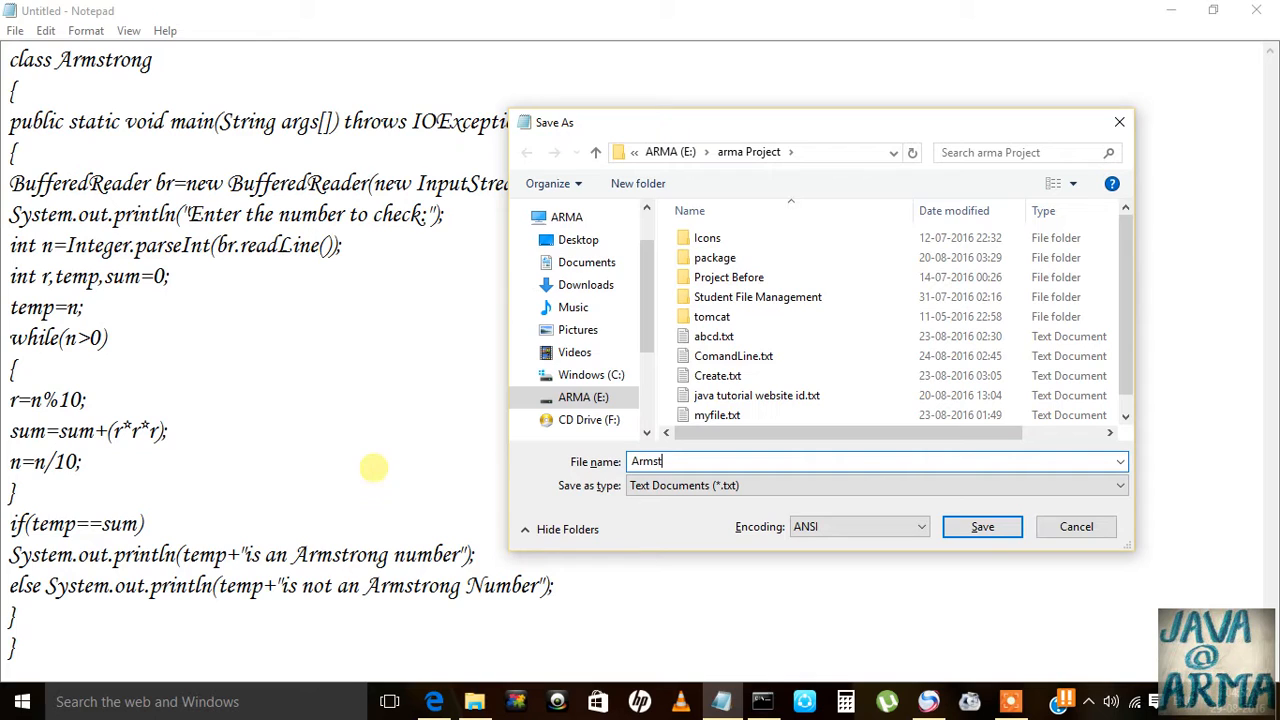
{"action": "type", "text": "roh="}
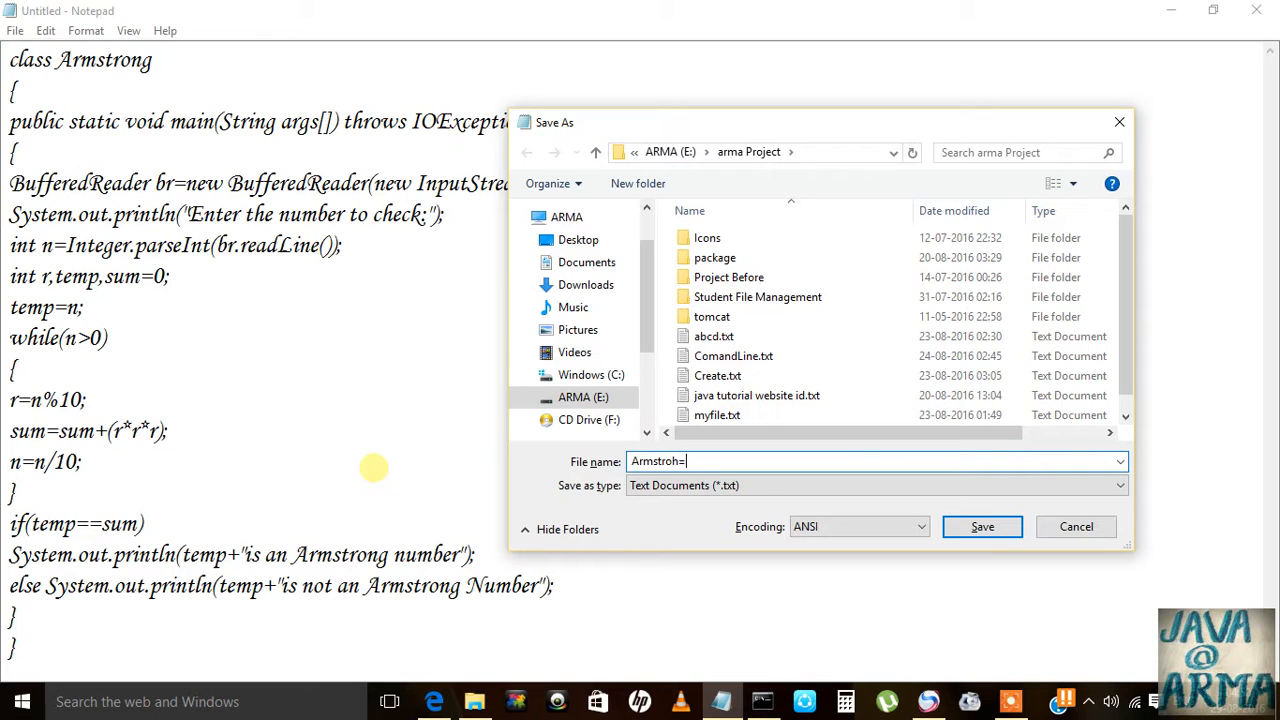
{"action": "type", "text": "Armstrong"}
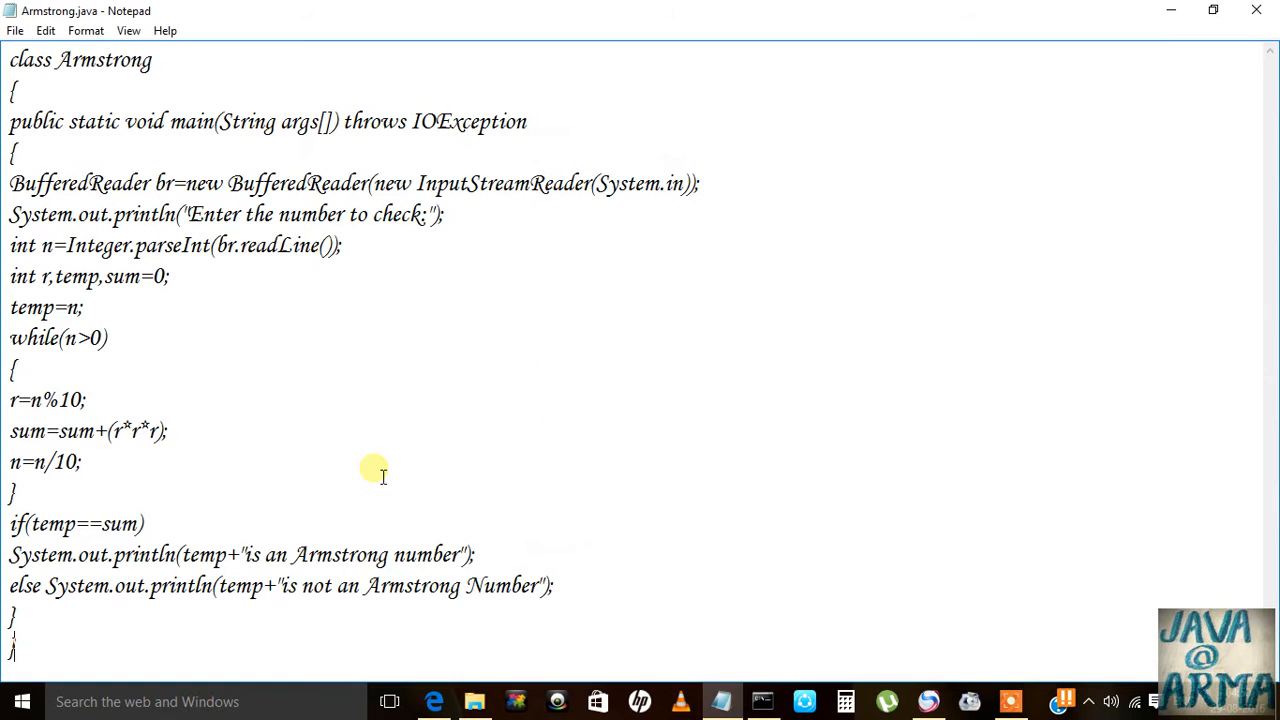
Step: Run javac Armstrong.java in Command Prompt, producing 4 cannot-find-symbol errors
{"action": "left_click", "coordinate": [762, 701]}
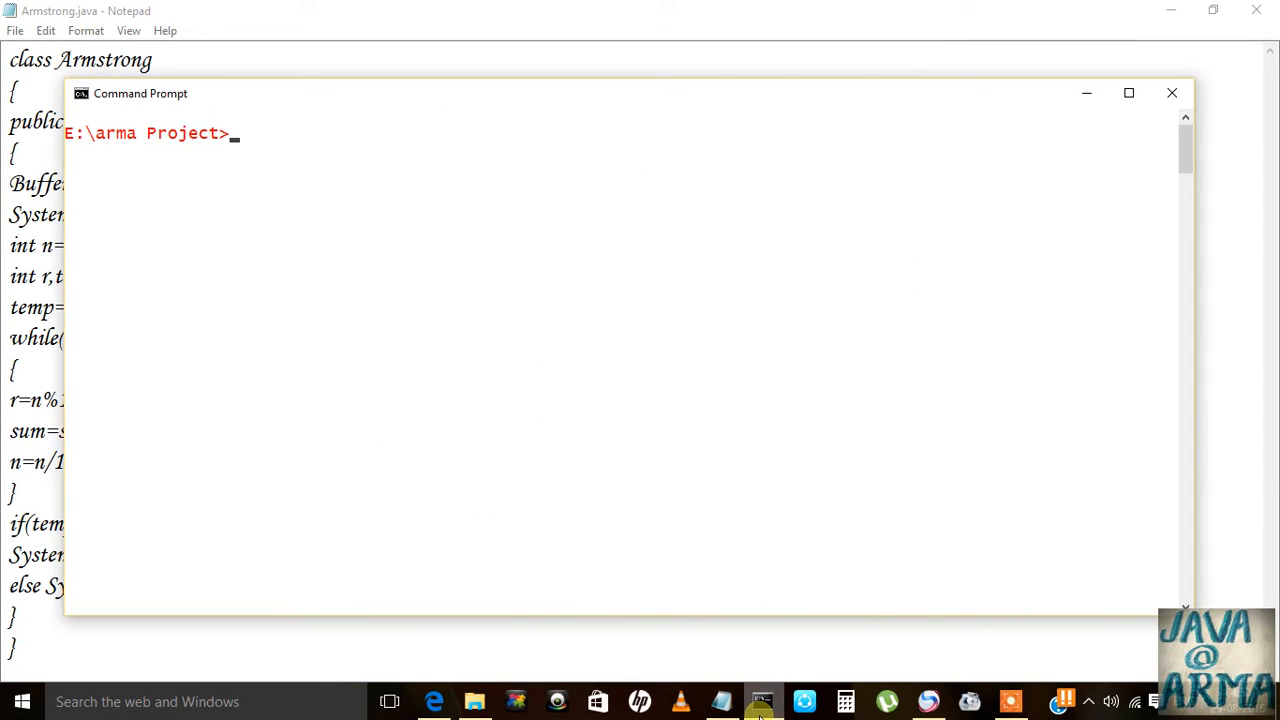
{"action": "type", "text": "javac"}
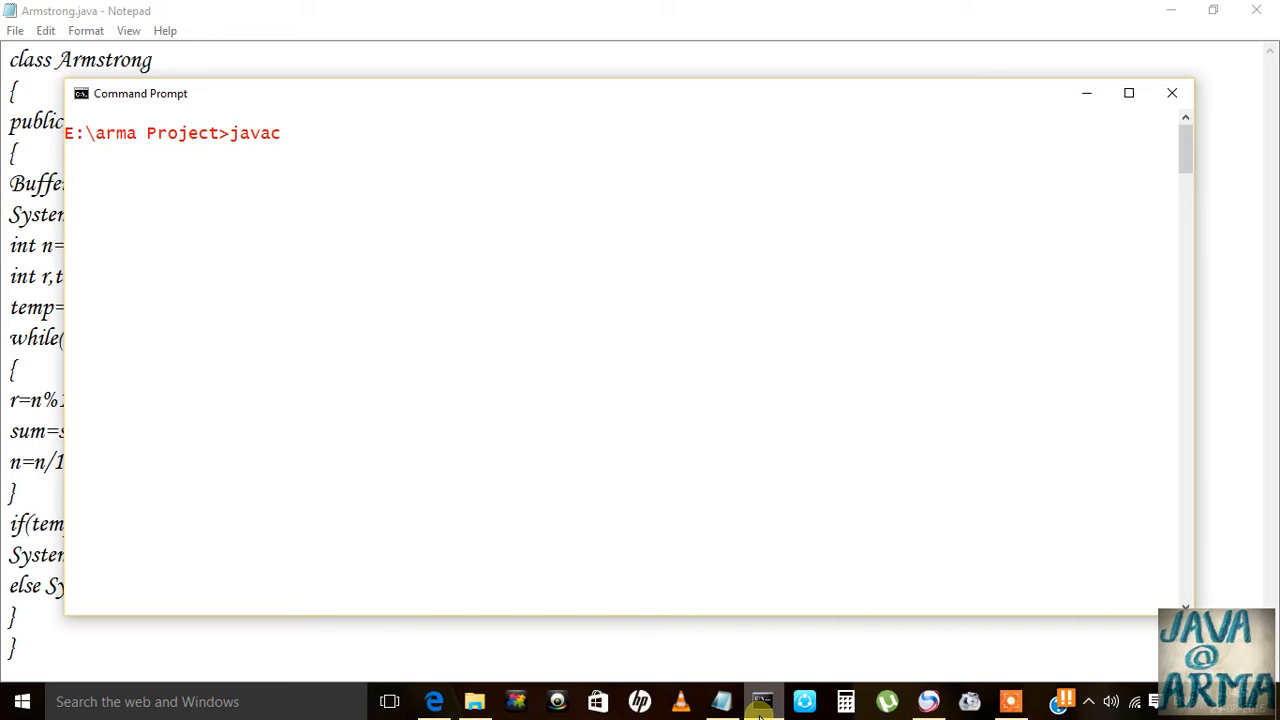
{"action": "type", "text": "Arms"}
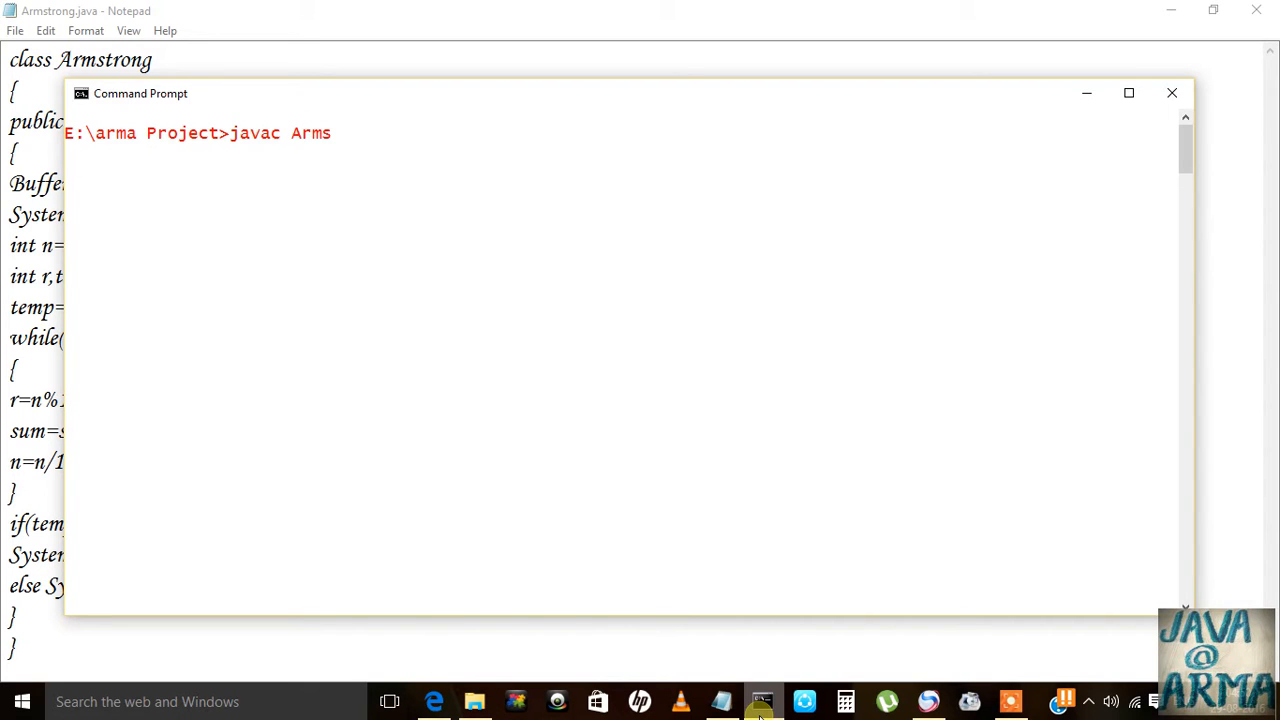
{"action": "type", "text": "trong."}
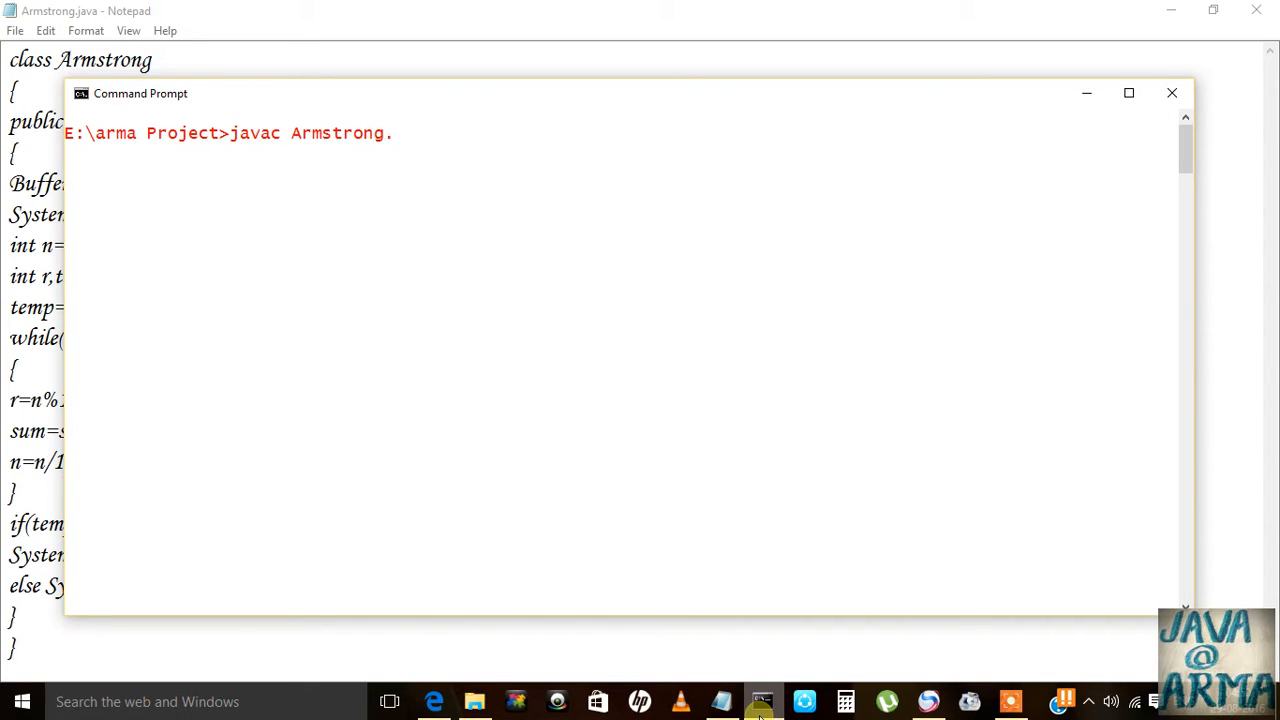
{"action": "key", "text": "Return"}
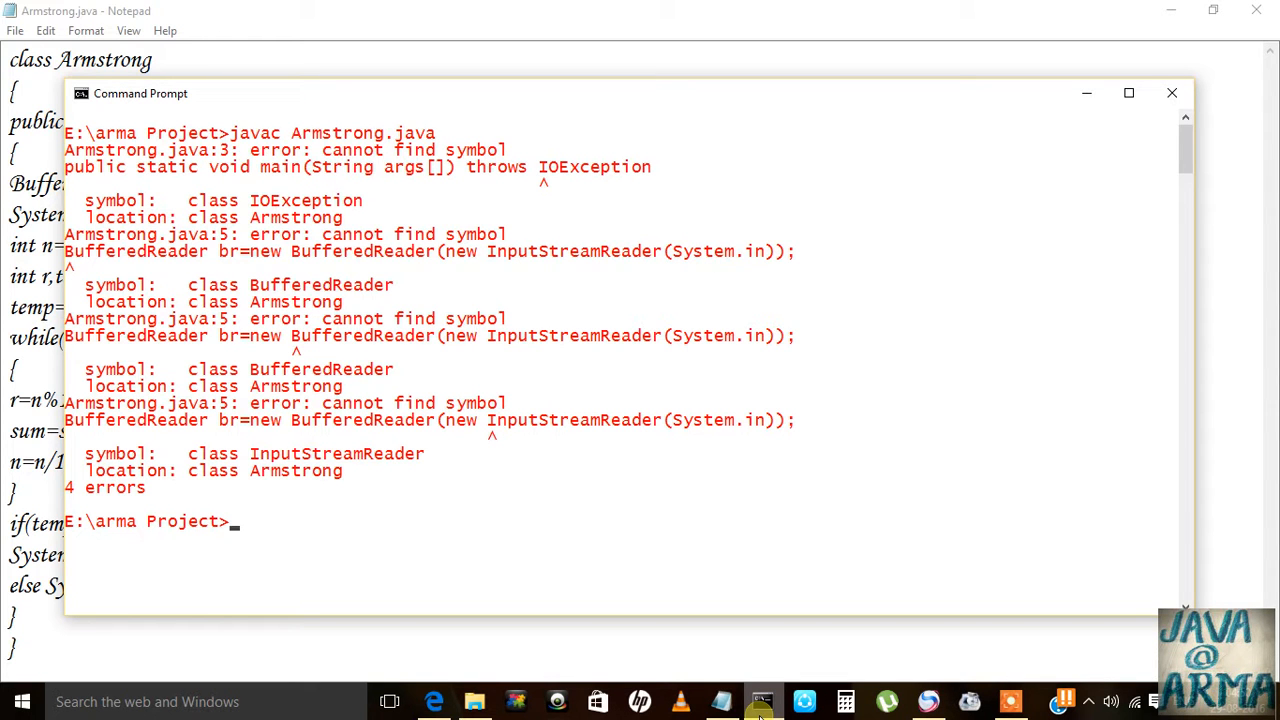
{"action": "mouse_move", "coordinate": [322, 525]}
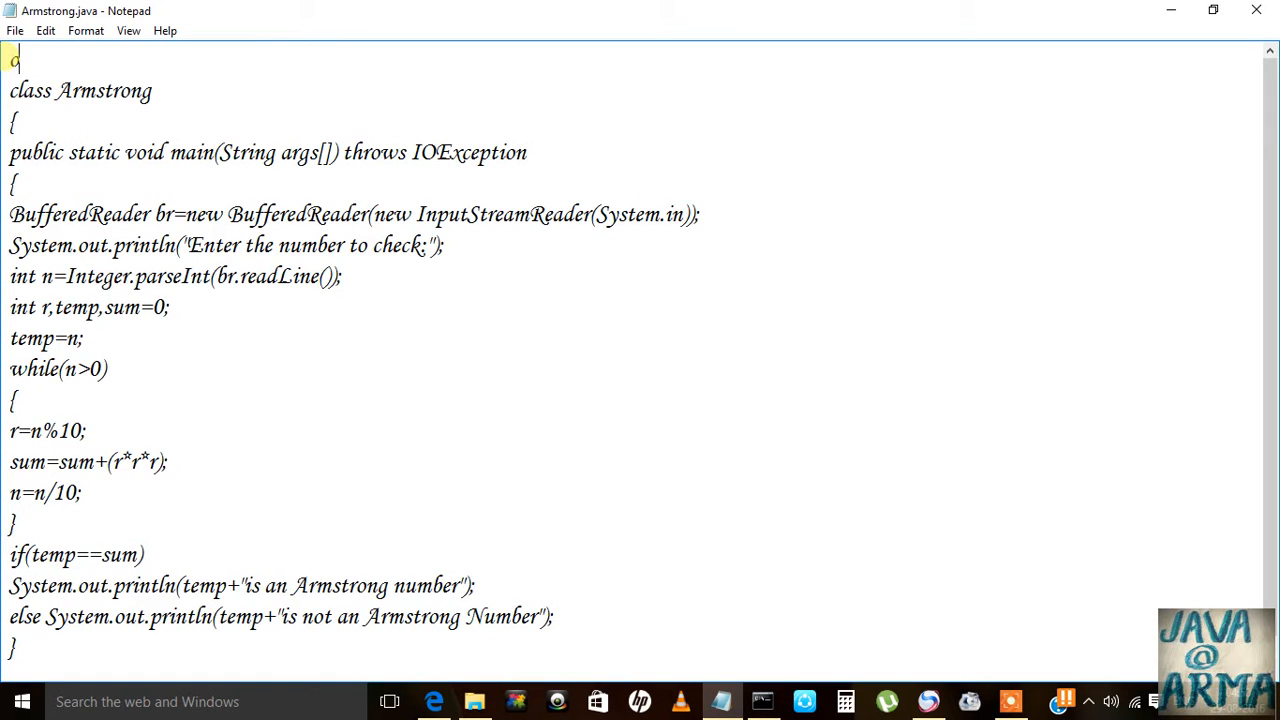
Step: Insert import java.io.*; as the first line of the Armstrong code
{"action": "type", "text": "mport"}
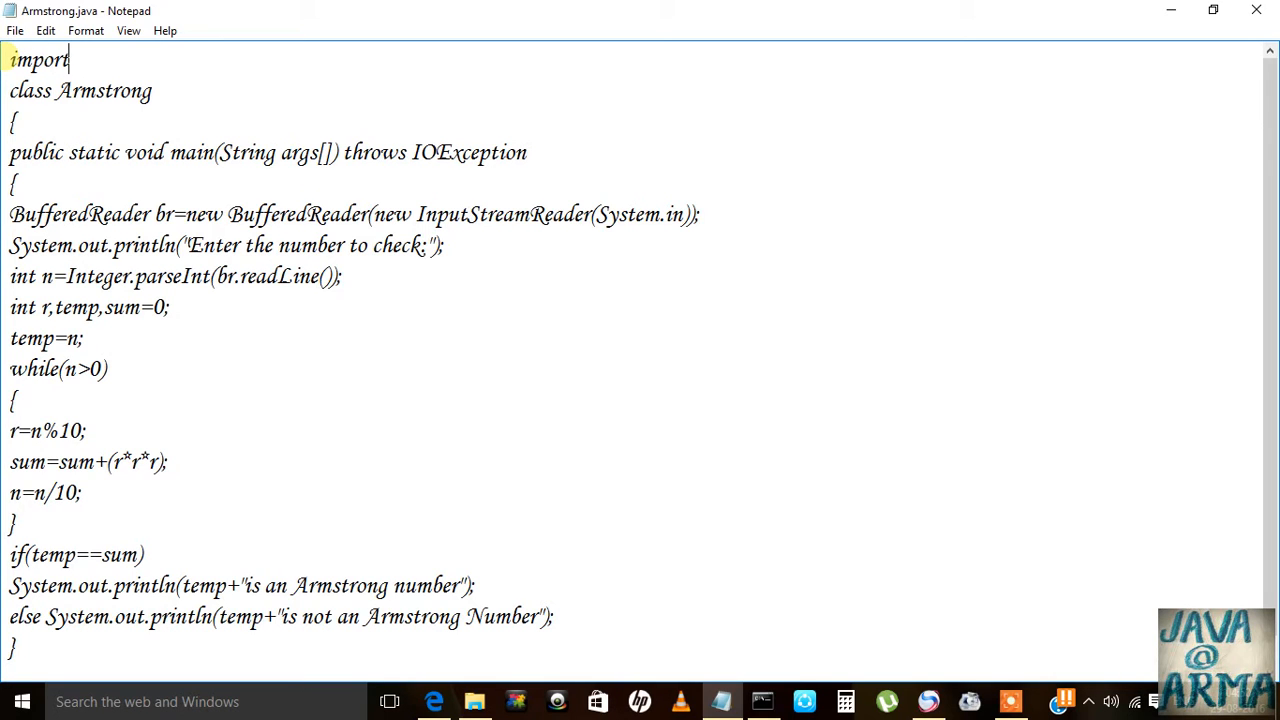
{"action": "type", "text": "java.i"}
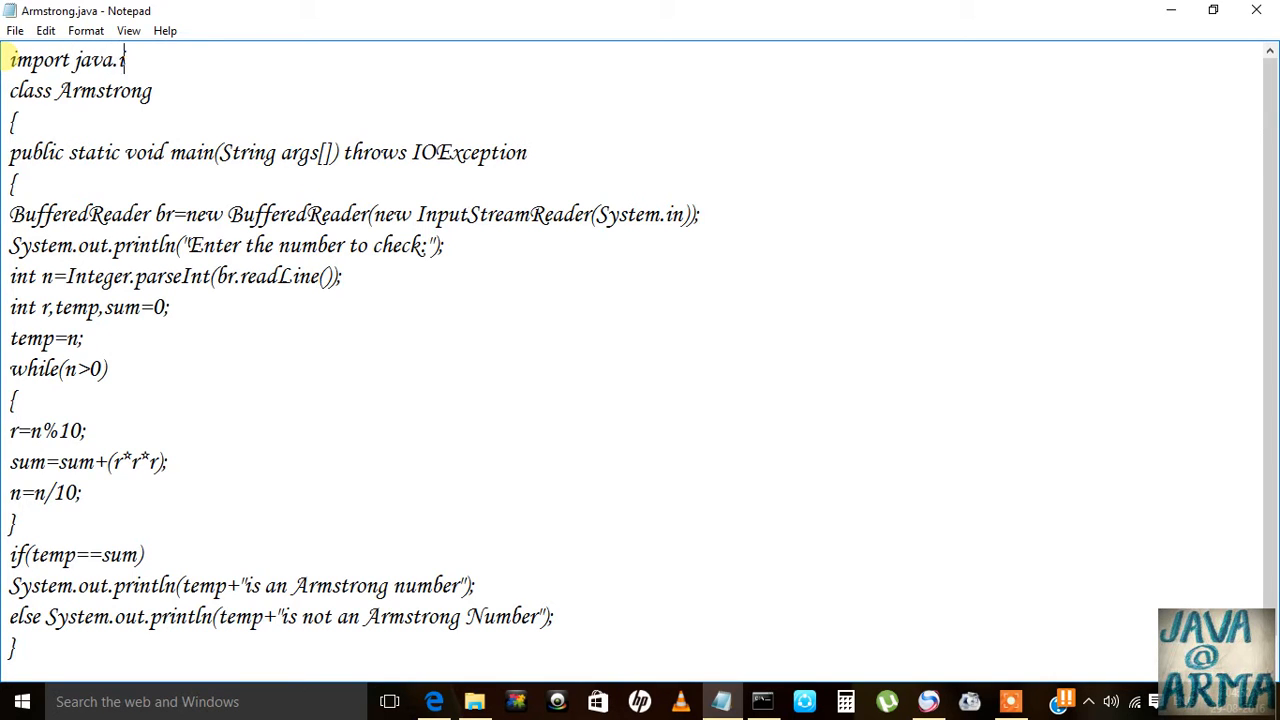
{"action": "type", "text": "o.*;"}
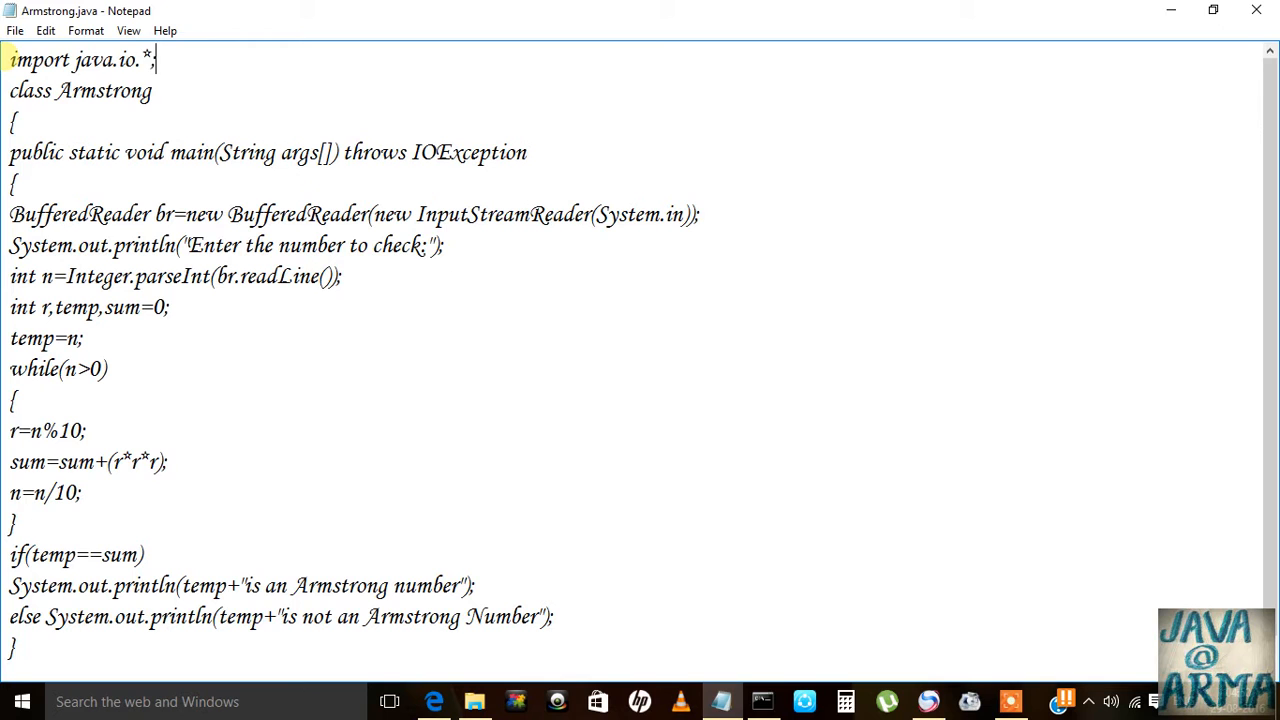
{"action": "mouse_move", "coordinate": [670, 585]}
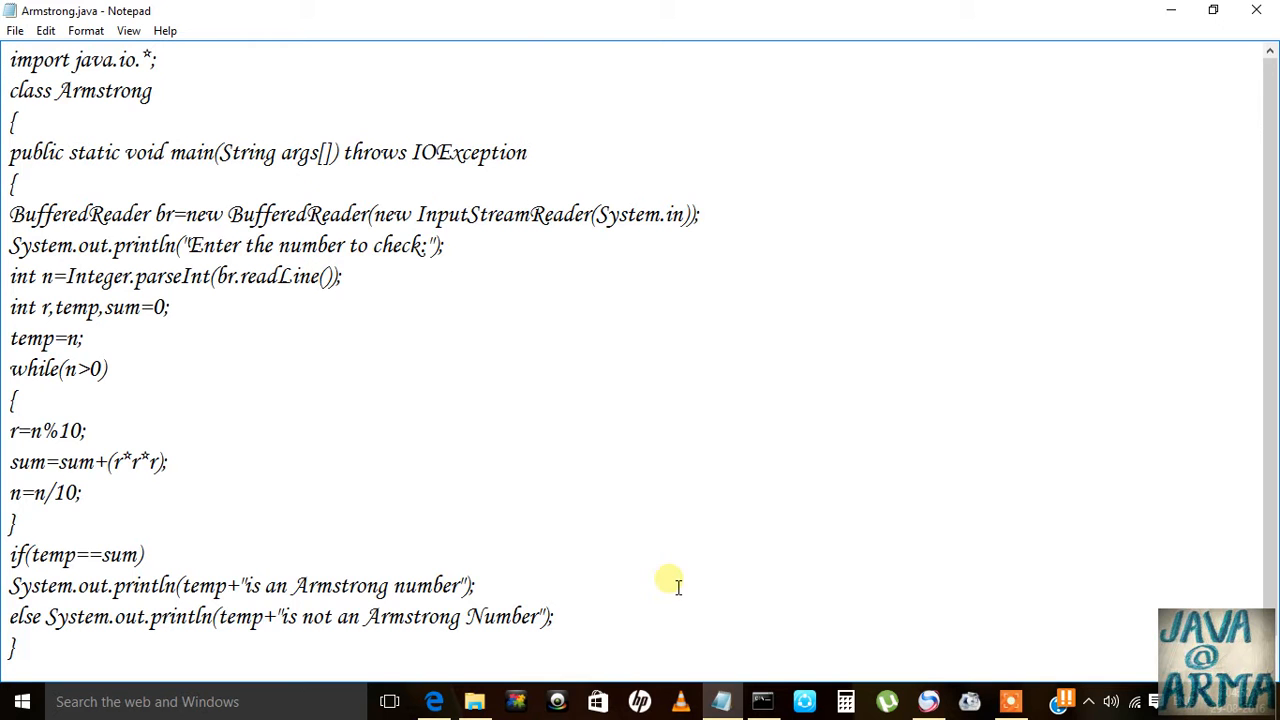
{"action": "left_click", "coordinate": [762, 700]}
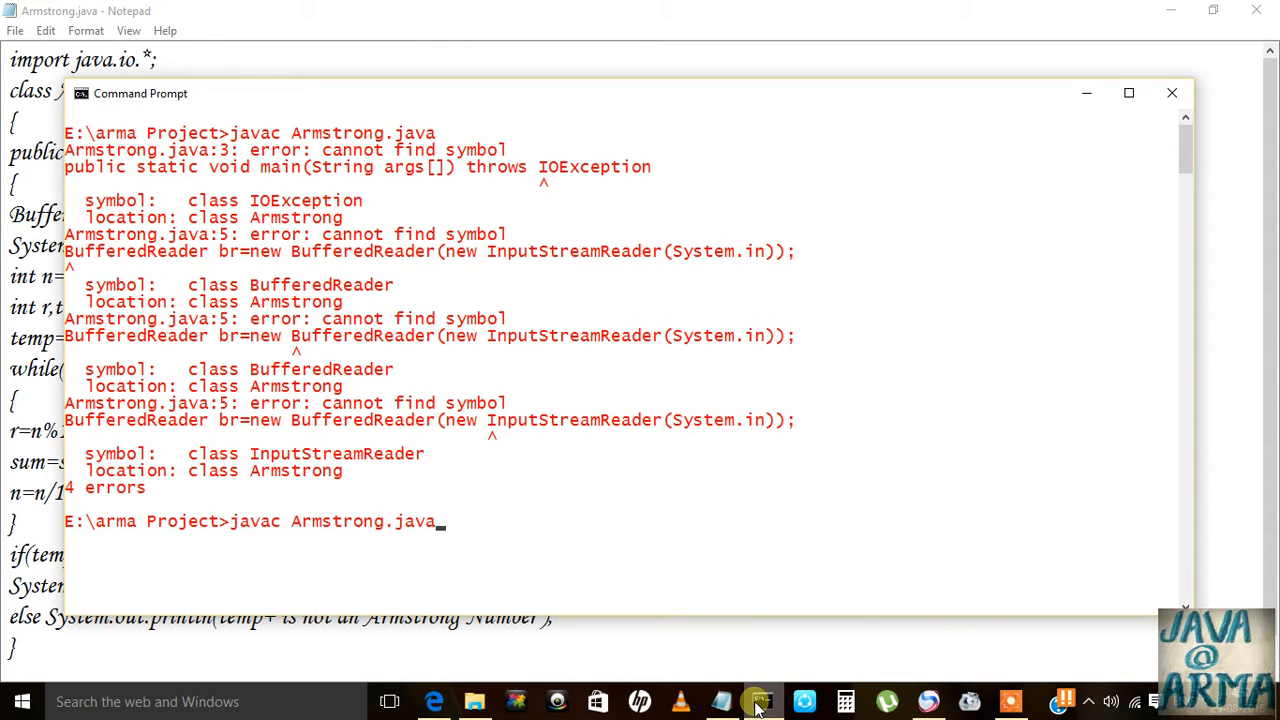
Step: Recompile cleanly, run java Armstrong and enter 157, reported not an Armstrong Number
{"action": "key", "text": "Return"}
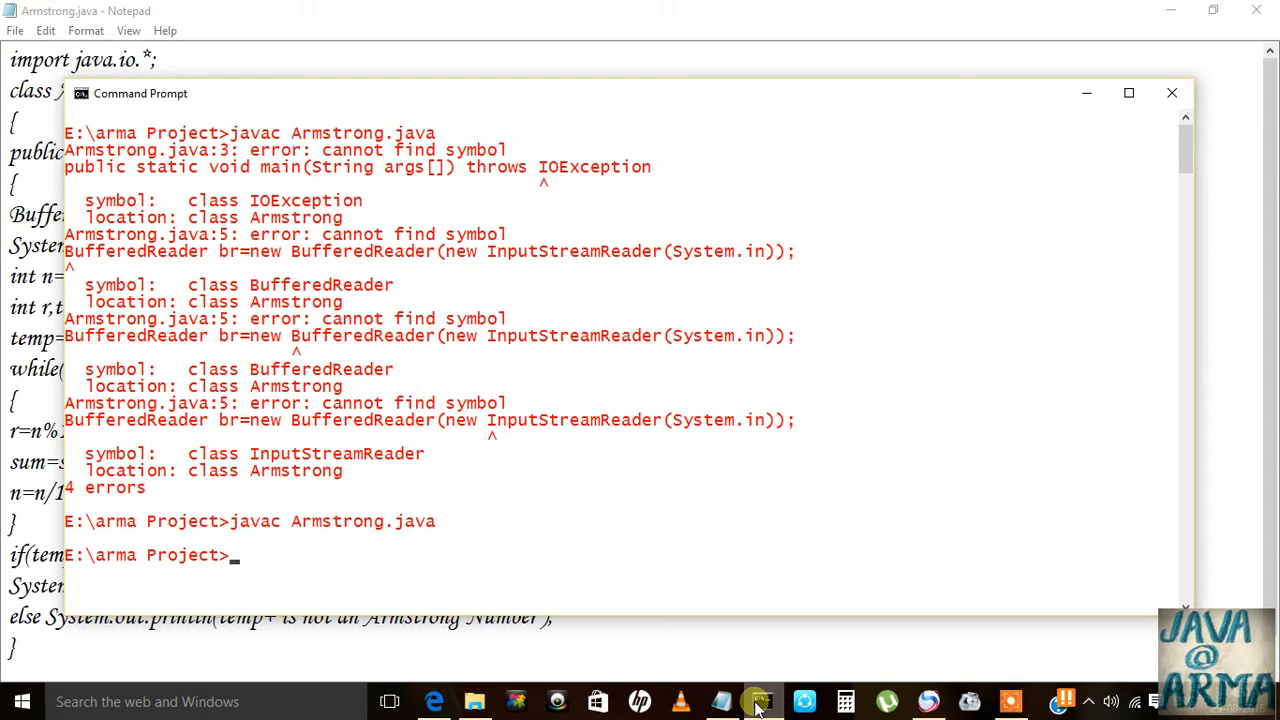
{"action": "type", "text": "javac Armstrong"}
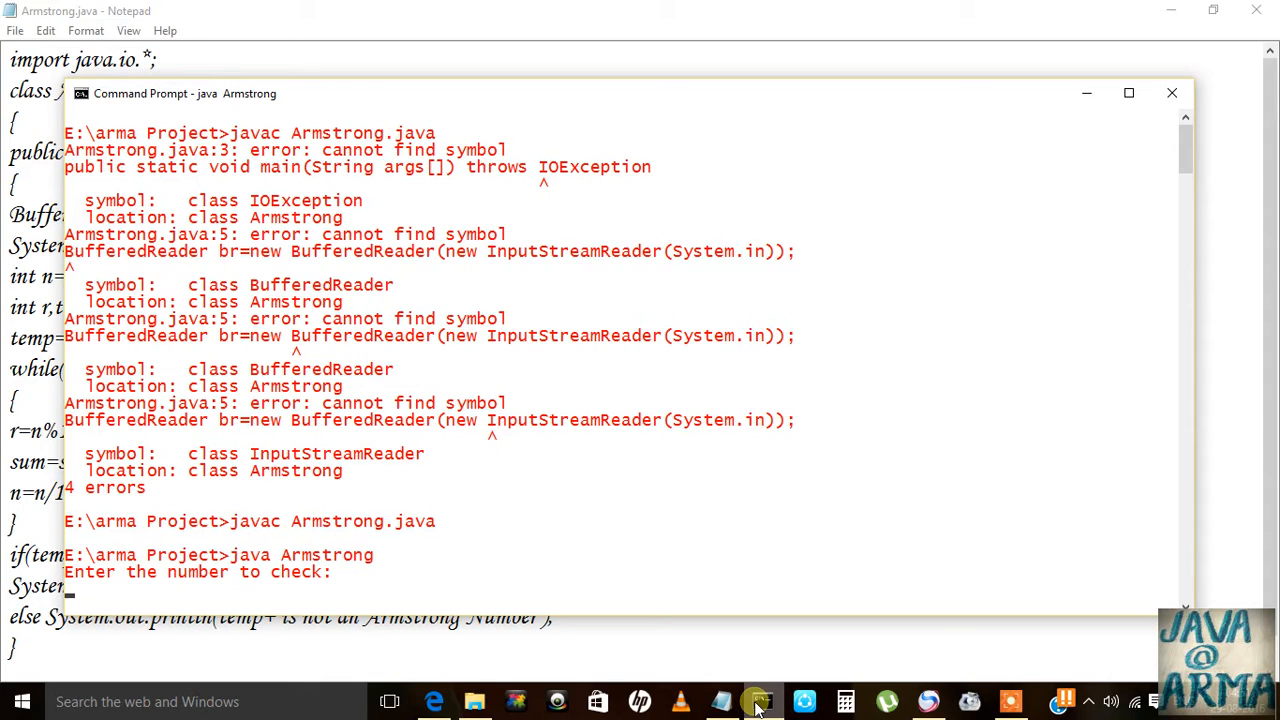
{"action": "type", "text": "157"}
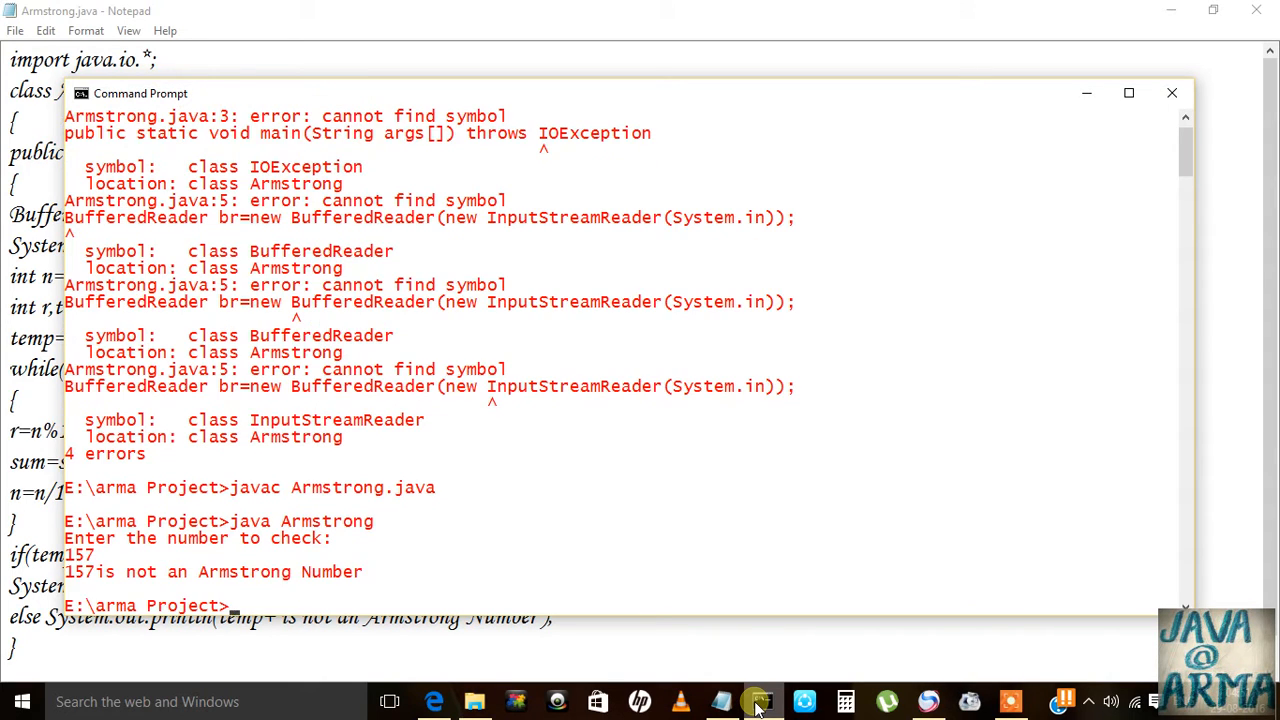